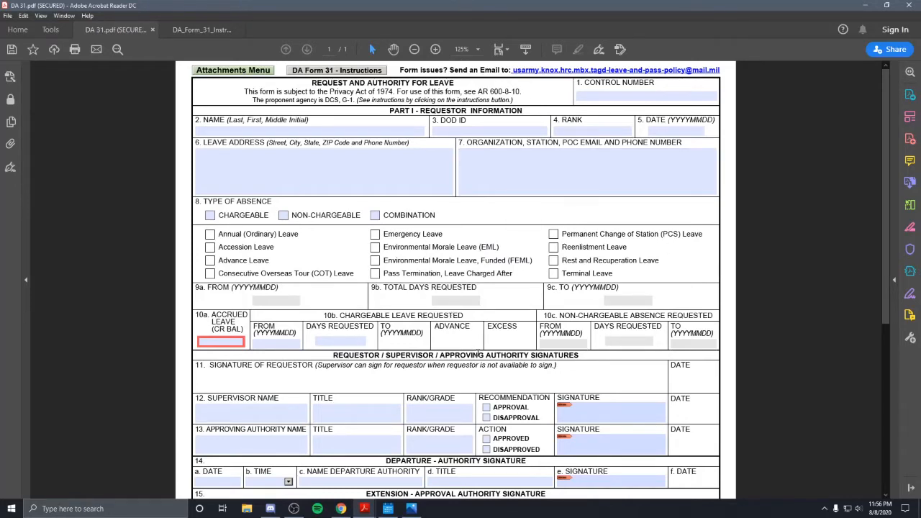
{"action": "mouse_move", "coordinate": [182, 109]}
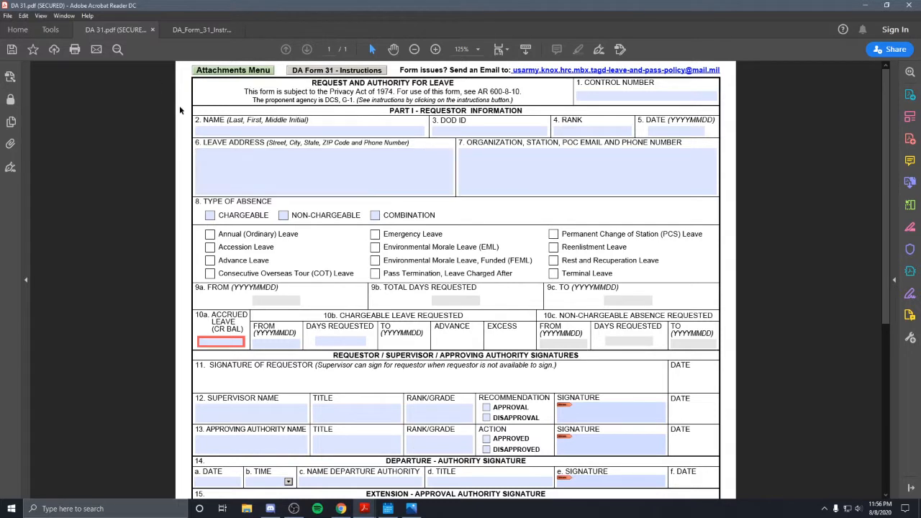
Reach the DA Forms list on the Army Publishing Directorate site via Forms.
{"action": "left_click", "coordinate": [302, 128]}
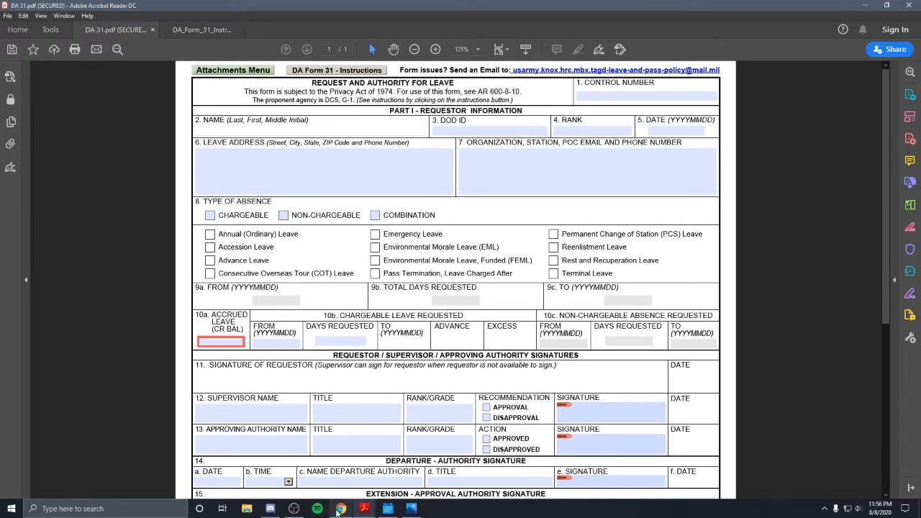
{"action": "left_click", "coordinate": [334, 510]}
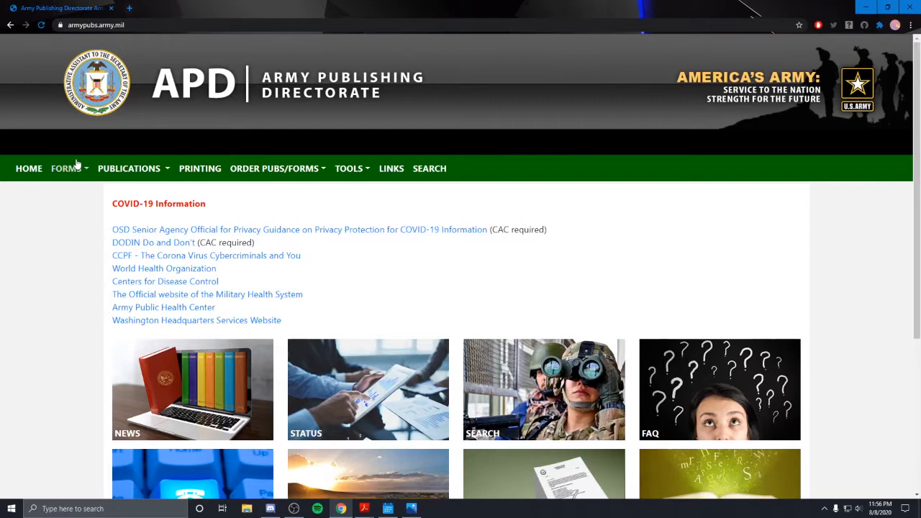
{"action": "left_click", "coordinate": [66, 168]}
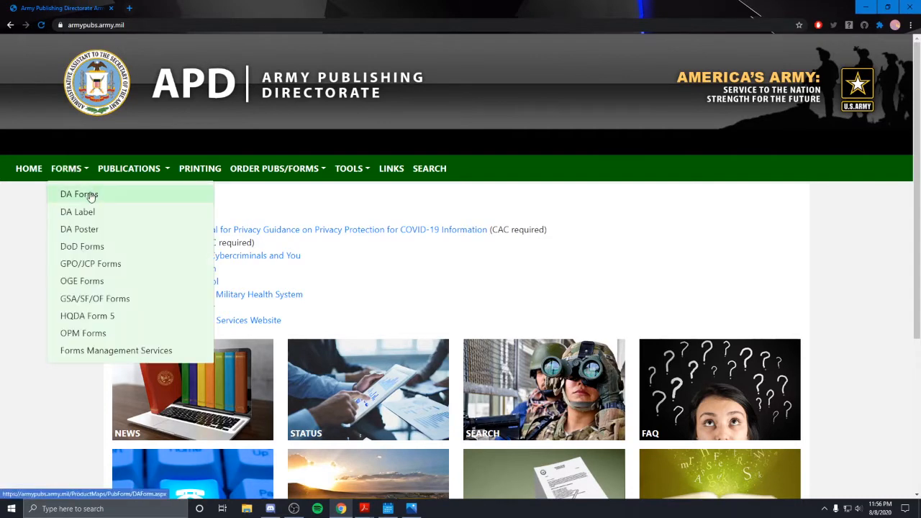
{"action": "left_click", "coordinate": [79, 194]}
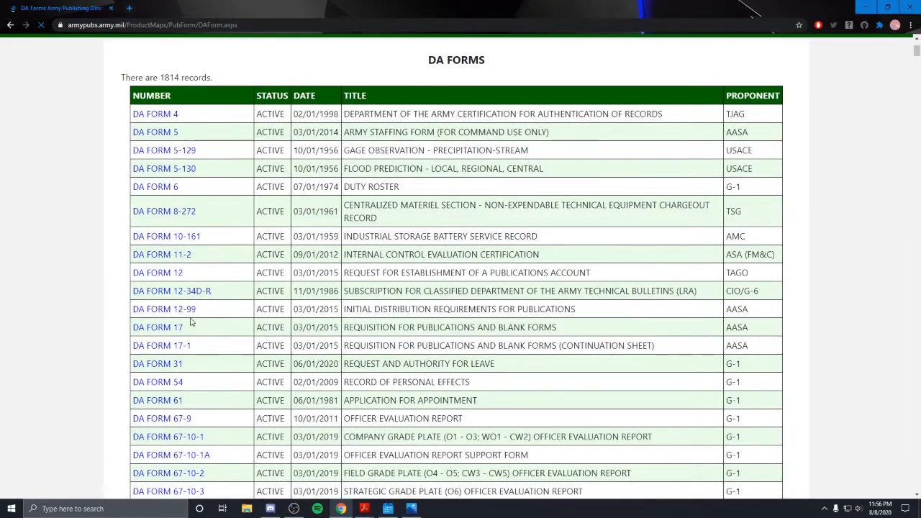
Open the DA Form 31 details page and its PDF link under Unit Of Issue(s).
{"action": "left_click", "coordinate": [156, 363]}
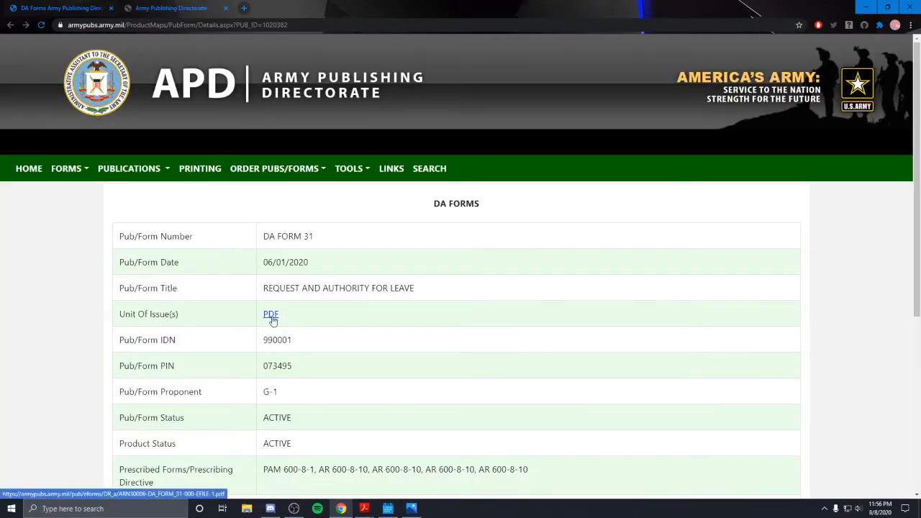
{"action": "left_click", "coordinate": [270, 314]}
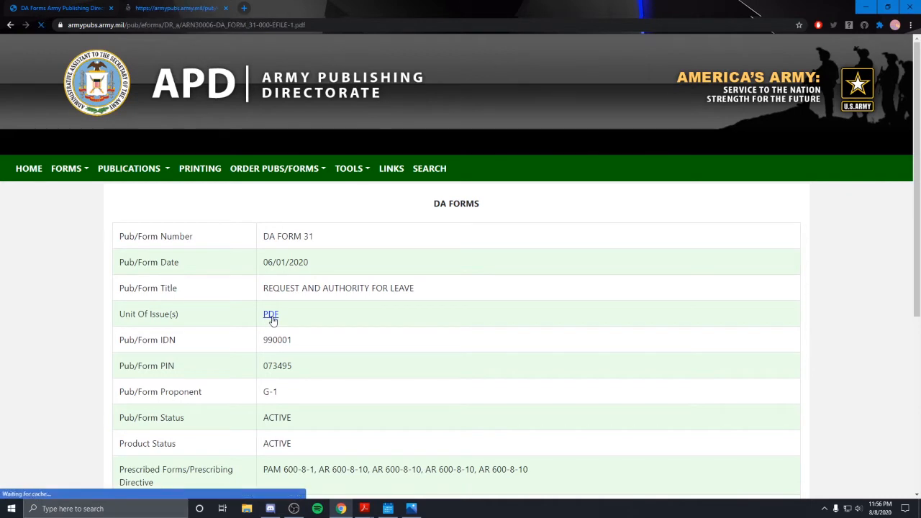
{"action": "left_click", "coordinate": [270, 313]}
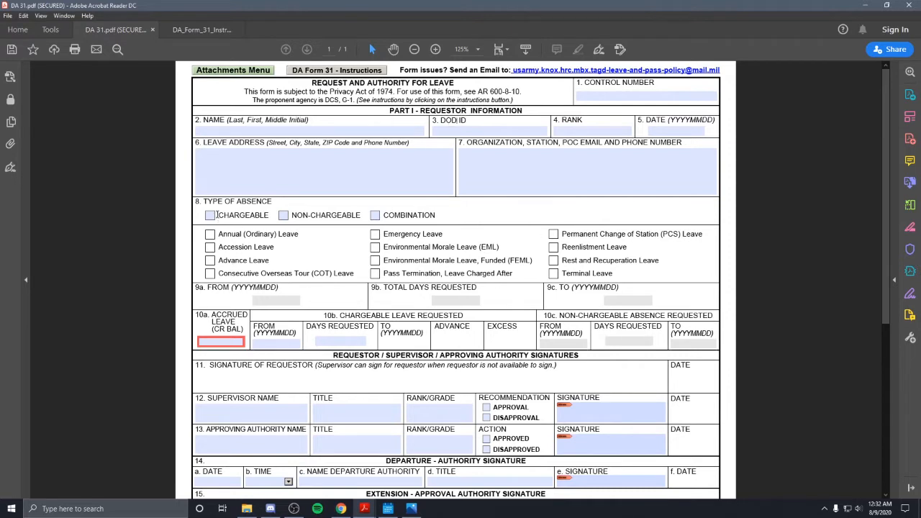
{"action": "mouse_move", "coordinate": [210, 216]}
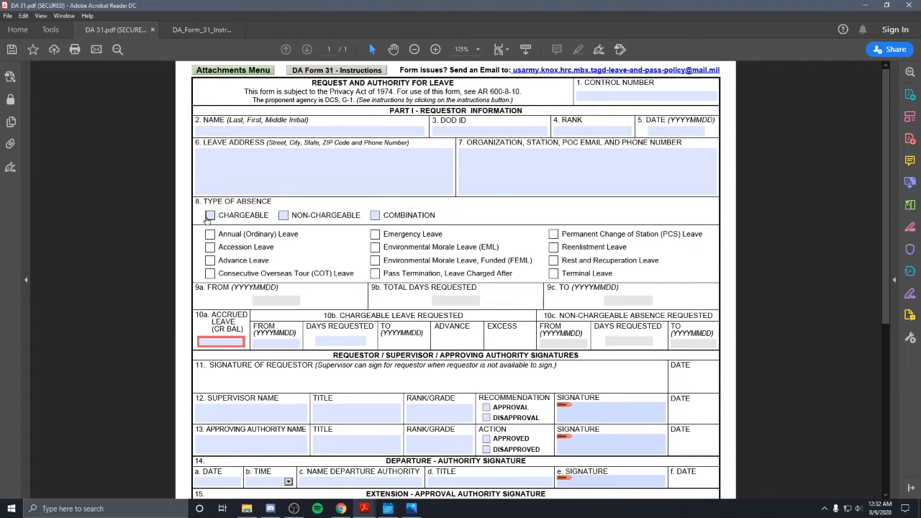
Tick Combination, dismiss the JavaScript warning, then mark the absence type Chargeable instead.
{"action": "left_click", "coordinate": [210, 214]}
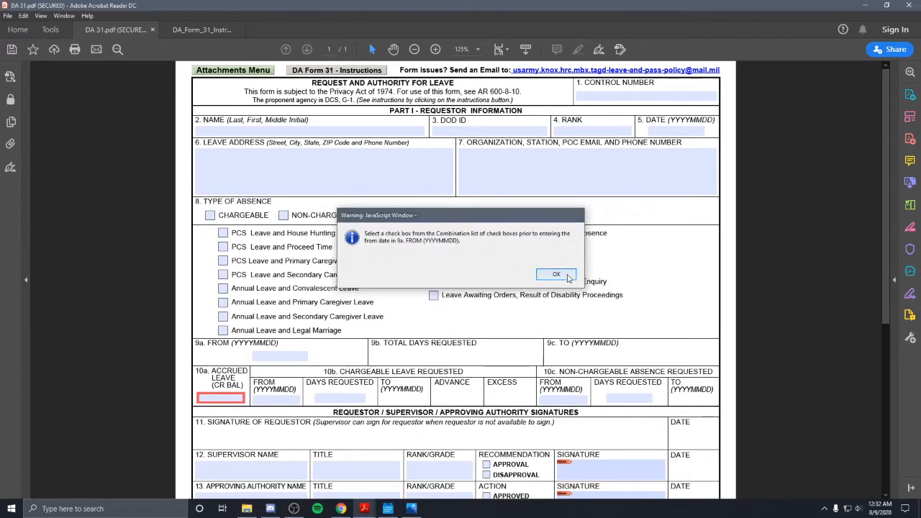
{"action": "left_click", "coordinate": [555, 273]}
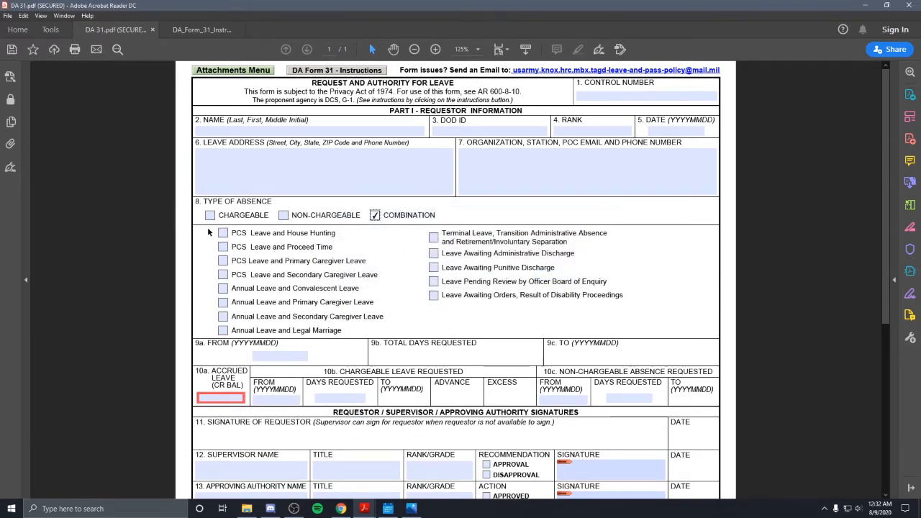
{"action": "left_click", "coordinate": [211, 214]}
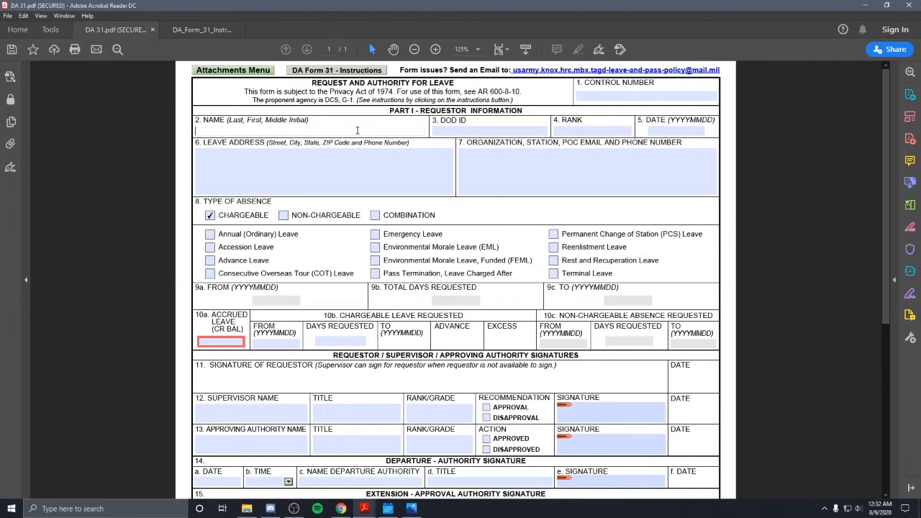
Enter the requester's name Smith, John in field 2, fixing the mistyped capital.
{"action": "type", "text": "SM"}
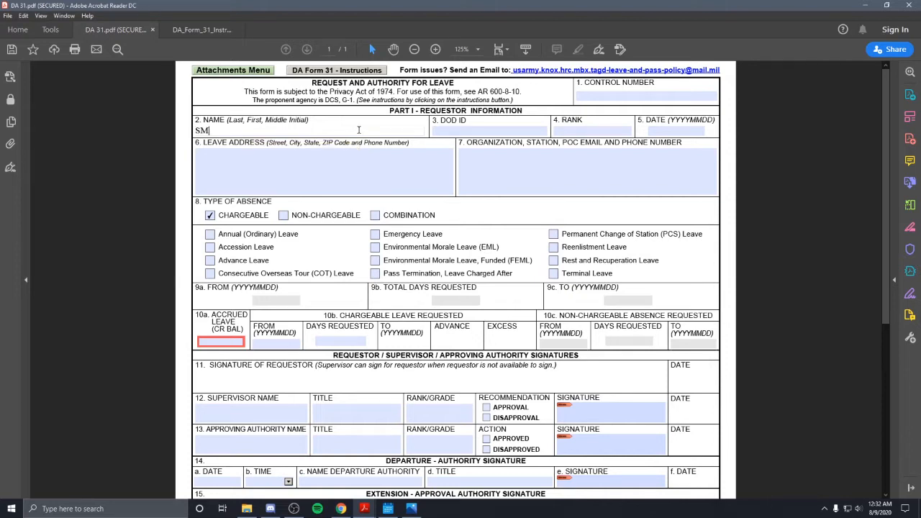
{"action": "key", "text": "Backspace"}
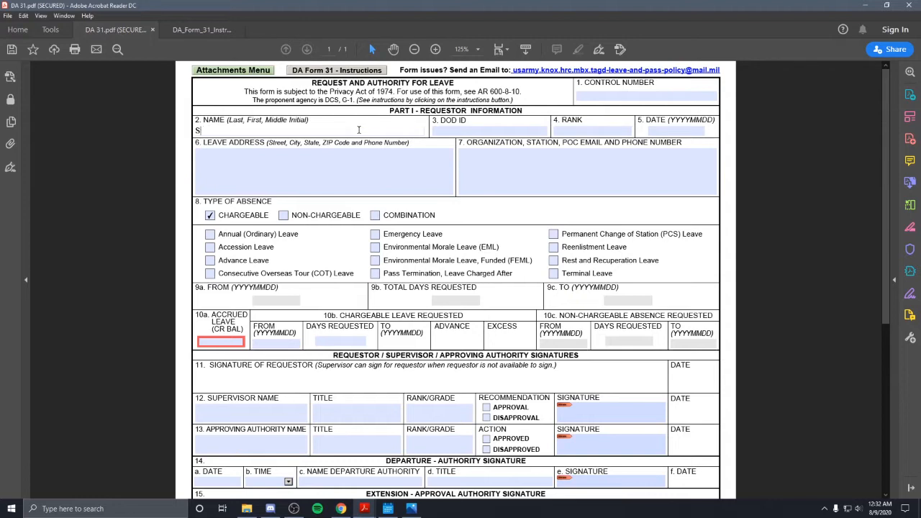
{"action": "type", "text": "mith,"}
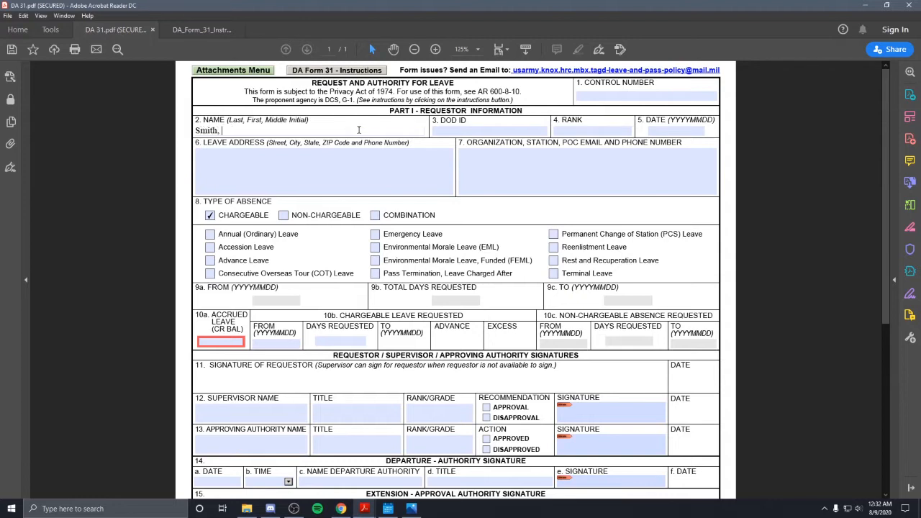
{"action": "type", "text": "John, D"}
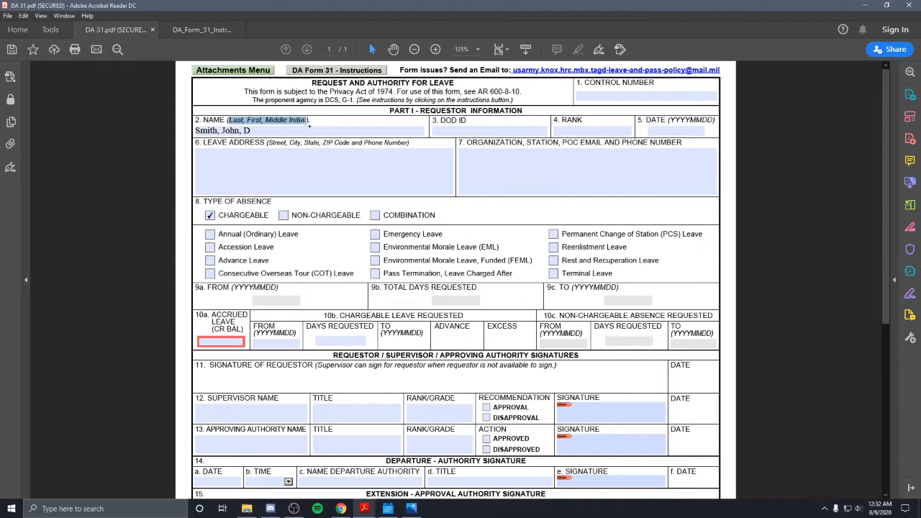
{"action": "mouse_move", "coordinate": [276, 125]}
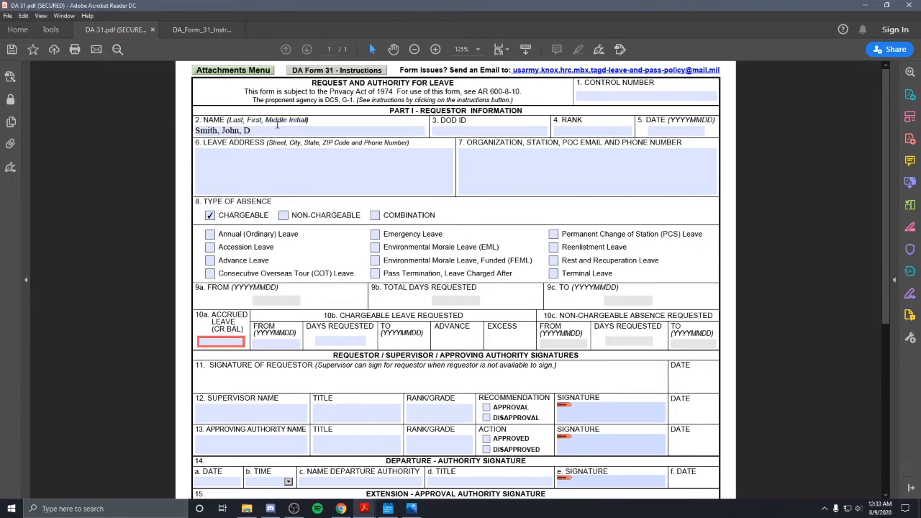
Enter rank PVT and the DoD ID digits 01234567.
{"action": "left_click", "coordinate": [489, 130]}
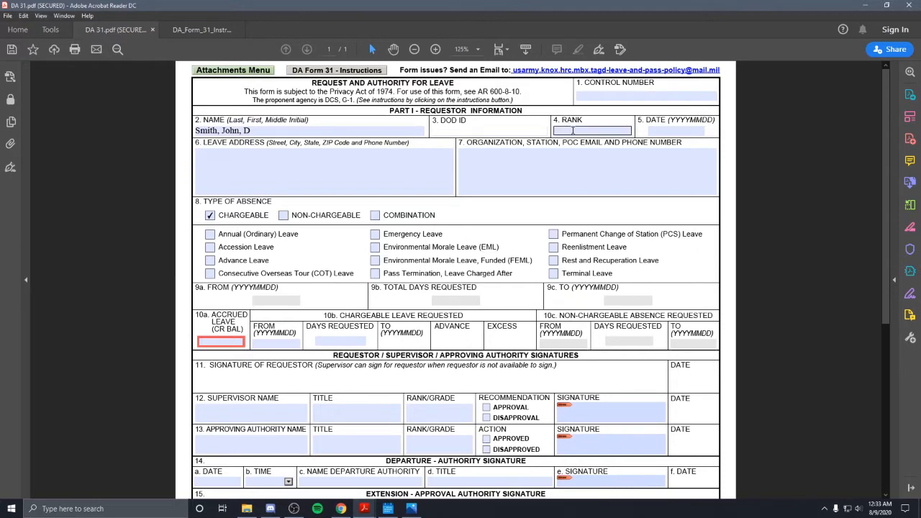
{"action": "type", "text": "PVT"}
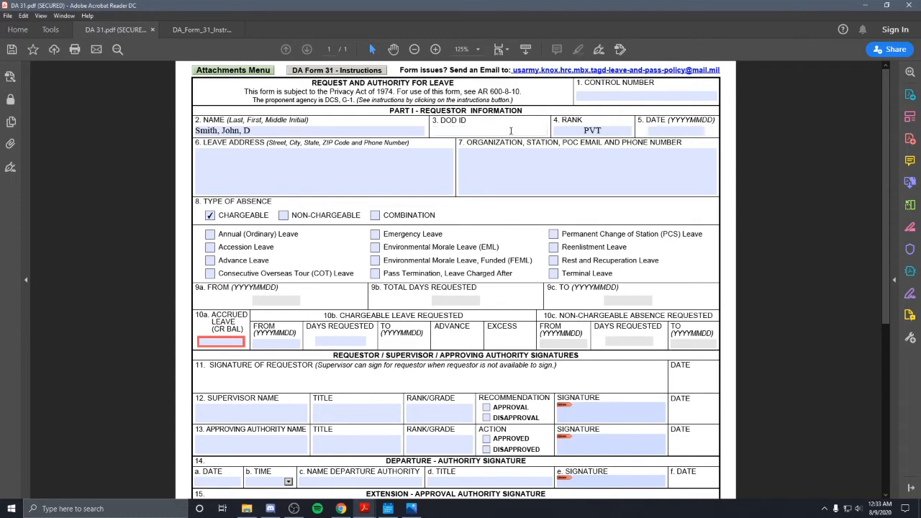
{"action": "type", "text": "01234567890"}
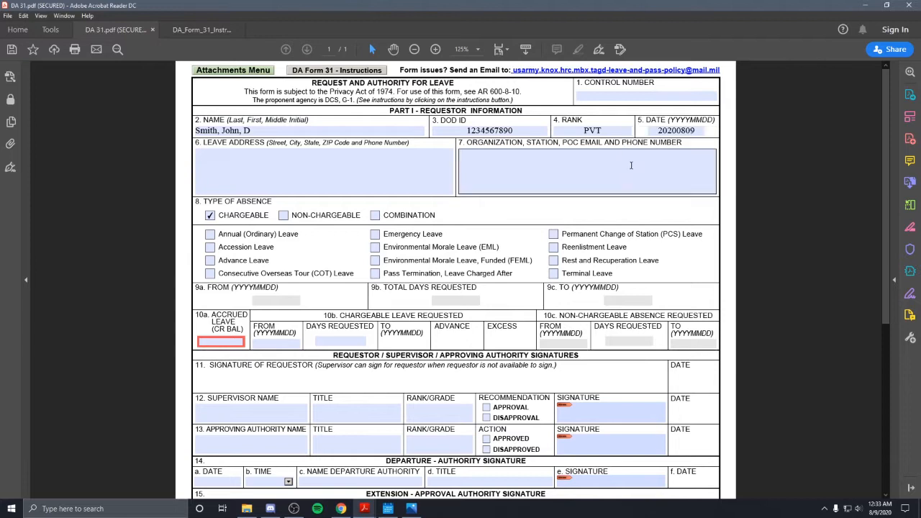
Enter the leave address street line and Austin, TX with ZIP in block 6.
{"action": "left_click", "coordinate": [343, 154]}
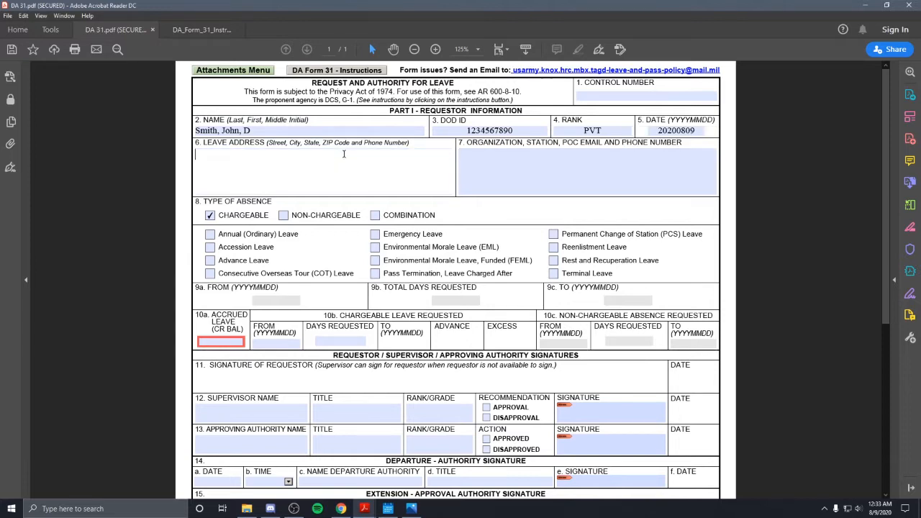
{"action": "type", "text": "1234 Green R"}
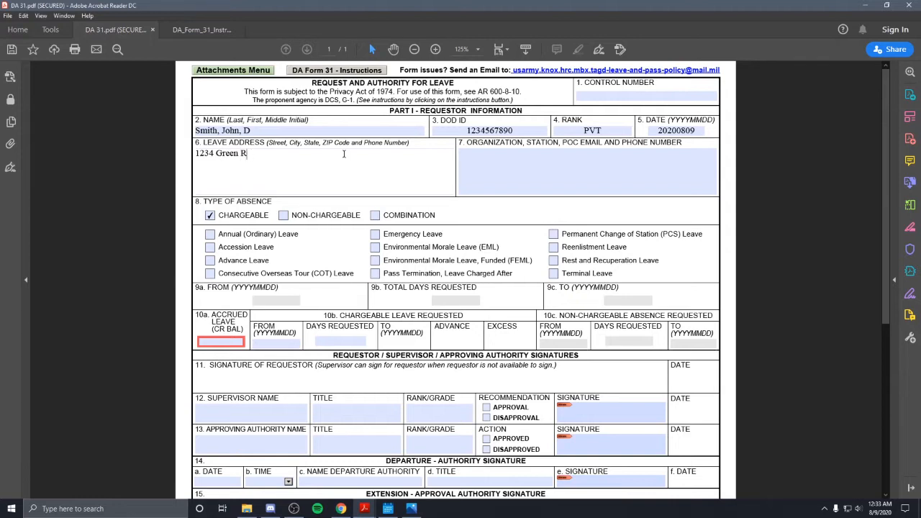
{"action": "type", "text": "oad"}
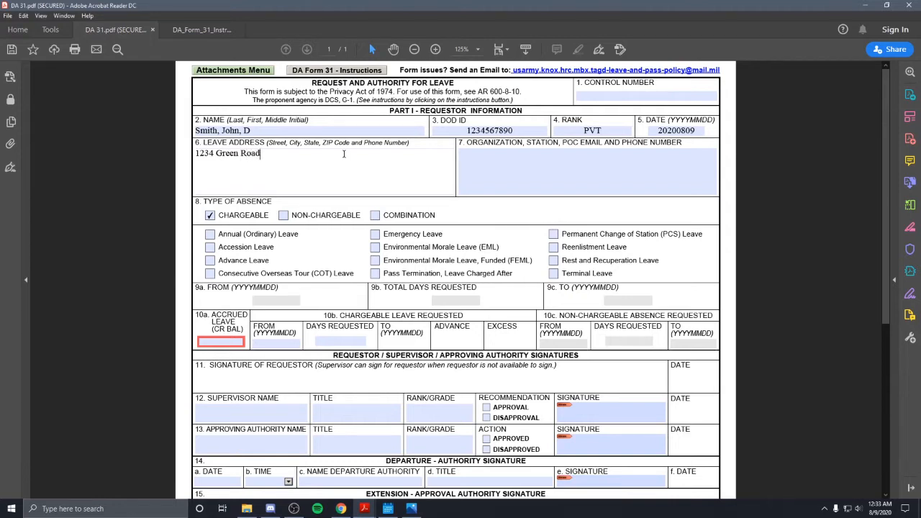
{"action": "type", "text": "Austi"}
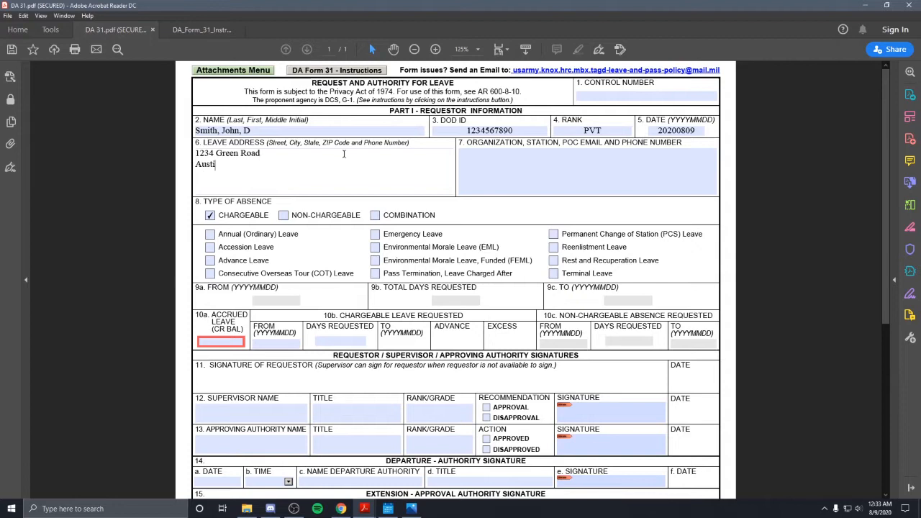
{"action": "type", "text": ", TX"}
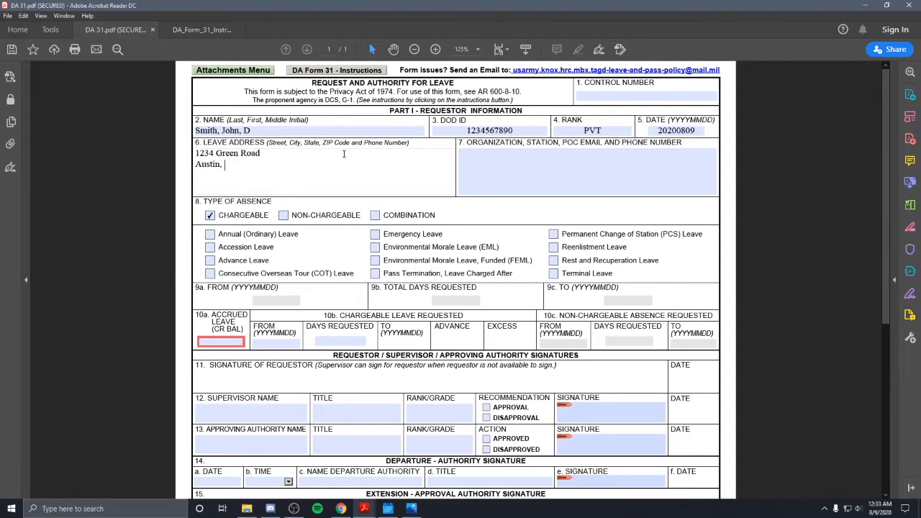
{"action": "type", "text": "TX"}
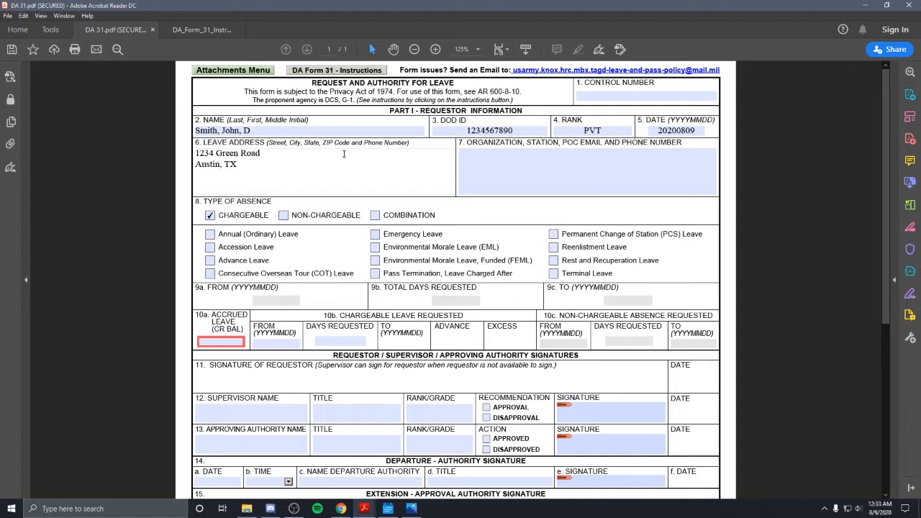
{"action": "type", "text": "78600"}
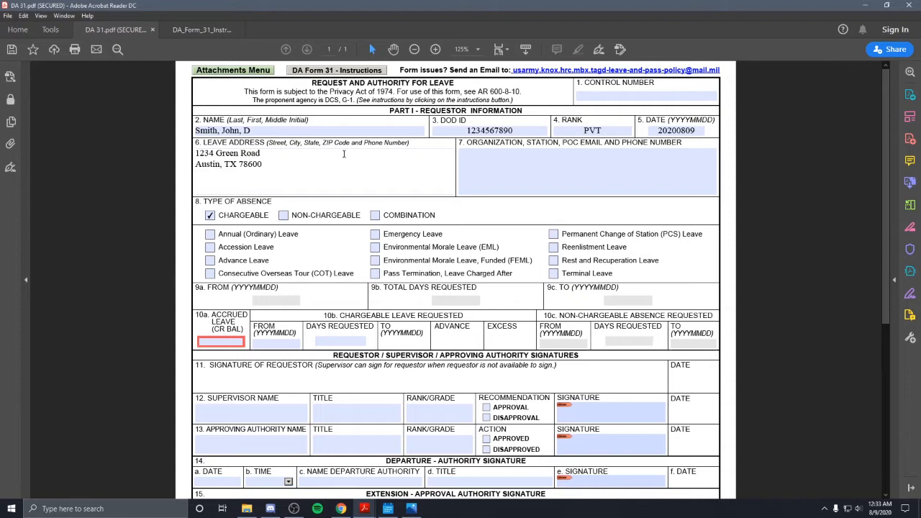
{"action": "type", "text": "(77"}
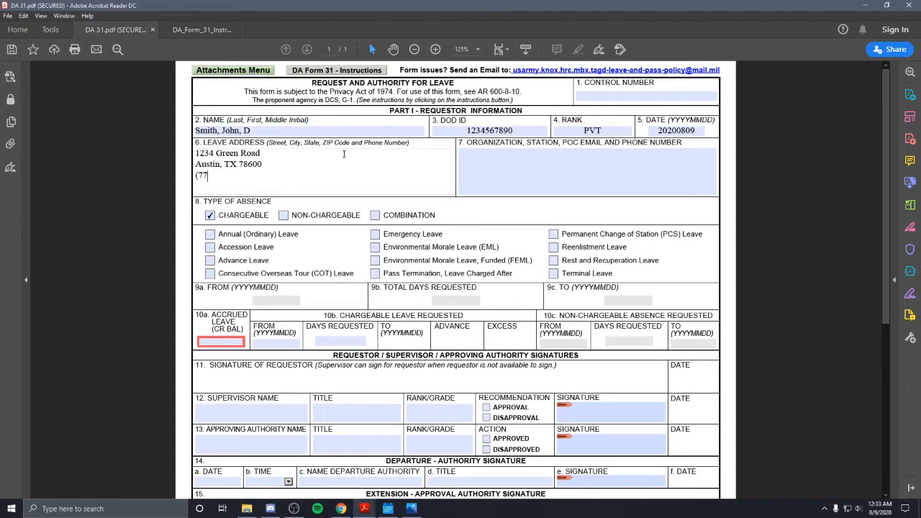
{"action": "type", "text": "7"}
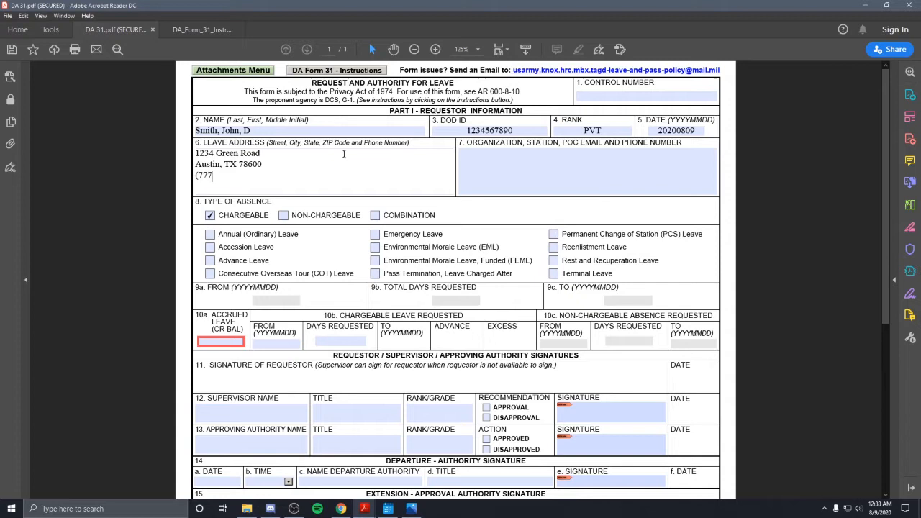
{"action": "type", "text": ")333"}
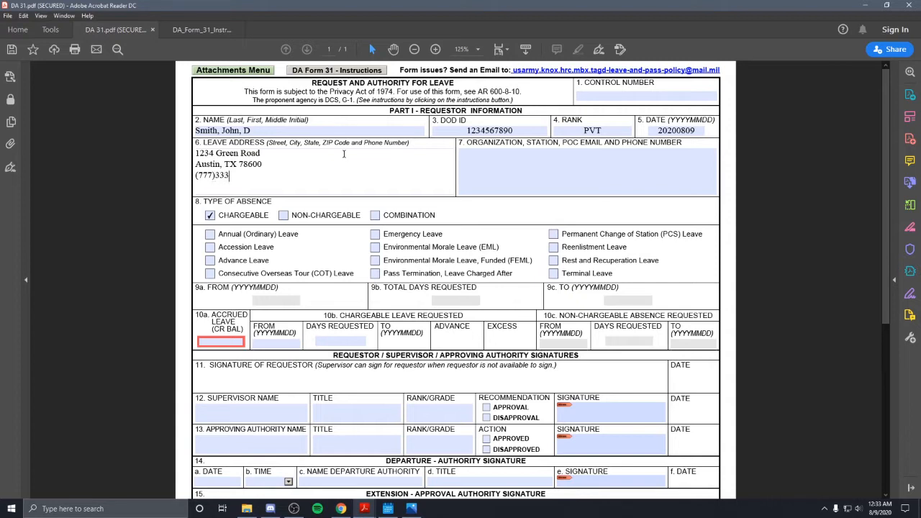
{"action": "type", "text": "-3333"}
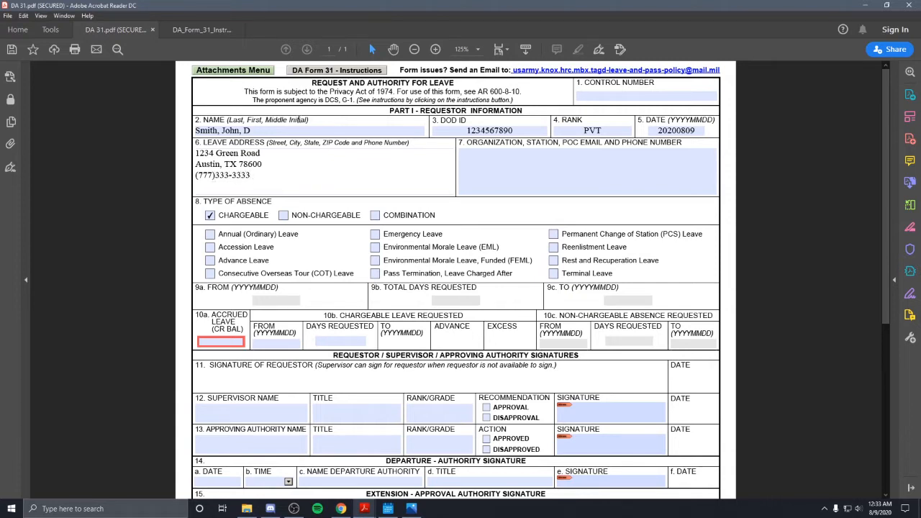
{"action": "left_click_drag", "start_coordinate": [196, 152], "coordinate": [251, 176]}
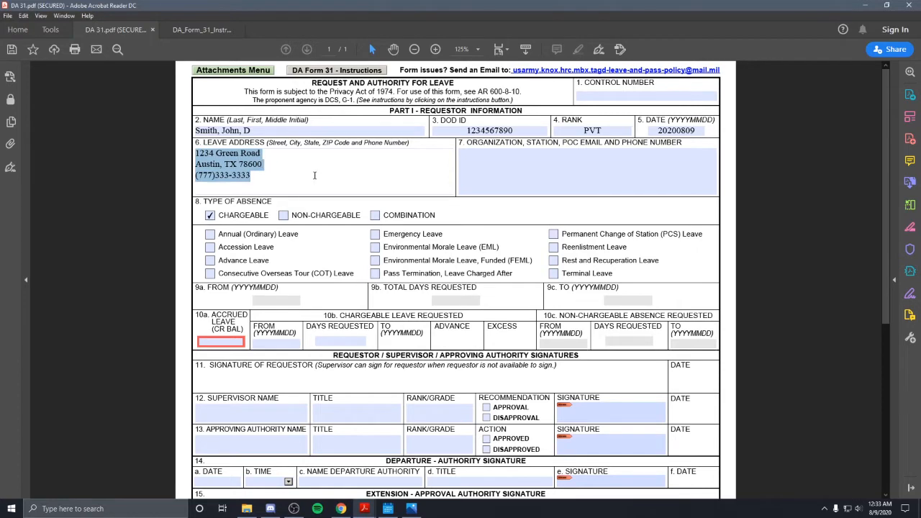
{"action": "mouse_move", "coordinate": [326, 154]}
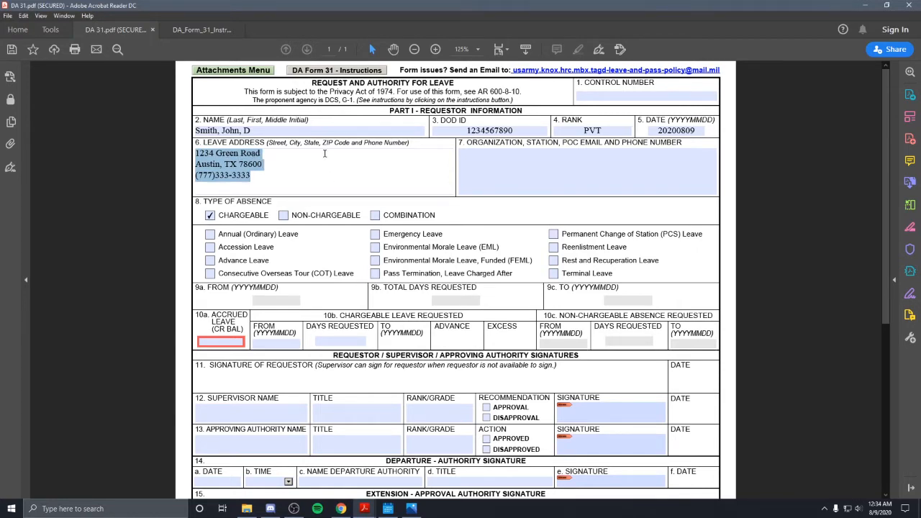
Enter Company, Battalion, Brigade and Fort Whatever, TX 78888 in block 7.
{"action": "left_click", "coordinate": [301, 129]}
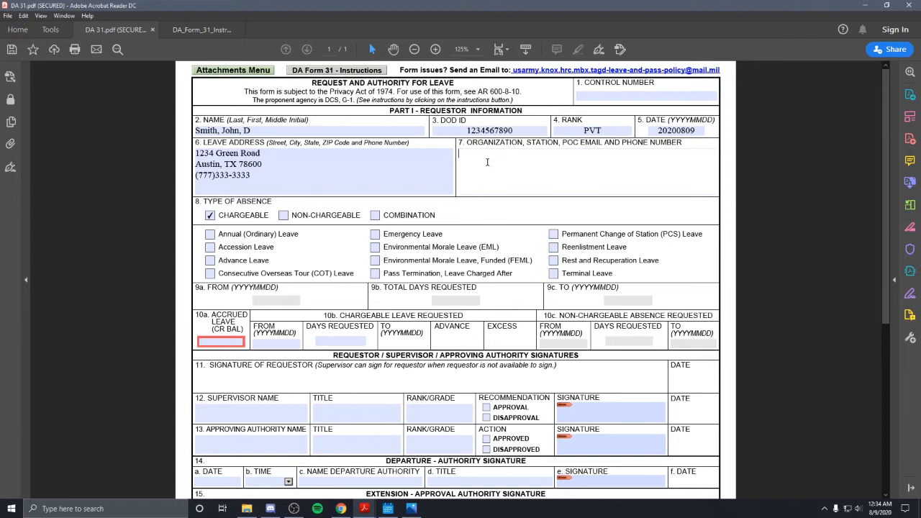
{"action": "type", "text": "Company, Ba"}
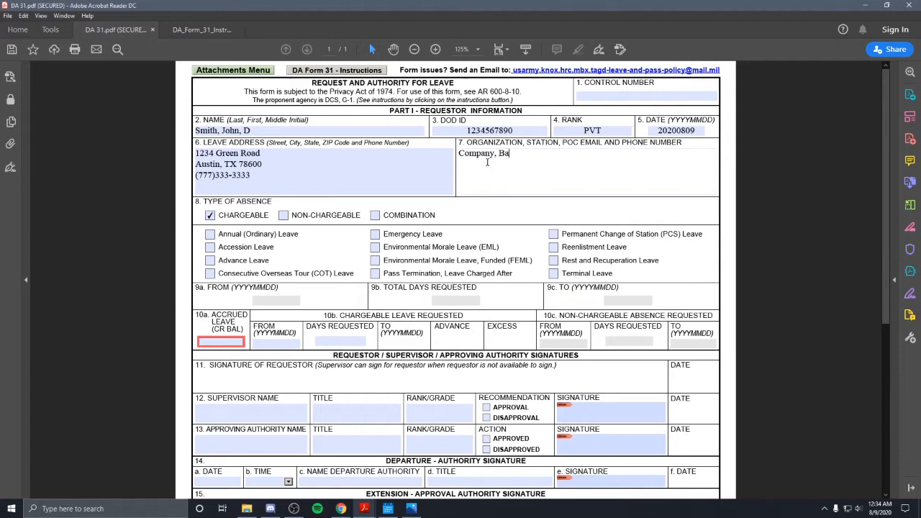
{"action": "type", "text": "ttalion, Bri"}
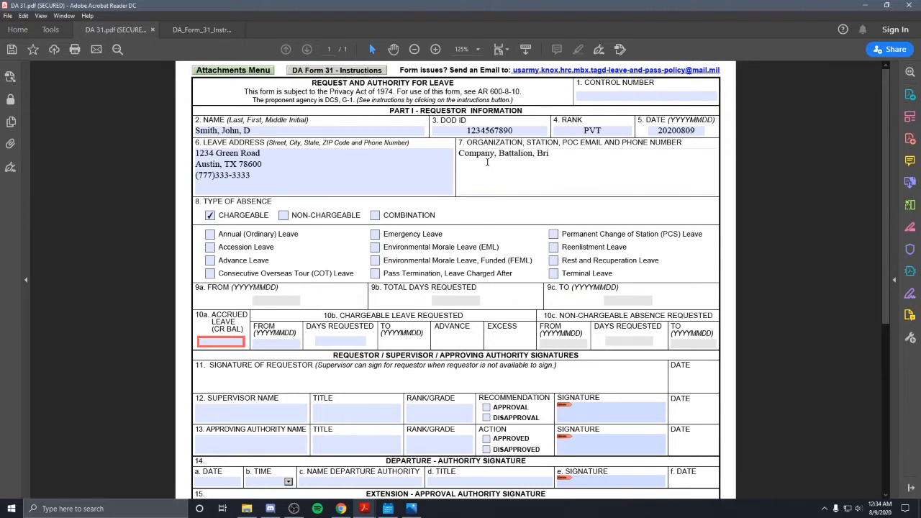
{"action": "type", "text": "gade"}
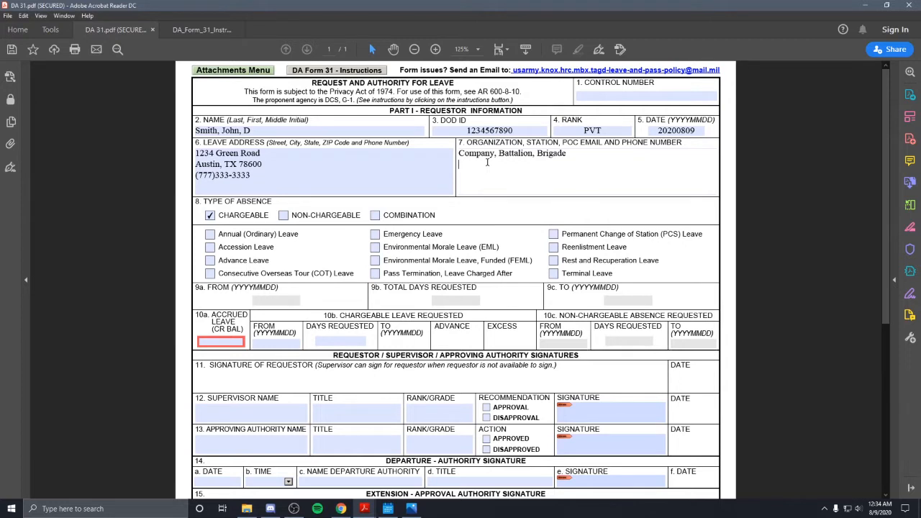
{"action": "type", "text": "Fort Whatever, T"}
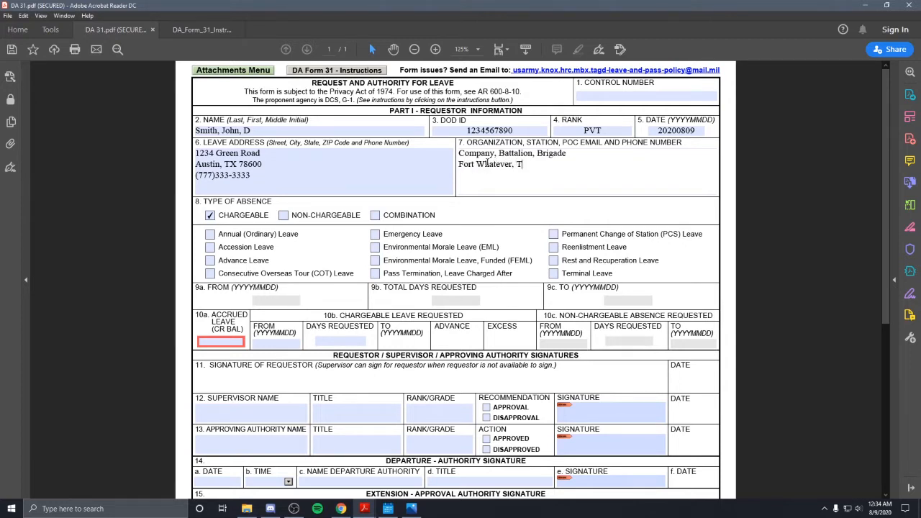
{"action": "type", "text": "X"}
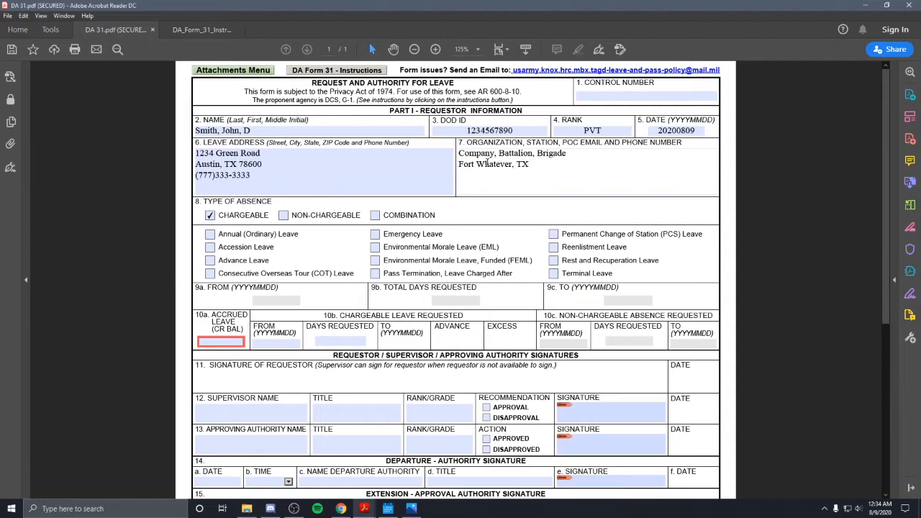
{"action": "type", "text": "78888"}
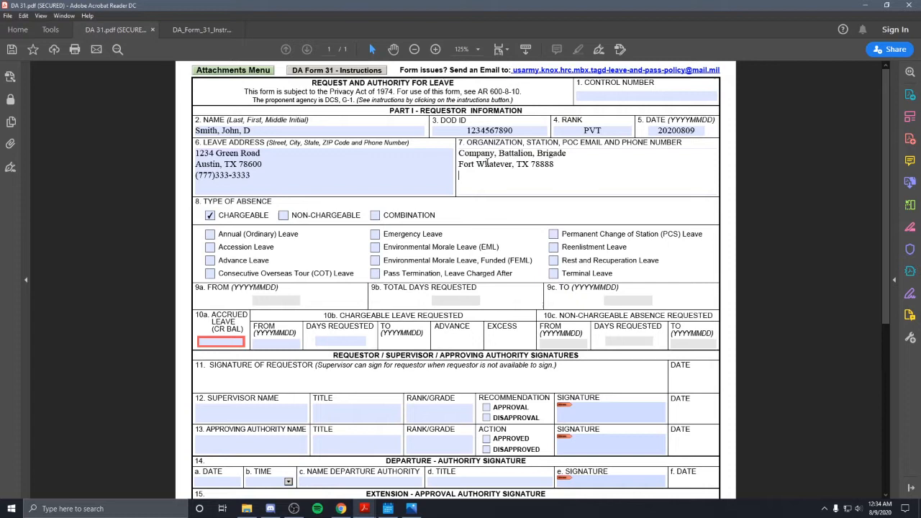
Add the POC EMAIL line and start the phone (777, removing the stray space.
{"action": "type", "text": "POC EM"}
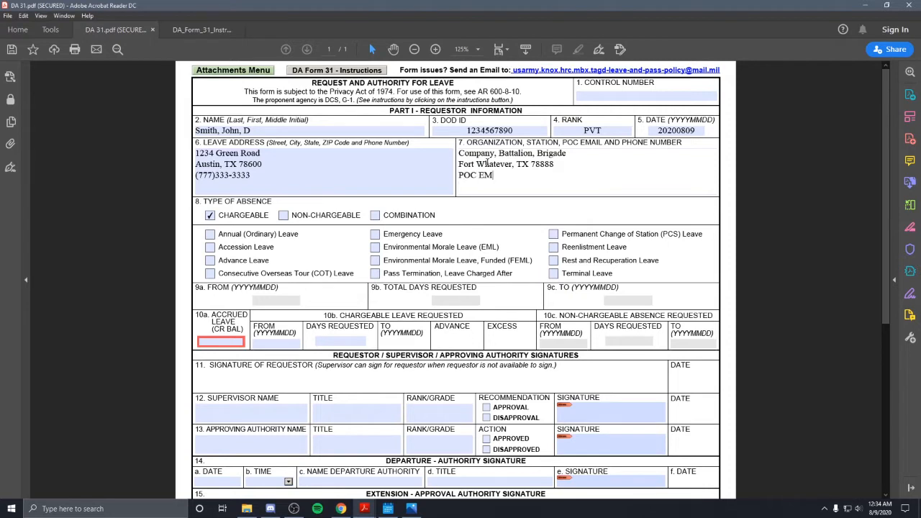
{"action": "type", "text": "A"}
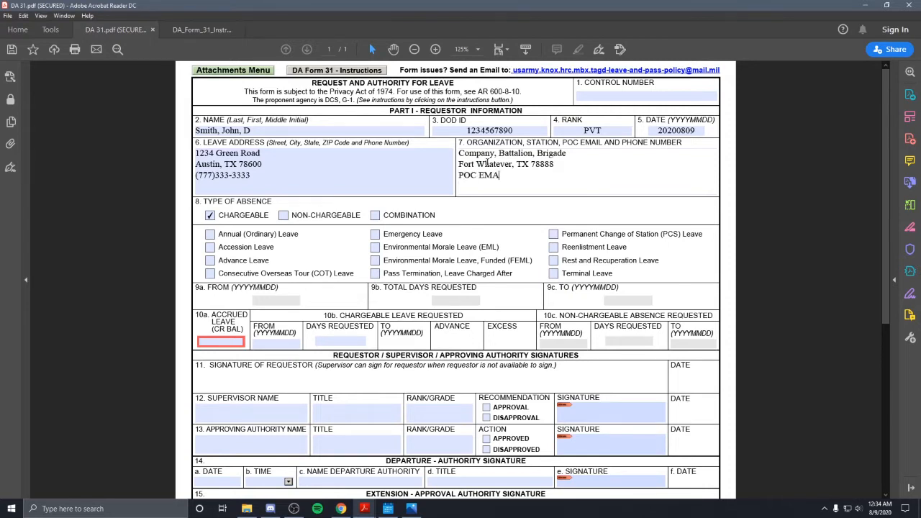
{"action": "type", "text": "IL."}
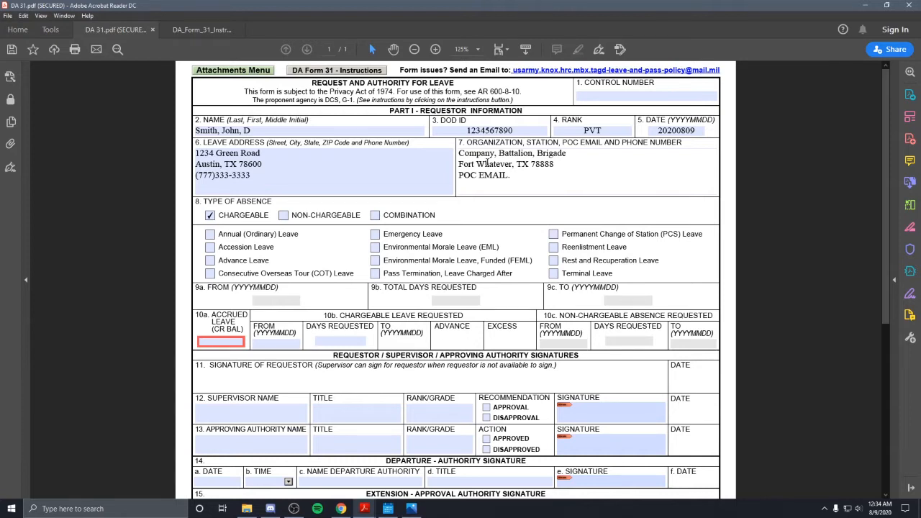
{"action": "mouse_move", "coordinate": [460, 207]}
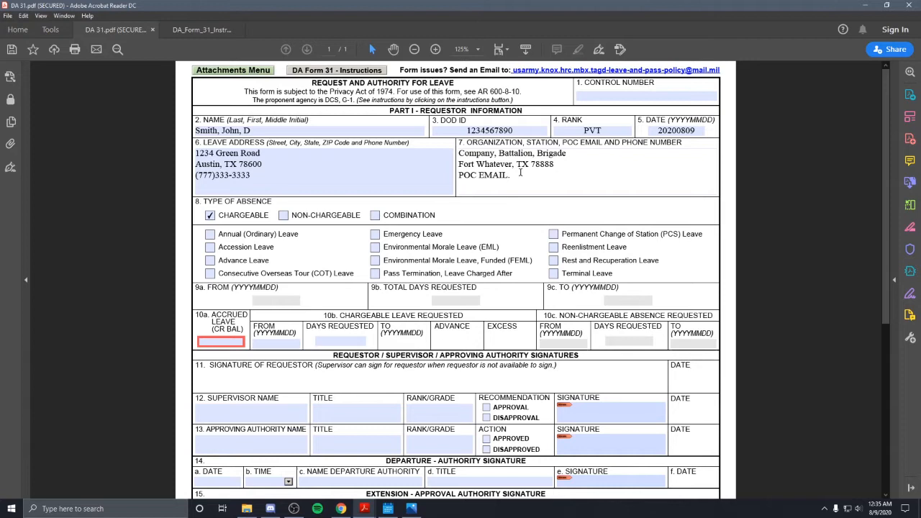
{"action": "type", "text": "(9"}
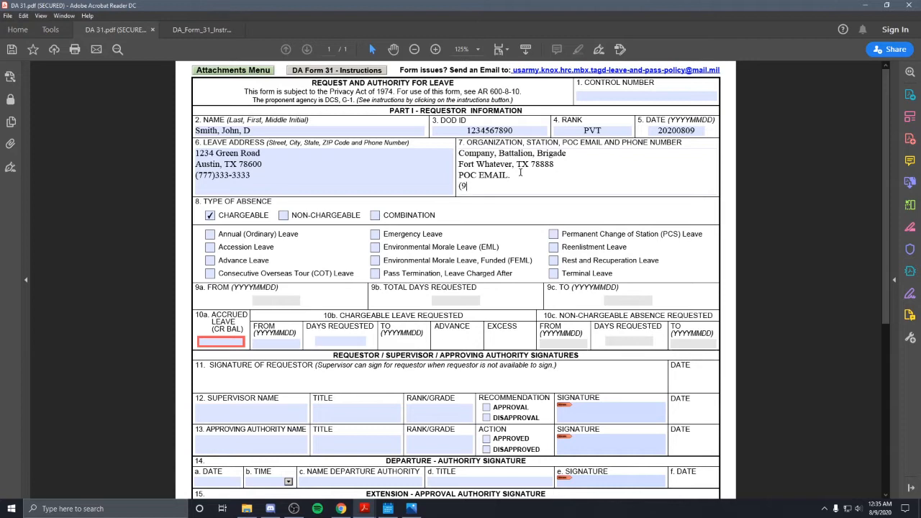
{"action": "type", "text": "777) 444"}
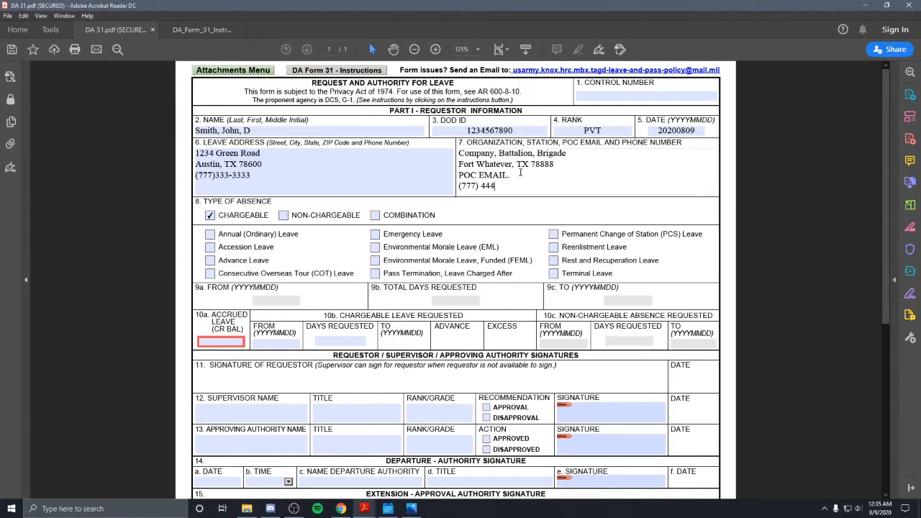
{"action": "key", "text": "Backspace"}
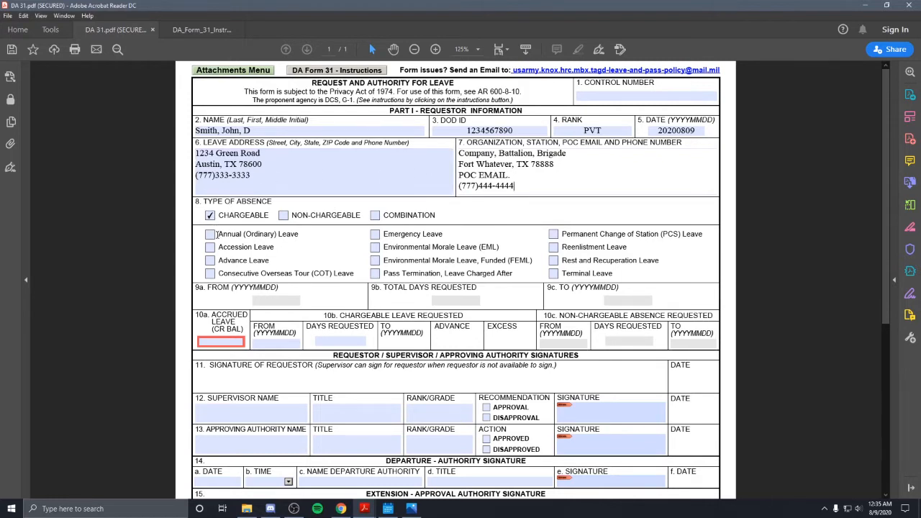
{"action": "mouse_move", "coordinate": [210, 233]}
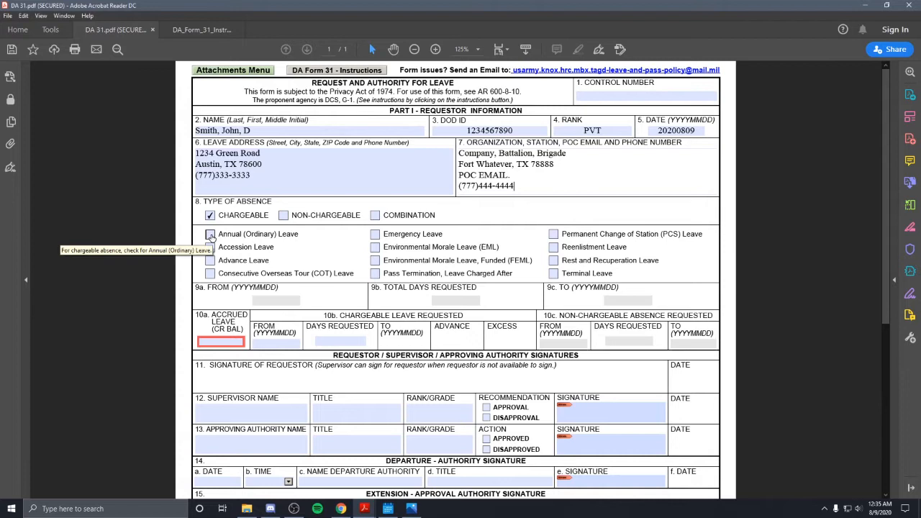
Mark the type of absence as Annual (Ordinary) Leave in block 8.
{"action": "left_click", "coordinate": [210, 233]}
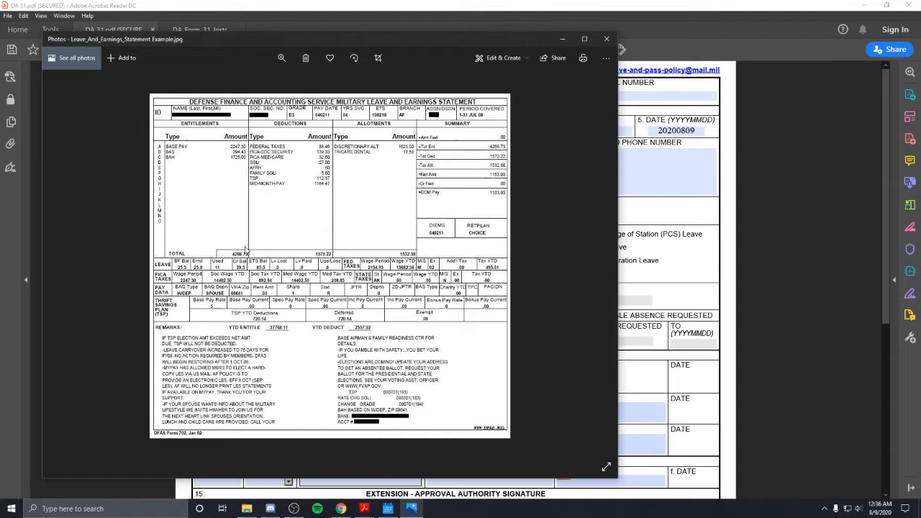
{"action": "mouse_move", "coordinate": [282, 260]}
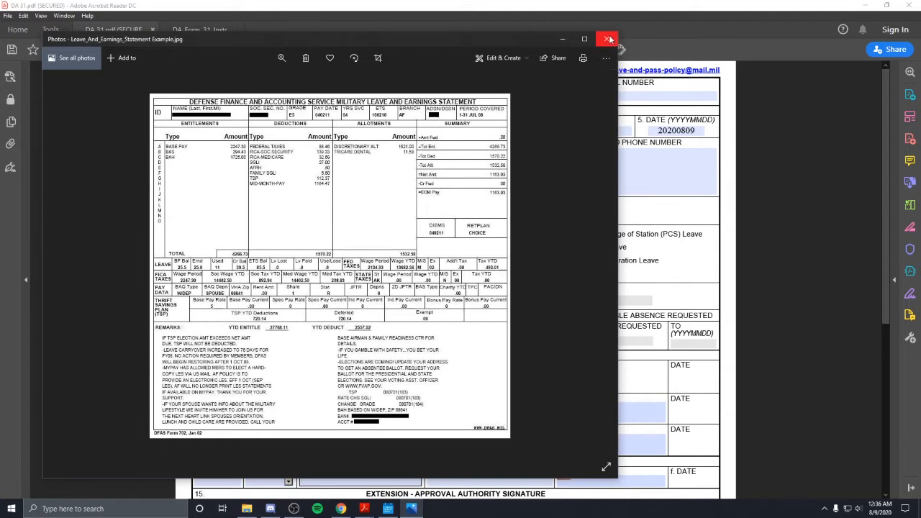
{"action": "mouse_move", "coordinate": [607, 38]}
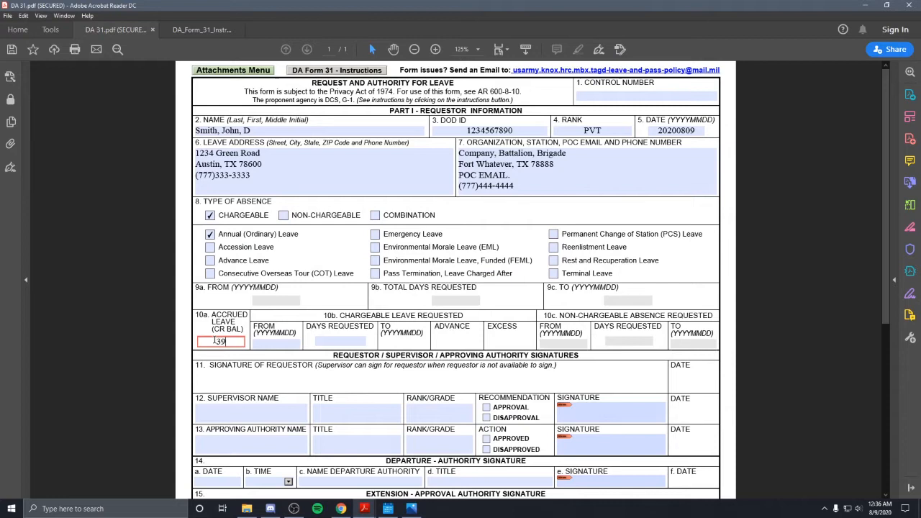
Pick September 15, 2020 as the leave start date from the calendar and move to the end date.
{"action": "left_click", "coordinate": [276, 342]}
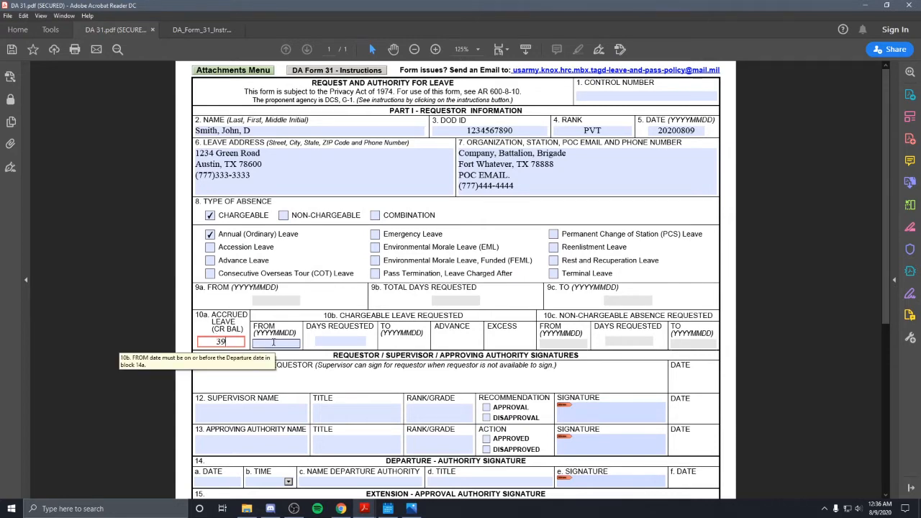
{"action": "left_click", "coordinate": [277, 342]}
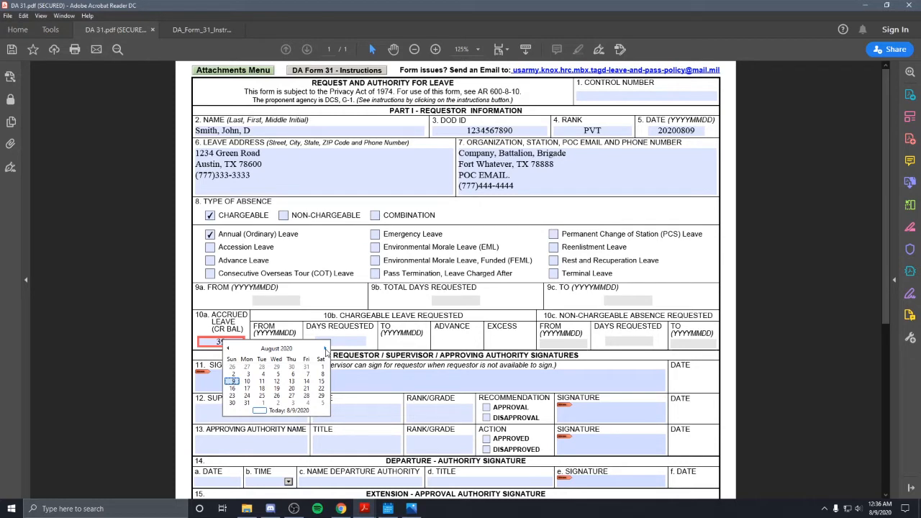
{"action": "left_click", "coordinate": [324, 348]}
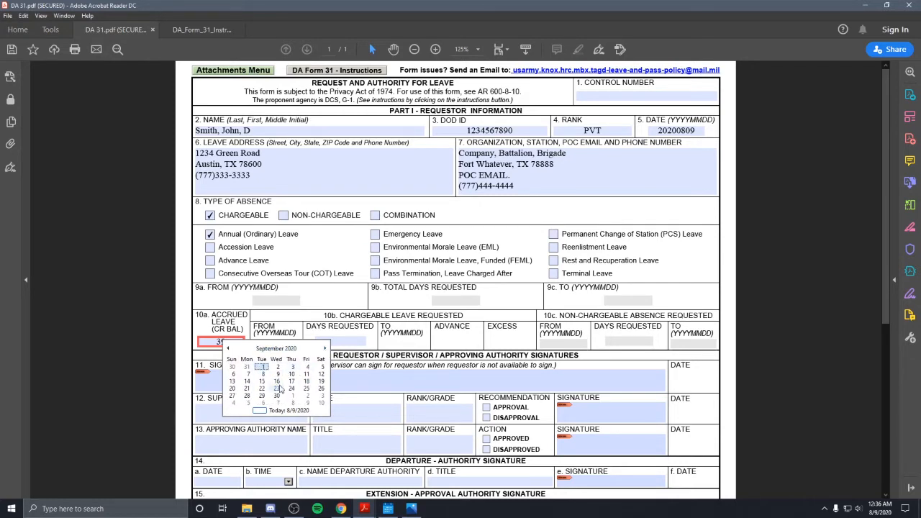
{"action": "left_click", "coordinate": [279, 380]}
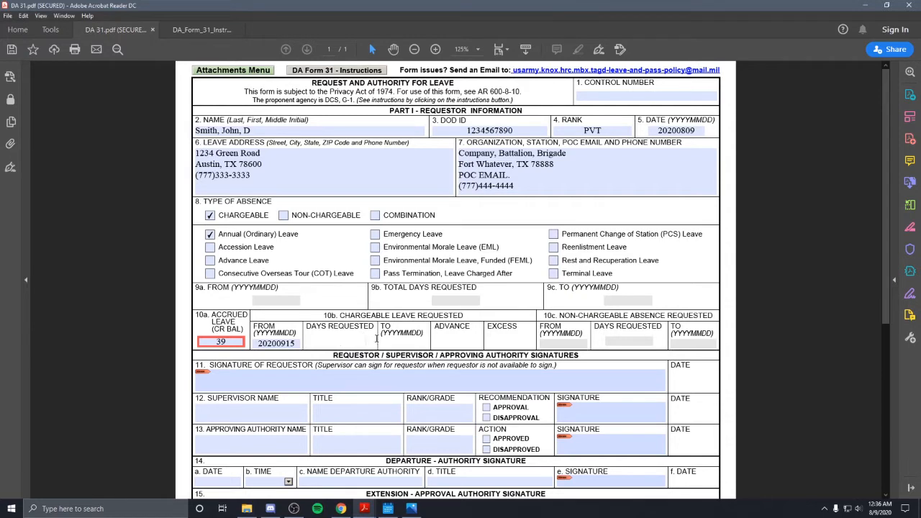
{"action": "left_click", "coordinate": [357, 336]}
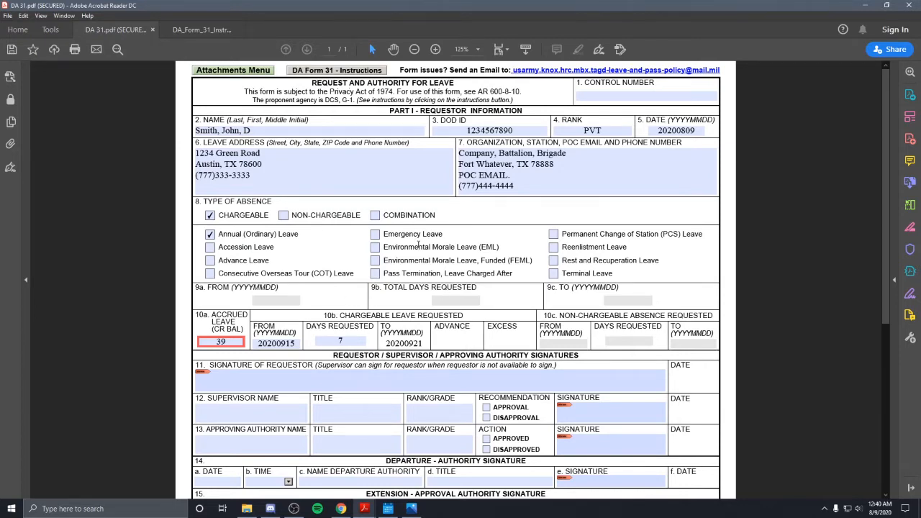
{"action": "mouse_move", "coordinate": [319, 69]}
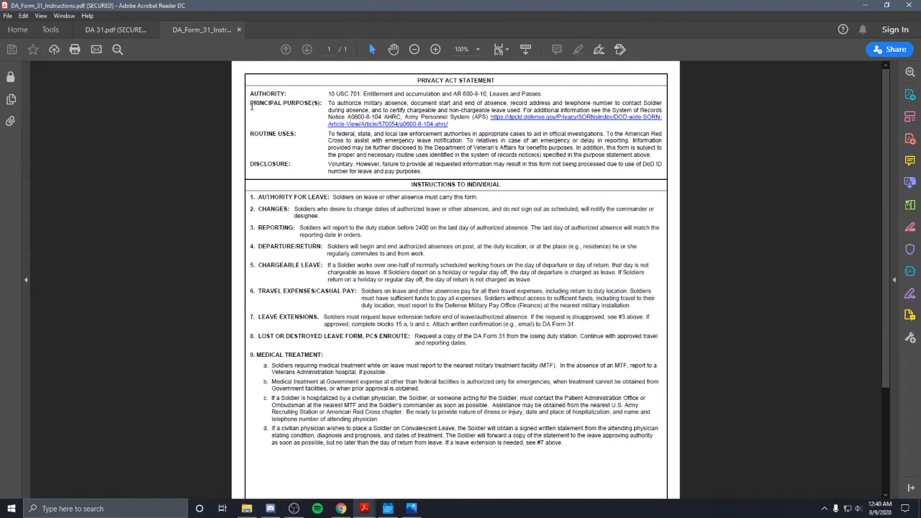
{"action": "mouse_move", "coordinate": [492, 306]}
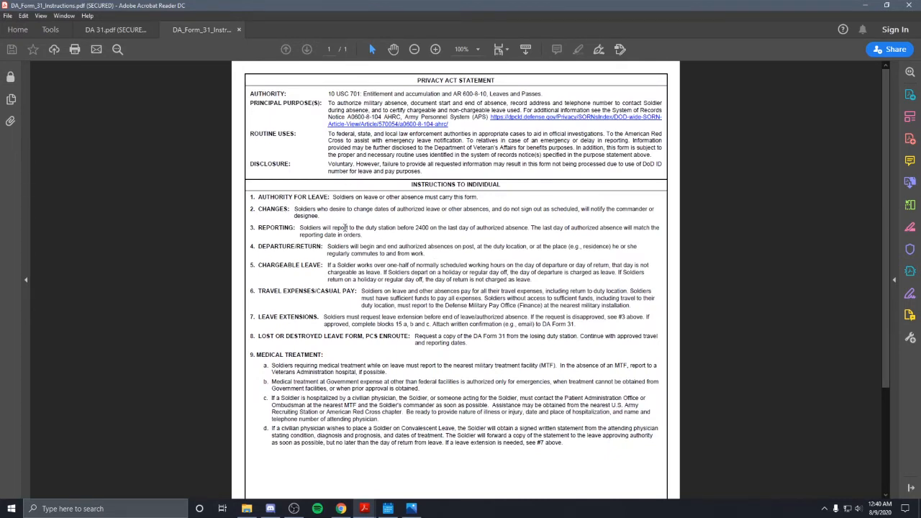
{"action": "mouse_move", "coordinate": [334, 210]}
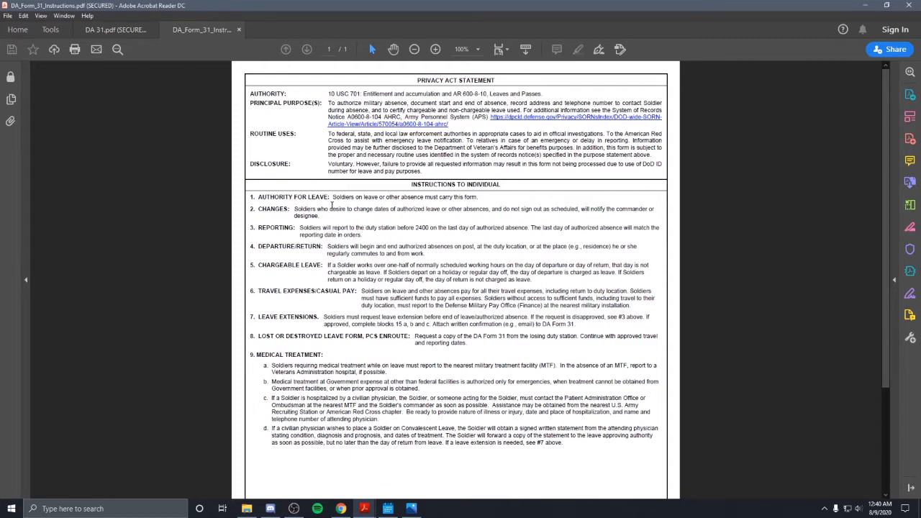
Select text in the instructions document, then switch to the DA 31.pdf form tab.
{"action": "left_click_drag", "start_coordinate": [331, 196], "coordinate": [301, 316]}
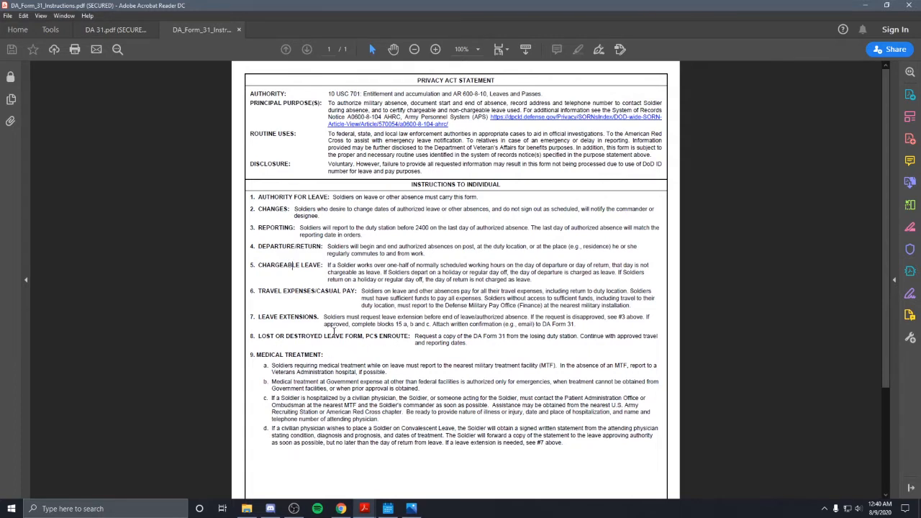
{"action": "mouse_move", "coordinate": [271, 335]}
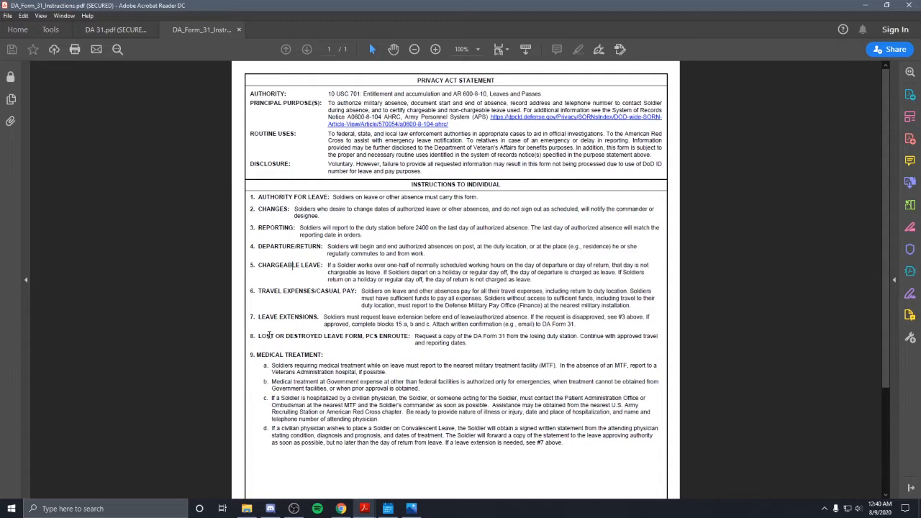
{"action": "mouse_move", "coordinate": [264, 354]}
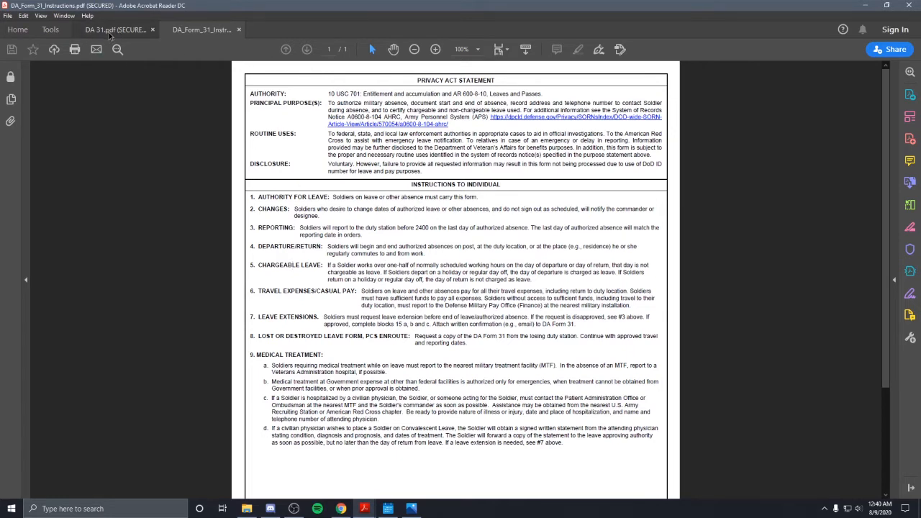
{"action": "left_click", "coordinate": [201, 29]}
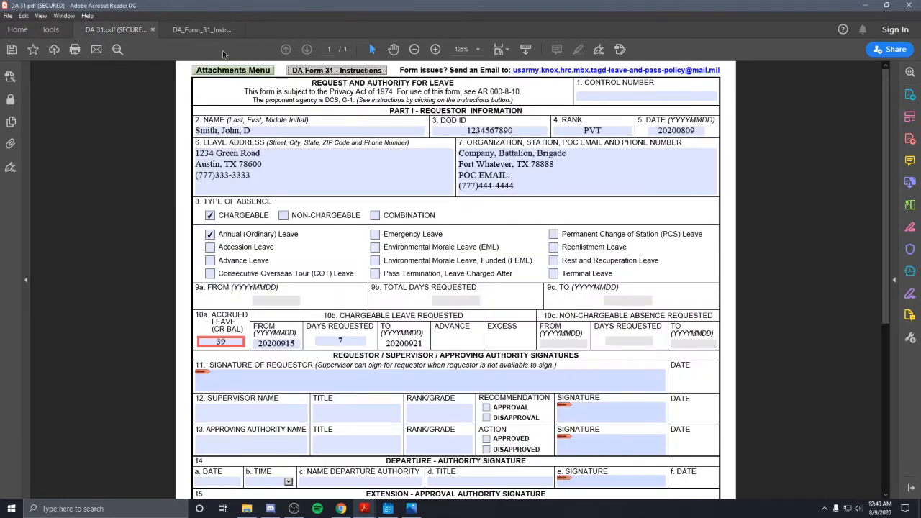
Enter the requester's name ending John, D and DoD ID digits 123456.
{"action": "scroll", "scroll_direction": "down", "scroll_amount": 3}
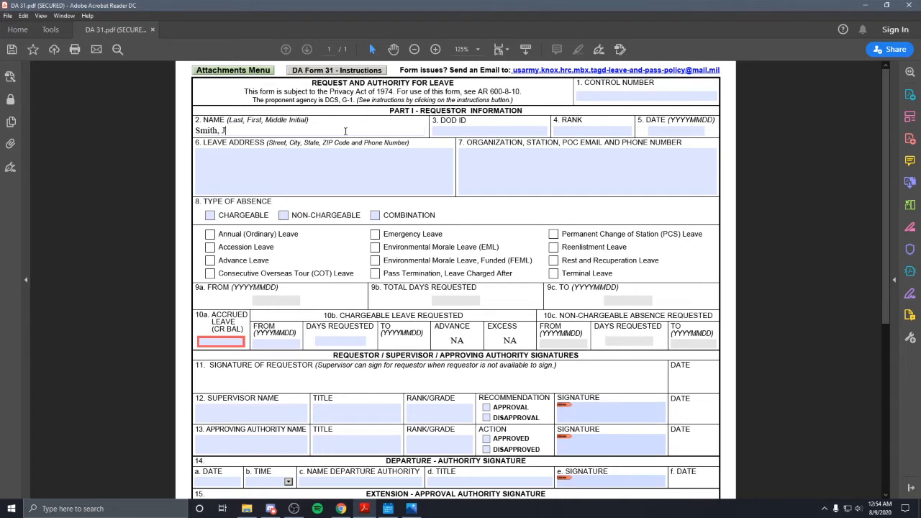
{"action": "type", "text": "ohn, D"}
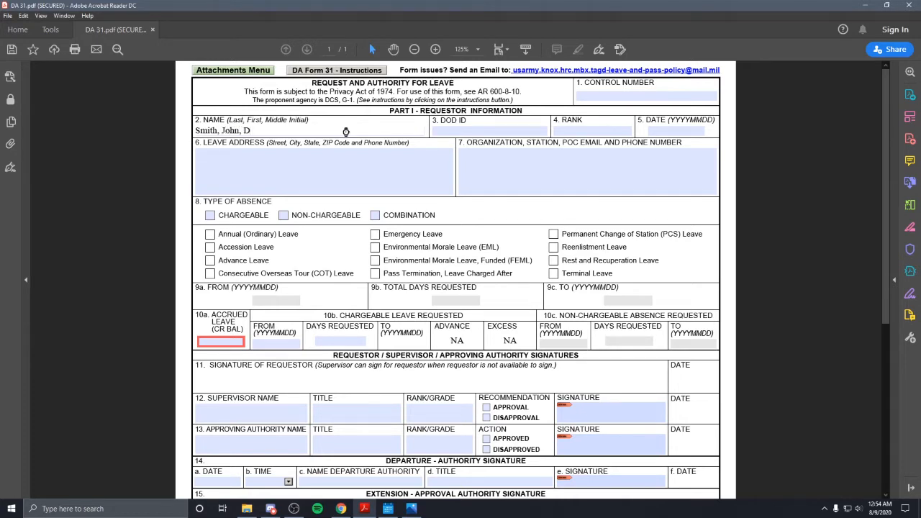
{"action": "type", "text": "1234567890"}
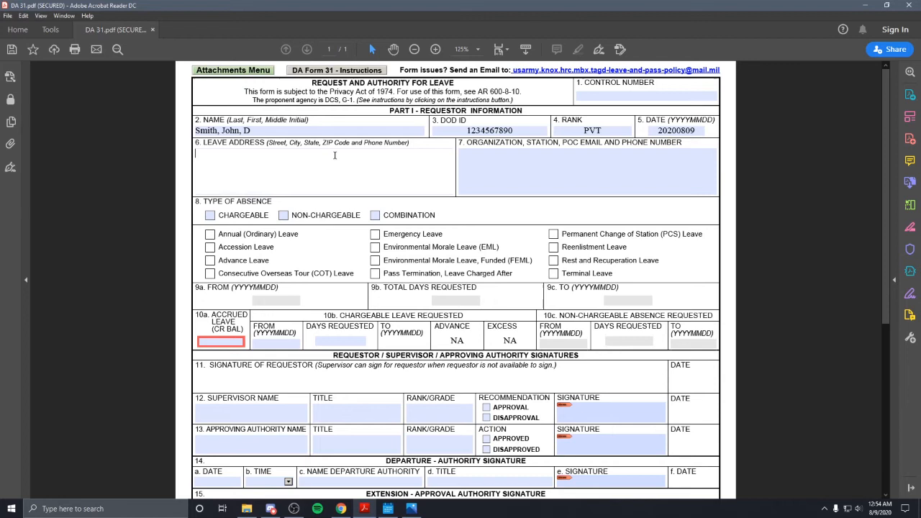
Enter 1234 Green Road, Austin, TX 78600 and phone (777)333-333 in block 6.
{"action": "type", "text": "1234"}
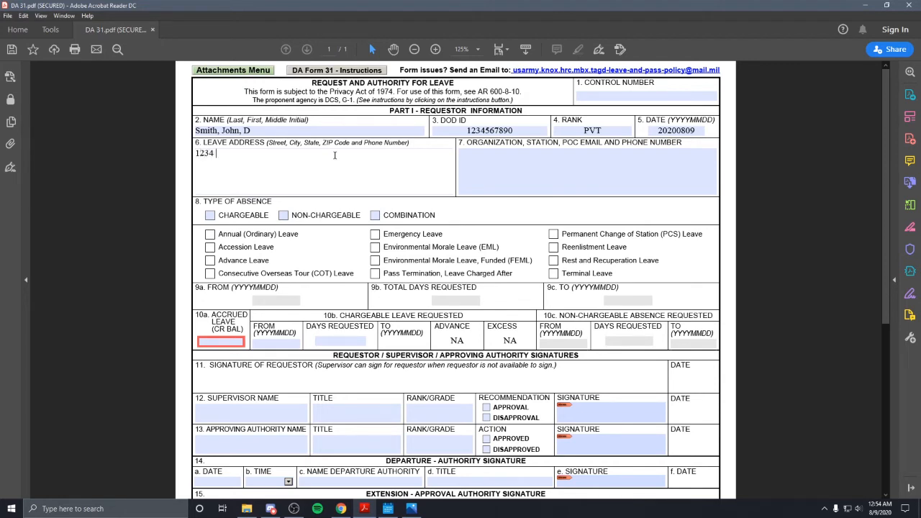
{"action": "type", "text": "Green"}
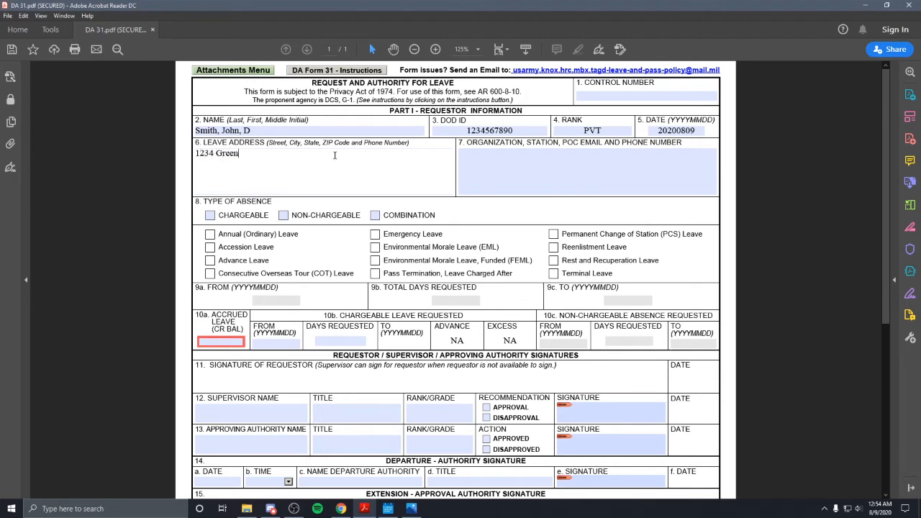
{"action": "type", "text": "Road"}
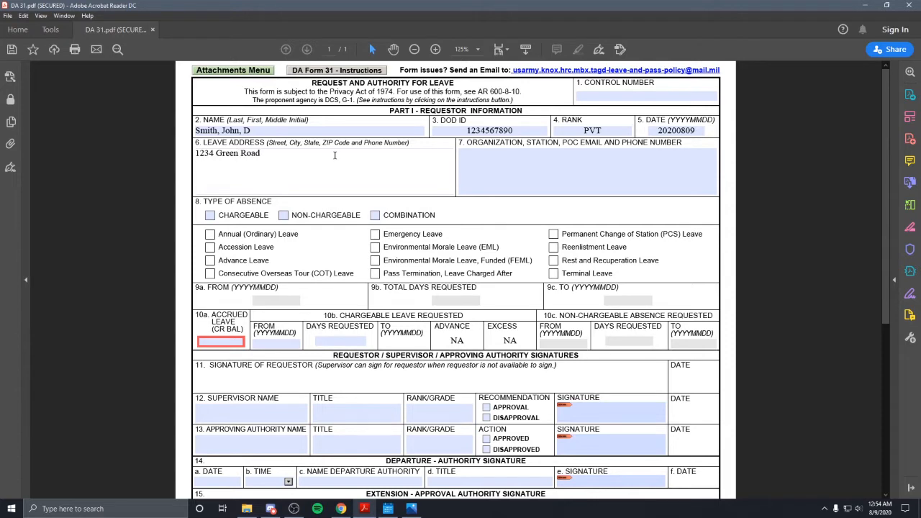
{"action": "type", "text": "Austin,"}
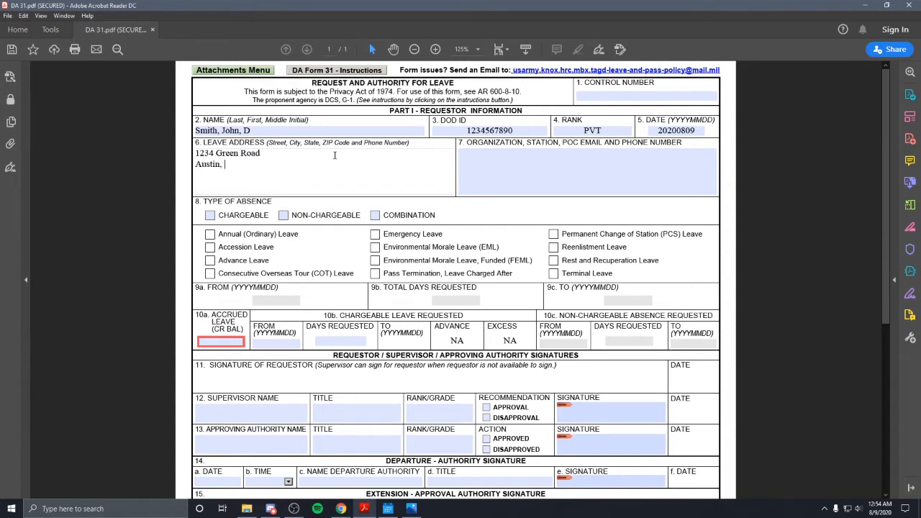
{"action": "type", "text": "TX"}
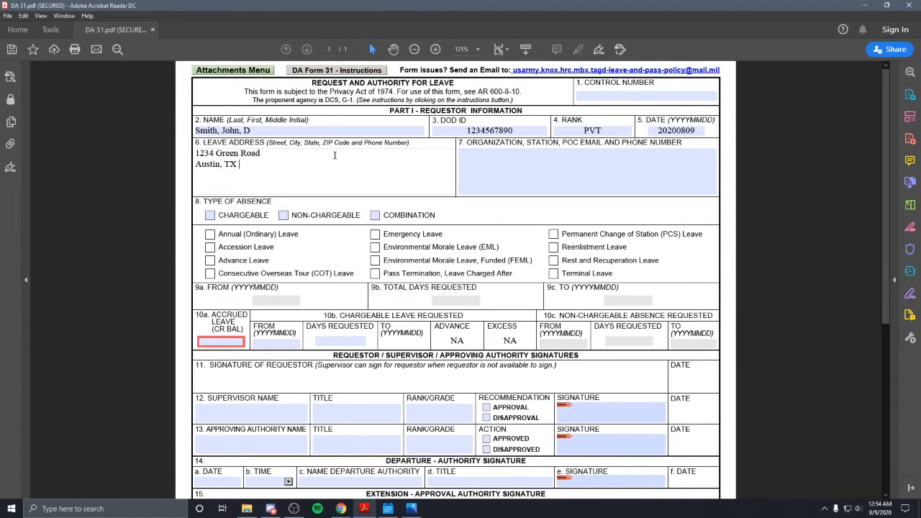
{"action": "type", "text": "78600"}
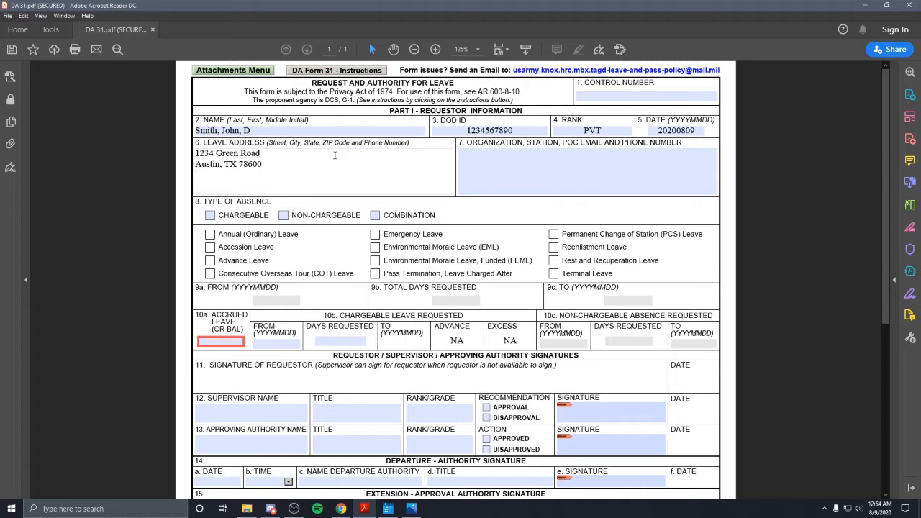
{"action": "type", "text": "(777)"}
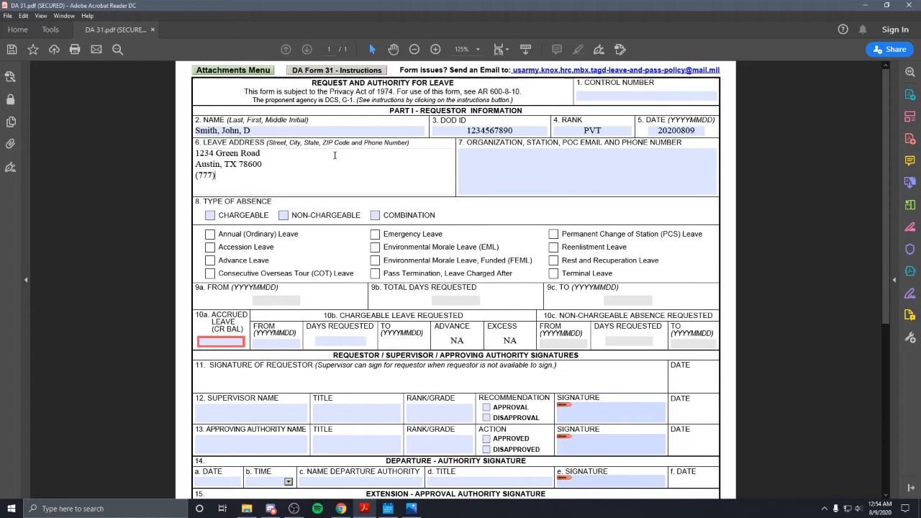
{"action": "type", "text": "333-3333"}
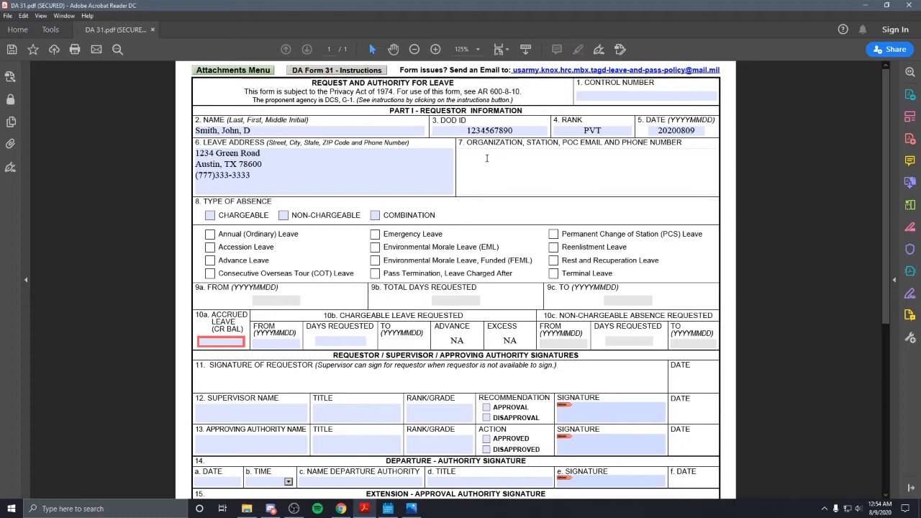
Enter the unit line HHC, 1-23 AR, 9 ABCT, 1 AD in block 7.
{"action": "type", "text": "HH"}
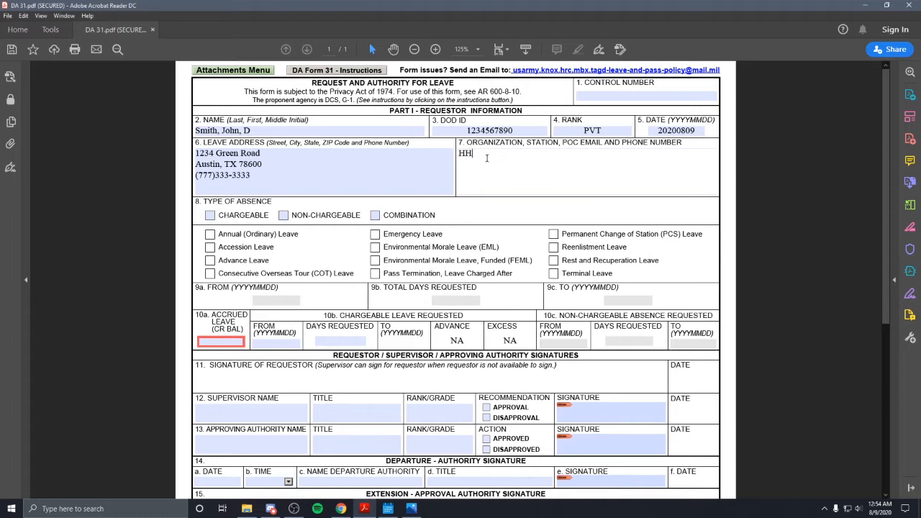
{"action": "type", "text": "C,"}
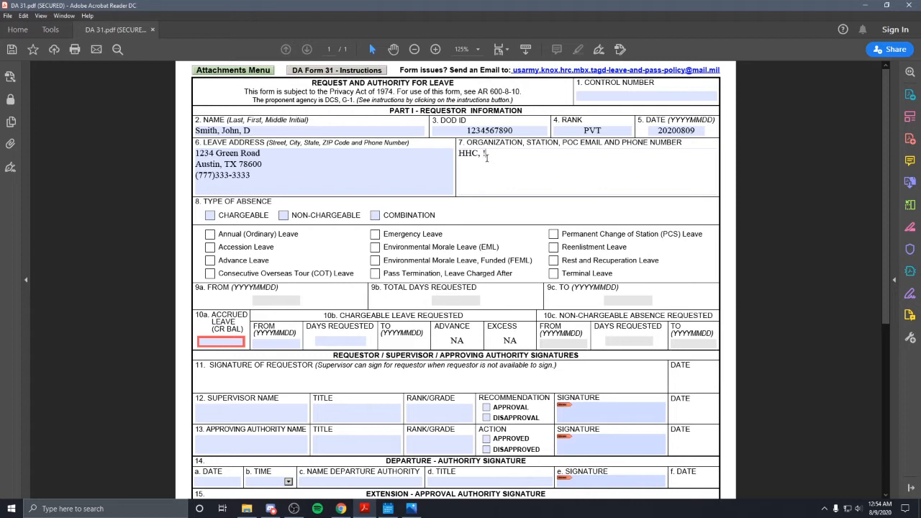
{"action": "type", "text": "1-23"}
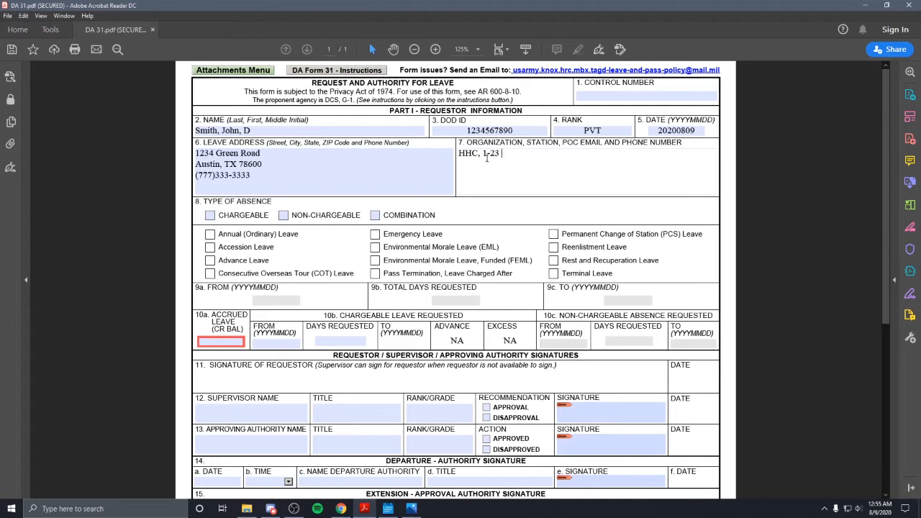
{"action": "type", "text": "AR,"}
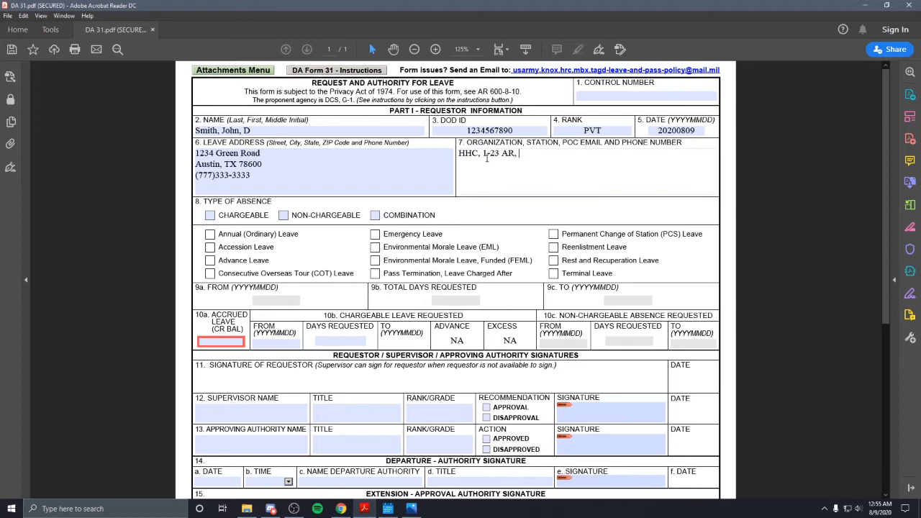
{"action": "type", "text": "9 A"}
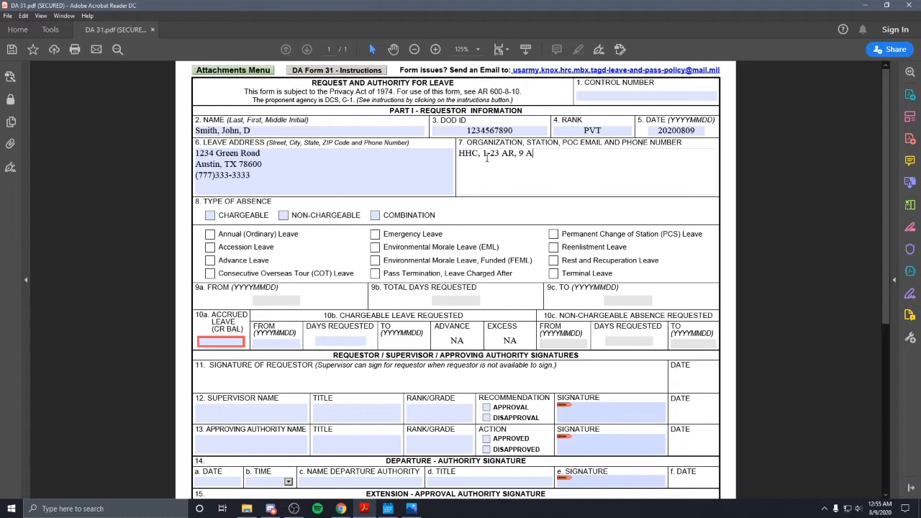
{"action": "type", "text": "BCT"}
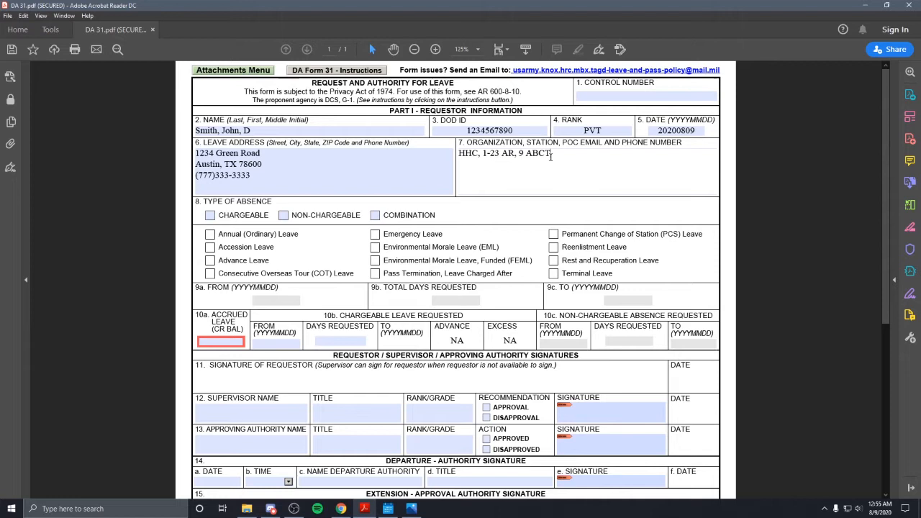
{"action": "type", "text": "1"}
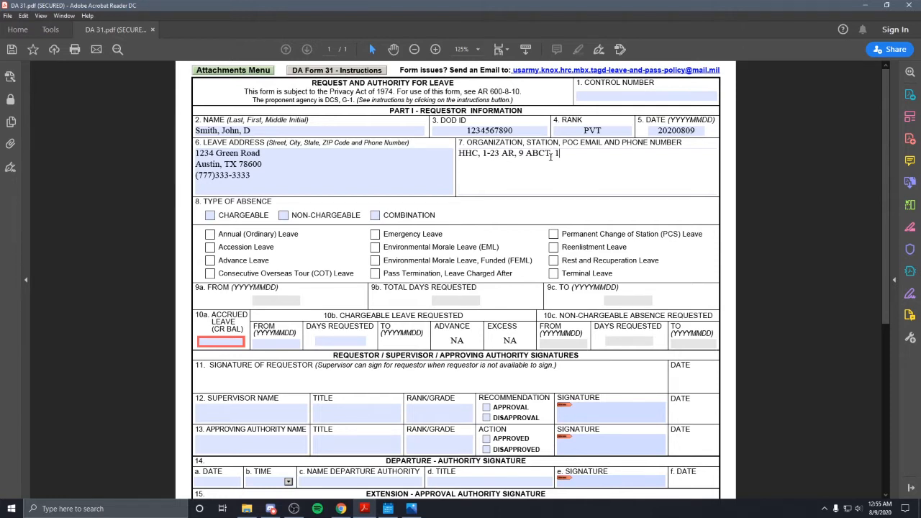
{"action": "type", "text": "AD"}
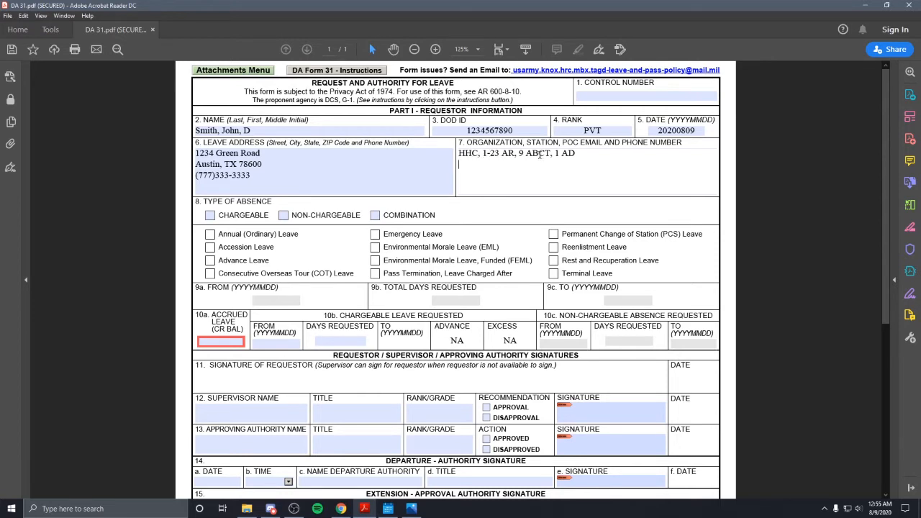
Add Fort Whatever, TX 788..., the POC EMAIL line and phone (777)...-4444.
{"action": "type", "text": "Fr"}
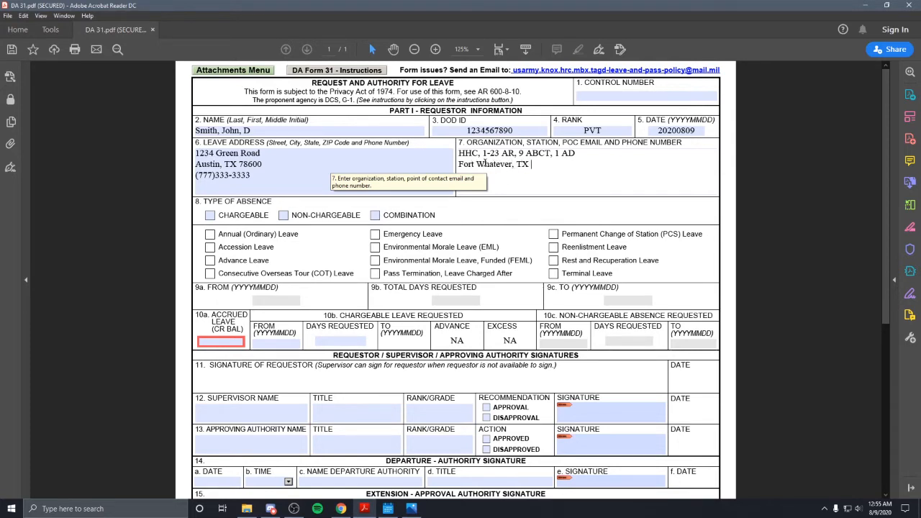
{"action": "type", "text": "78888"}
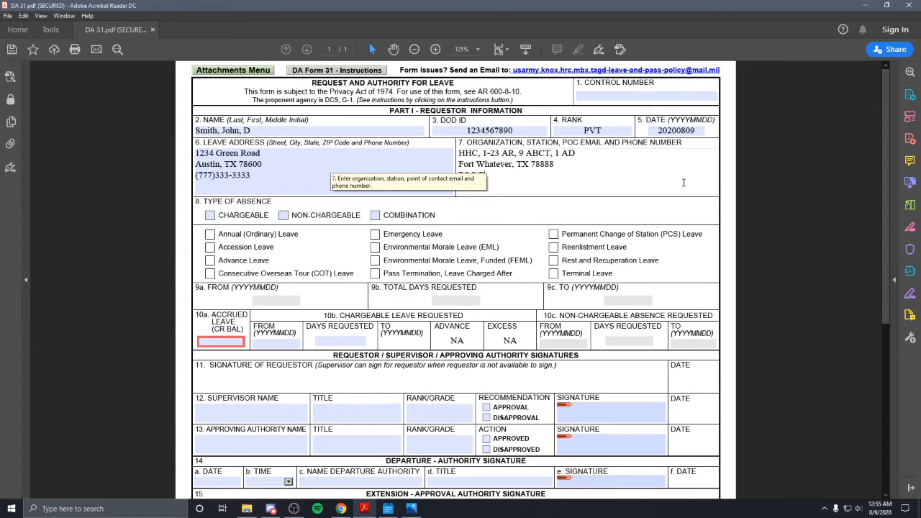
{"action": "type", "text": "POC EM"}
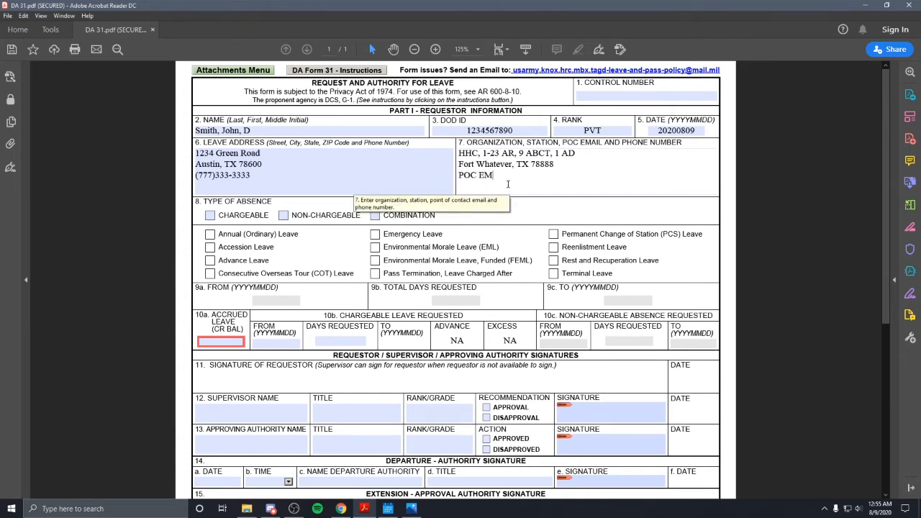
{"action": "type", "text": "AIL."}
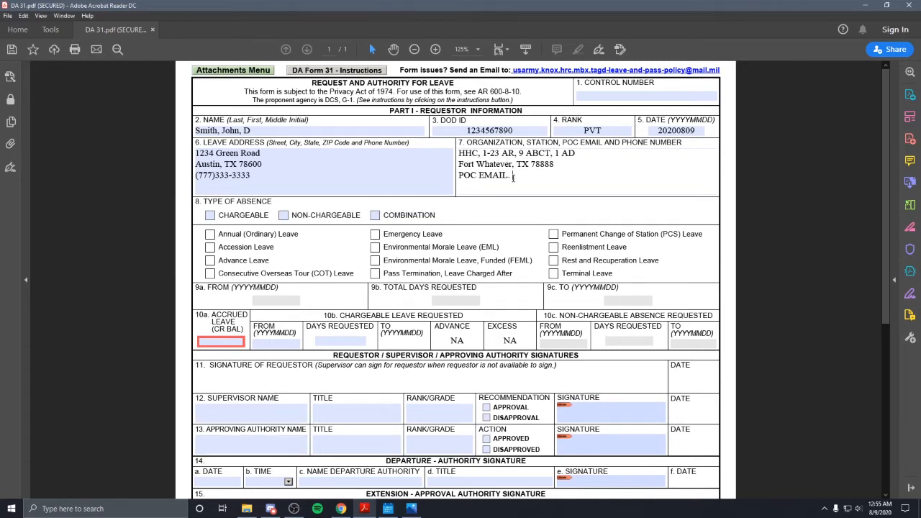
{"action": "mouse_move", "coordinate": [511, 175]}
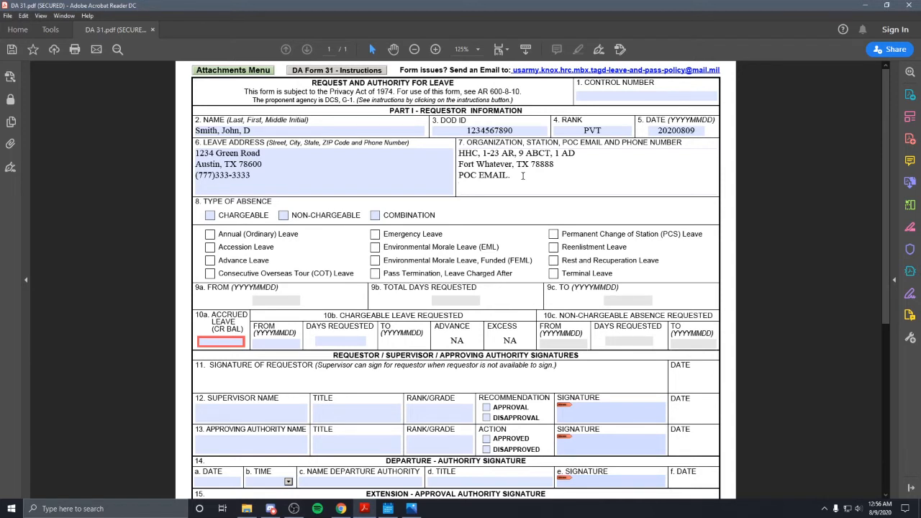
{"action": "type", "text": "(777)444"}
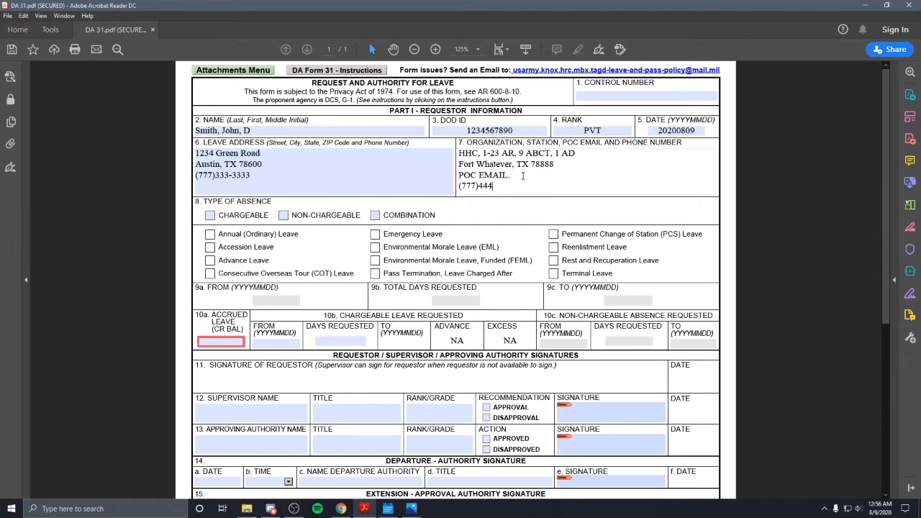
{"action": "type", "text": "-4444"}
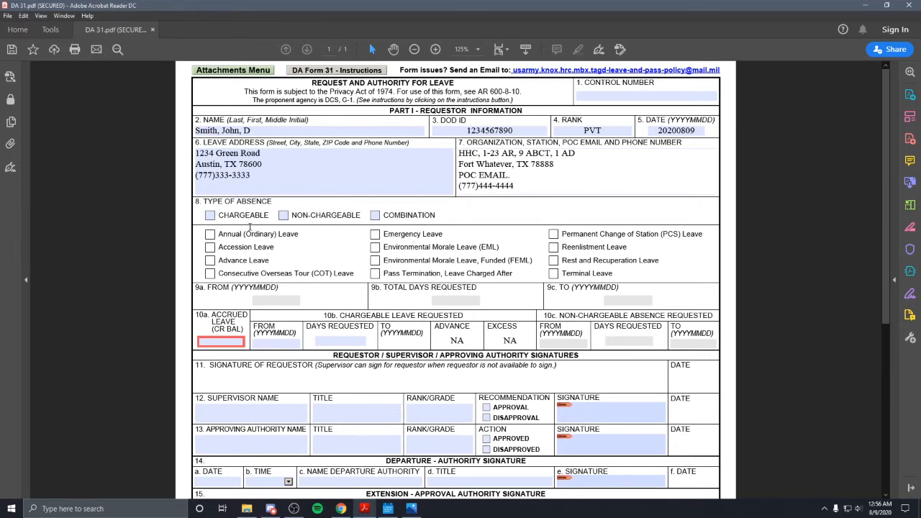
Check 'PASS, Regular' as the non-chargeable absence type, then bring up Windows Calendar.
{"action": "left_click", "coordinate": [285, 215]}
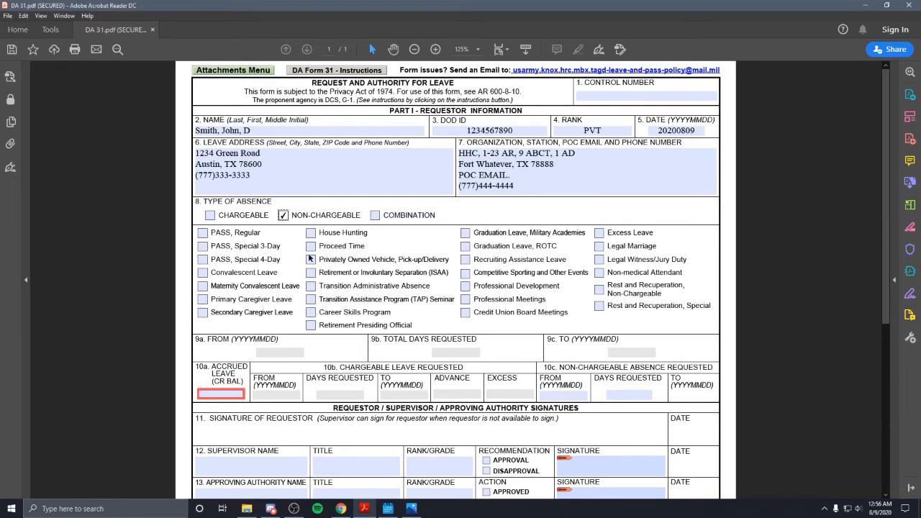
{"action": "mouse_move", "coordinate": [203, 259]}
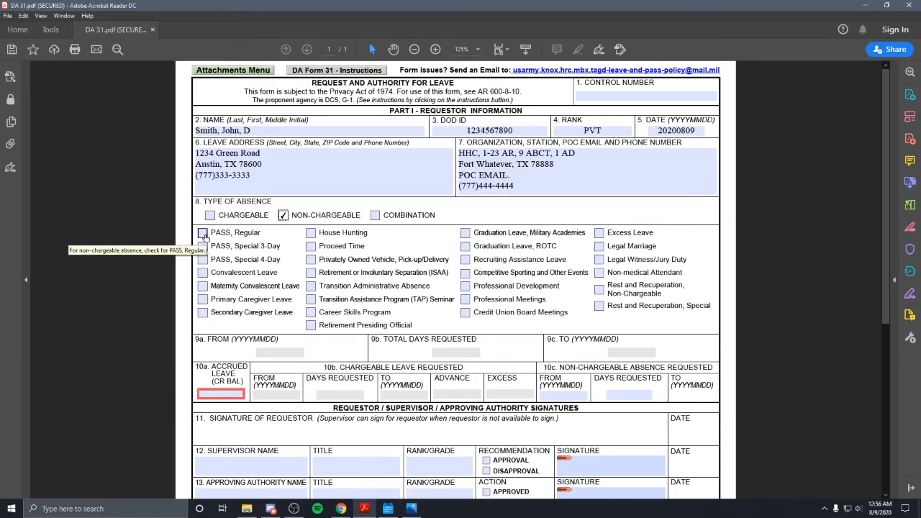
{"action": "left_click", "coordinate": [201, 233]}
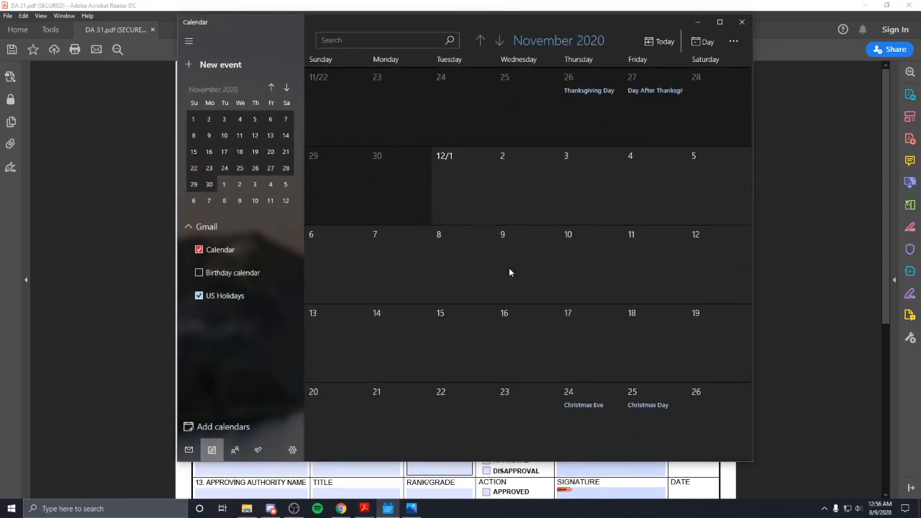
View Thanksgiving Day, November 26, 2020 in the calendar, then dismiss its details.
{"action": "left_click", "coordinate": [485, 40]}
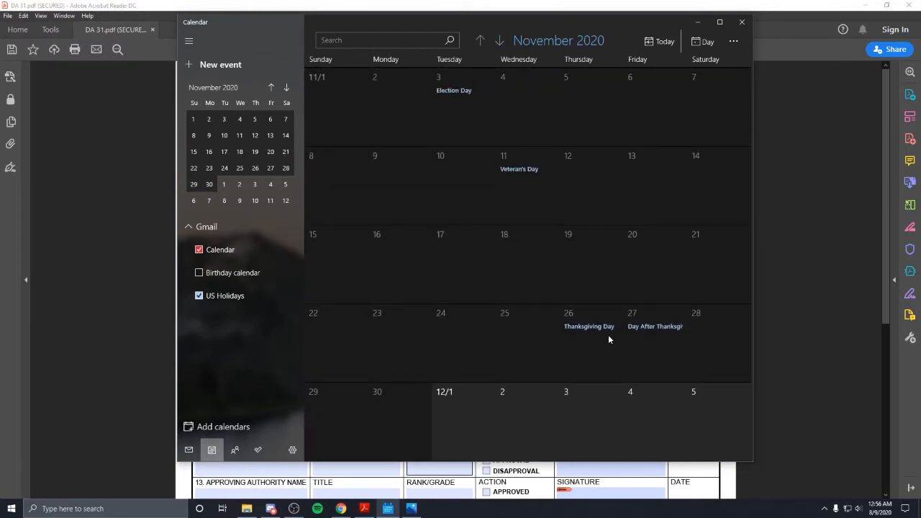
{"action": "left_click", "coordinate": [588, 325]}
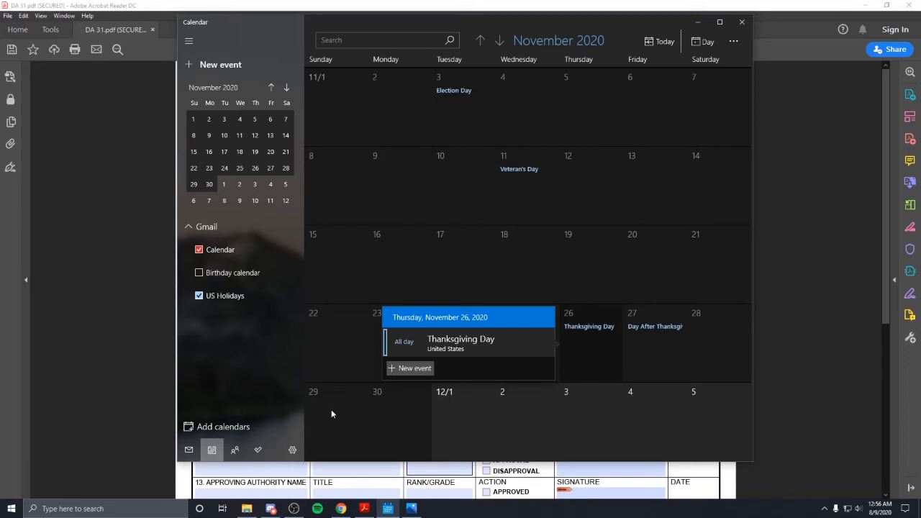
{"action": "left_click", "coordinate": [411, 311]}
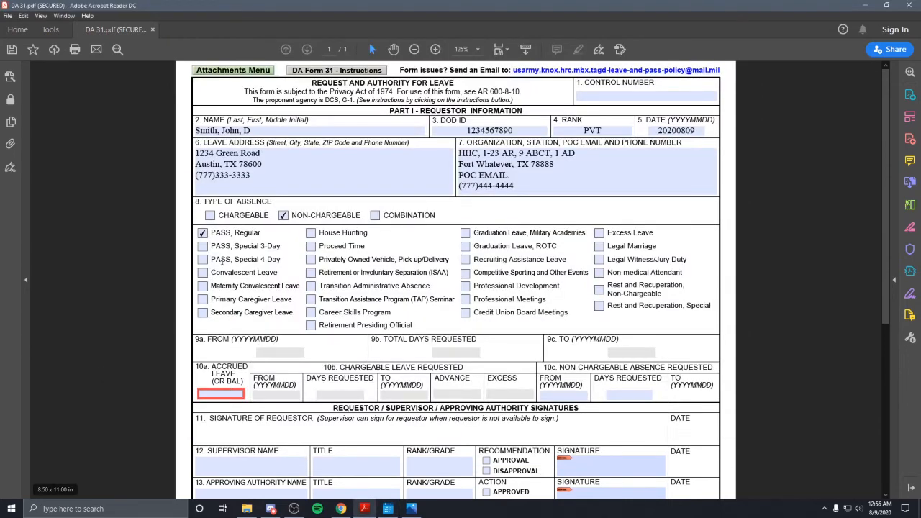
Enter 39 accrued leave days, a non-chargeable From date of 20201126 and 4 days requested.
{"action": "type", "text": "39"}
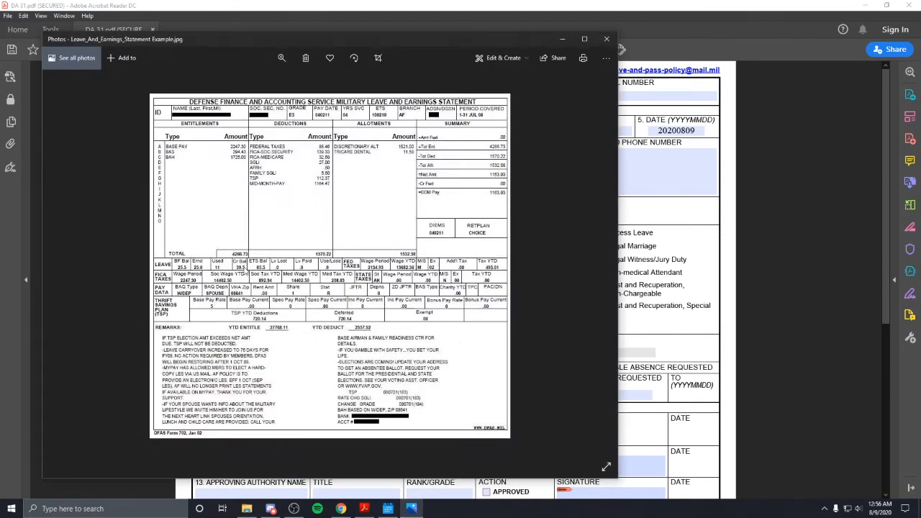
{"action": "left_click", "coordinate": [607, 39]}
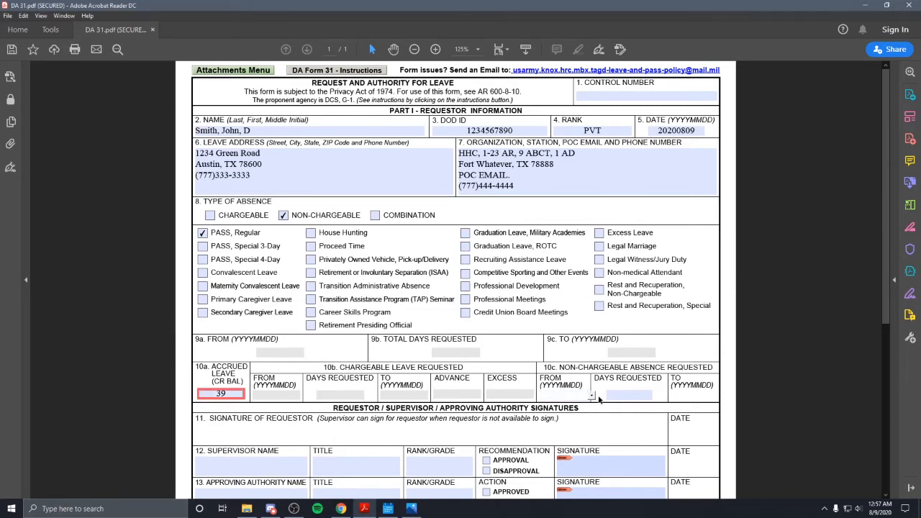
{"action": "left_click", "coordinate": [595, 397]}
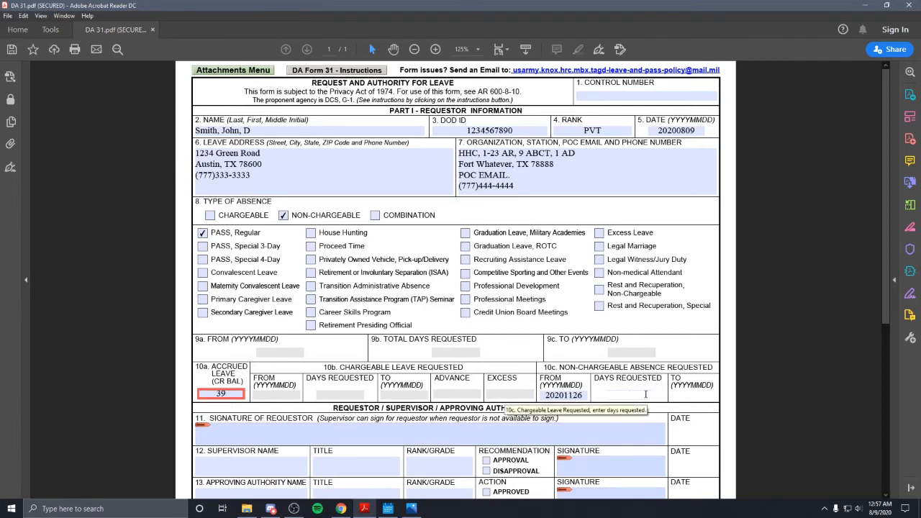
{"action": "type", "text": "4"}
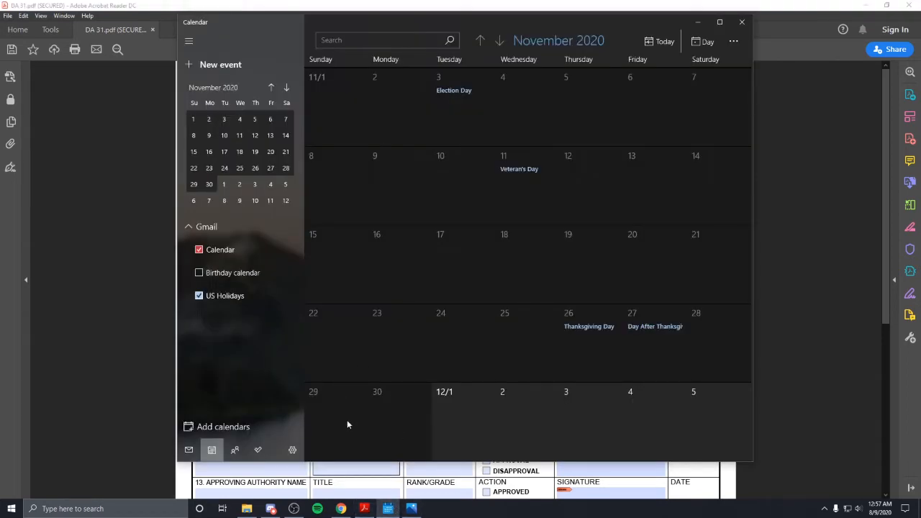
{"action": "mouse_move", "coordinate": [404, 432]}
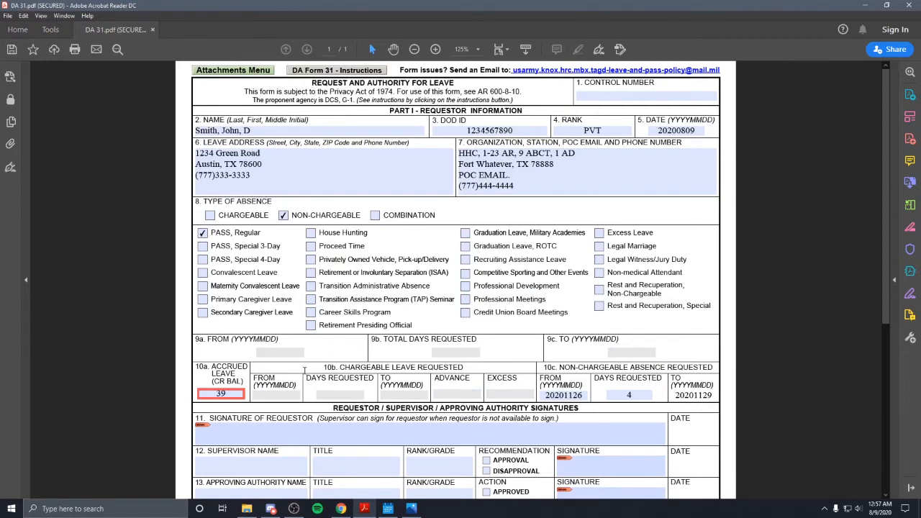
{"action": "scroll", "scroll_direction": "down", "scroll_amount": 3}
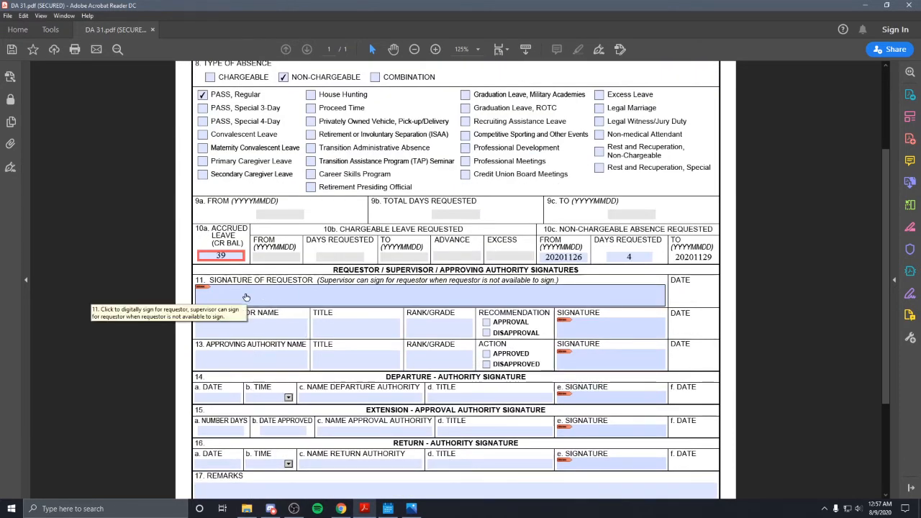
{"action": "mouse_move", "coordinate": [303, 297]}
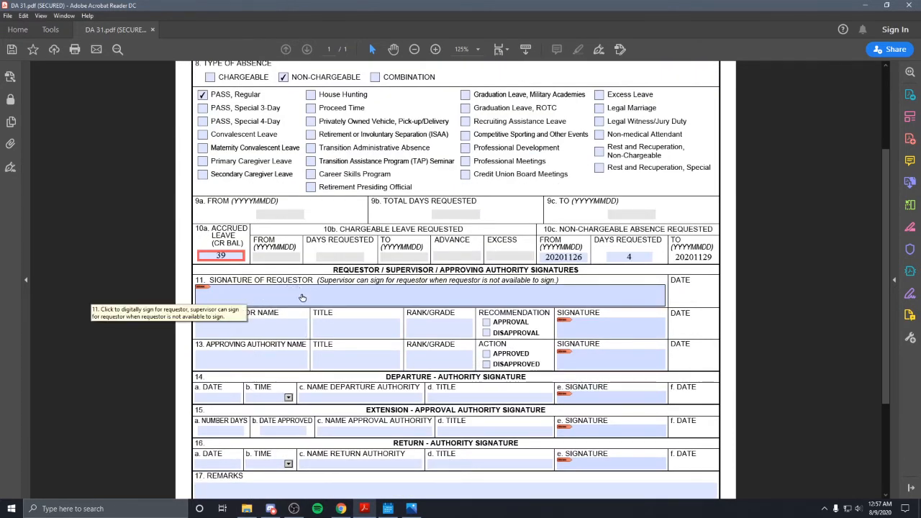
{"action": "scroll", "scroll_direction": "down", "scroll_amount": 3}
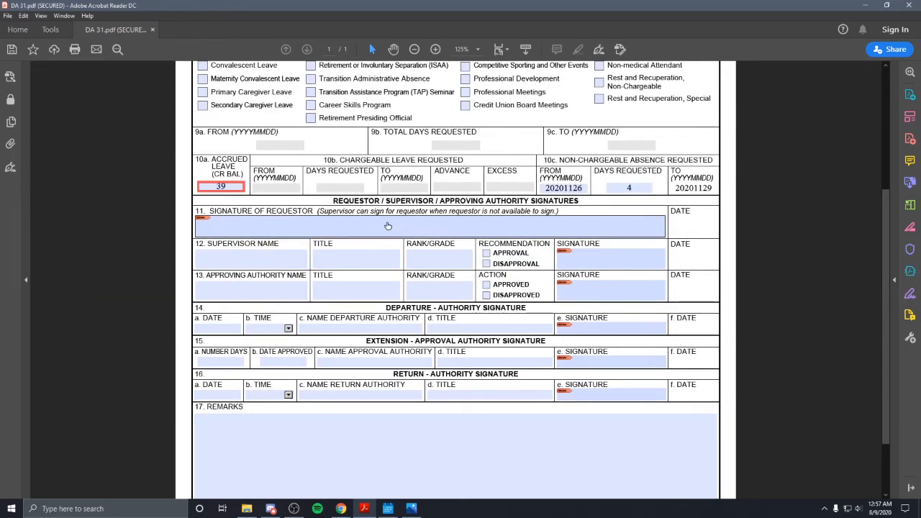
{"action": "mouse_move", "coordinate": [343, 227]}
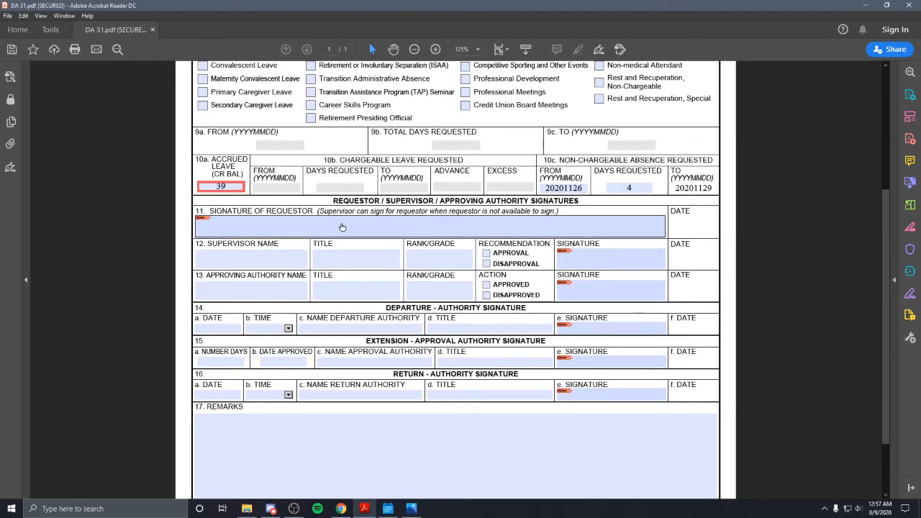
{"action": "mouse_move", "coordinate": [299, 227]}
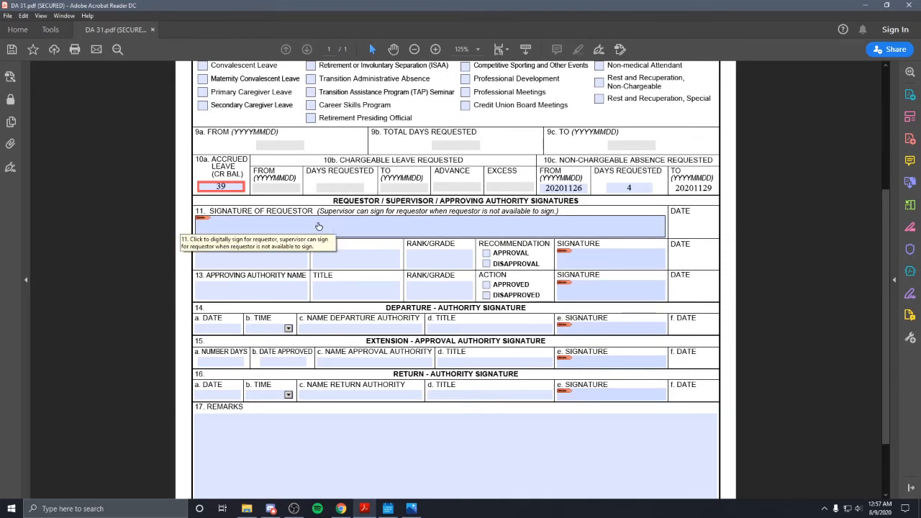
{"action": "mouse_move", "coordinate": [457, 235]}
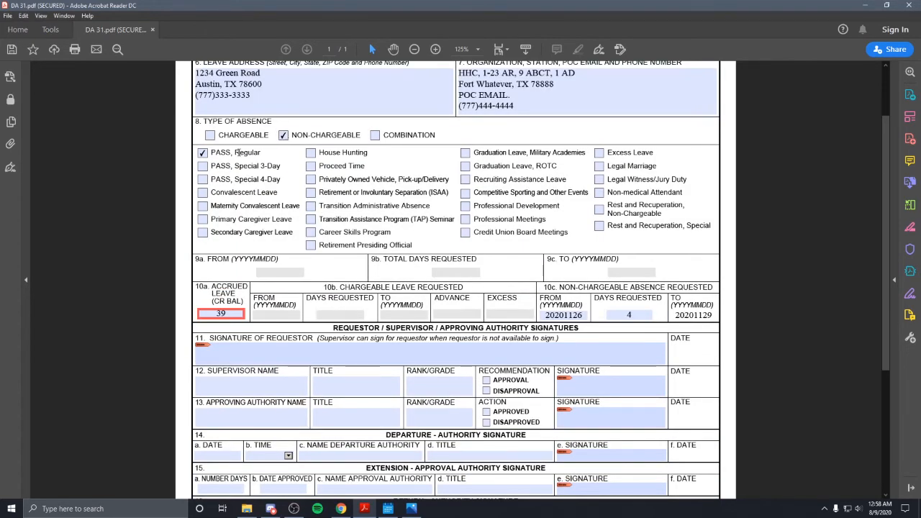
{"action": "scroll", "scroll_direction": "down", "scroll_amount": 3}
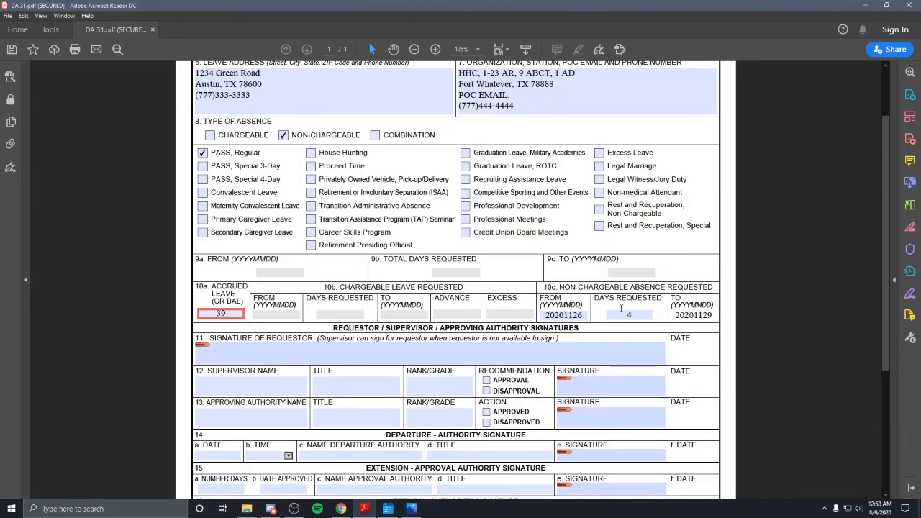
{"action": "scroll", "scroll_direction": "down", "scroll_amount": 3}
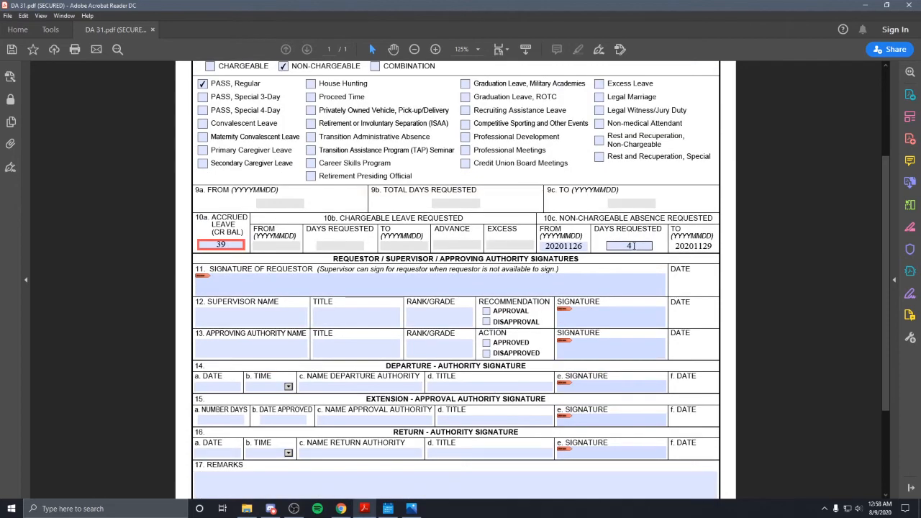
{"action": "mouse_move", "coordinate": [627, 246]}
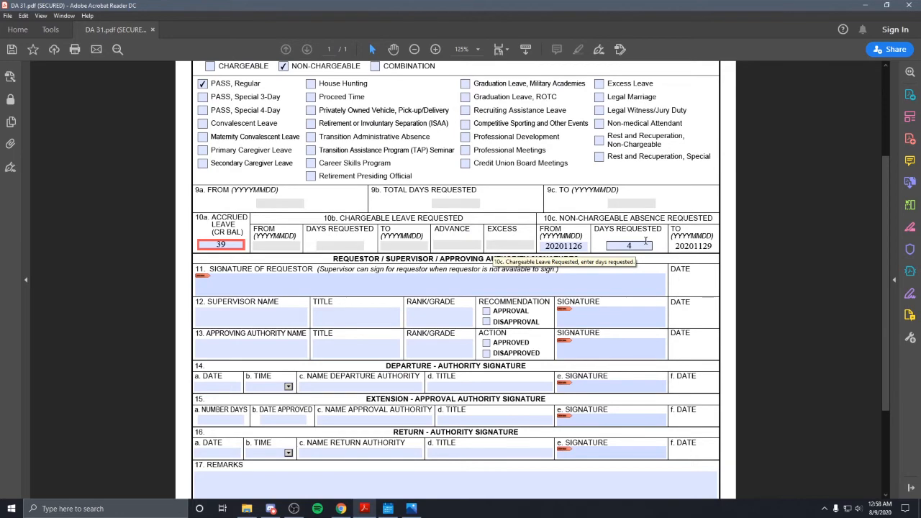
{"action": "scroll", "scroll_direction": "down", "scroll_amount": 3}
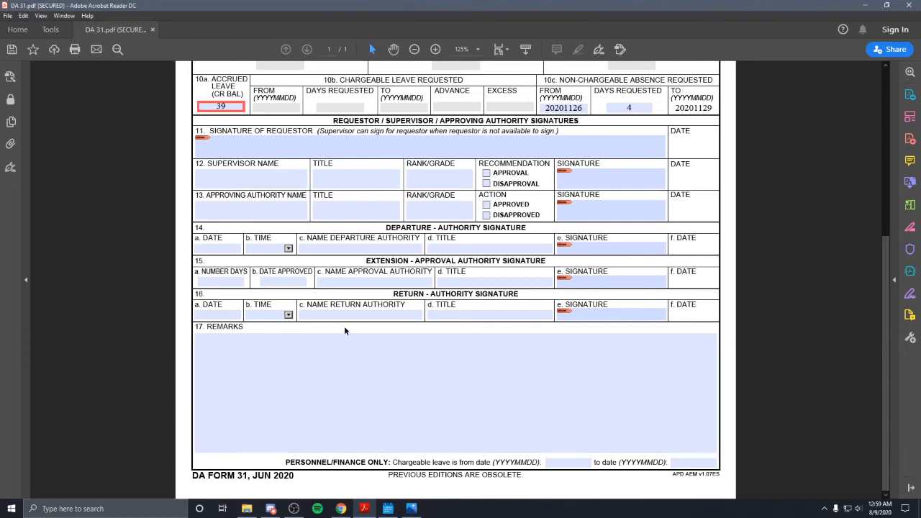
{"action": "left_click", "coordinate": [239, 353]}
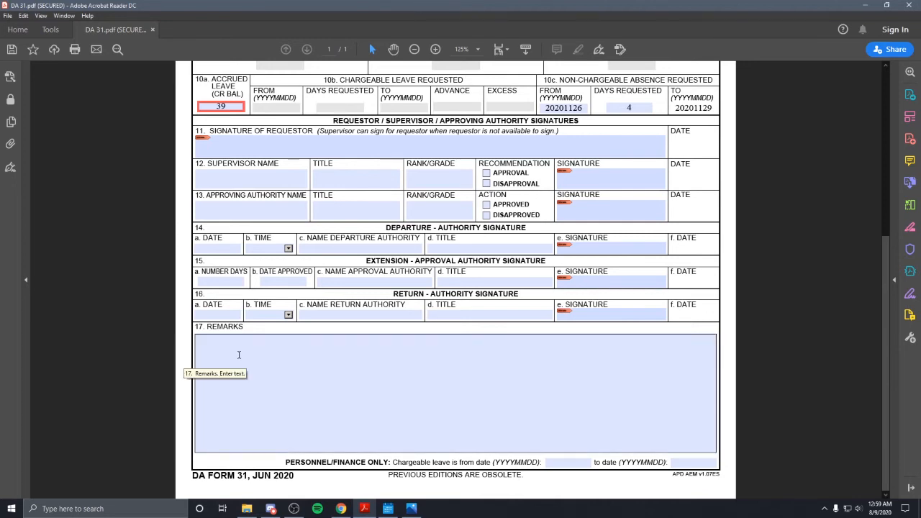
{"action": "mouse_move", "coordinate": [256, 339]}
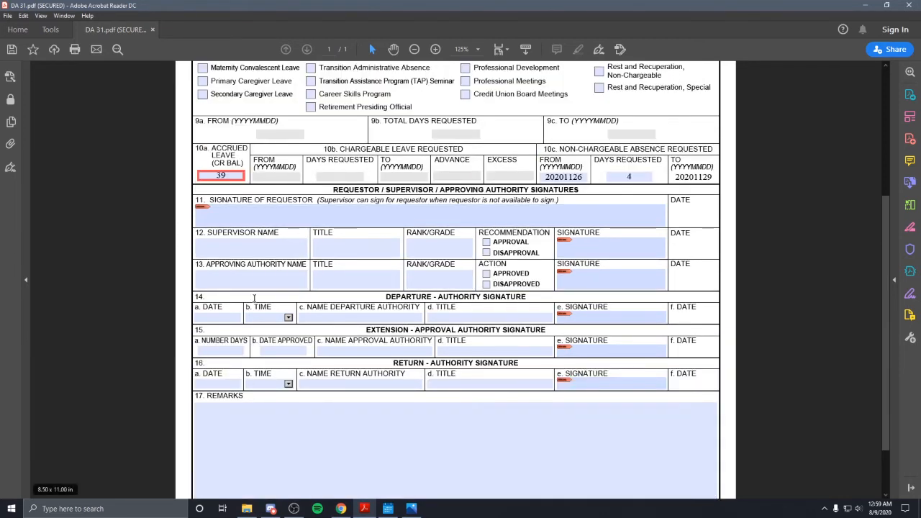
{"action": "mouse_move", "coordinate": [222, 175]}
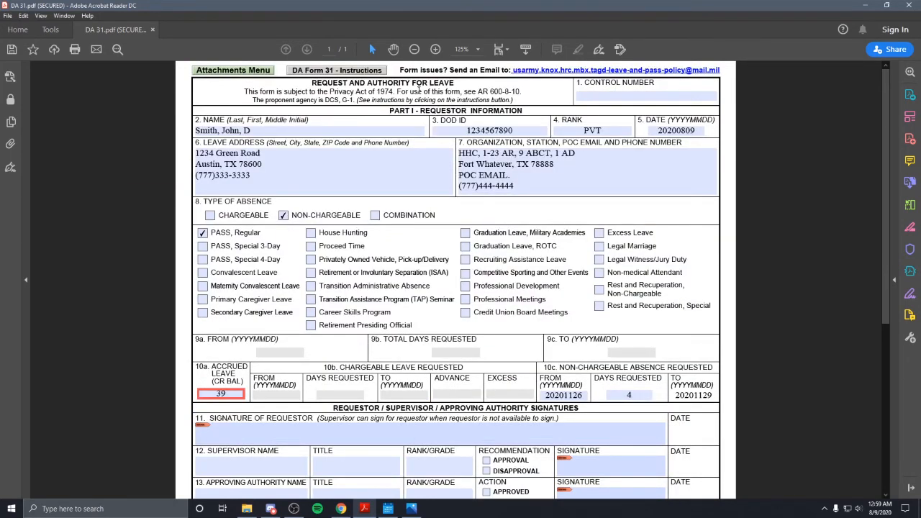
{"action": "left_click", "coordinate": [653, 95]}
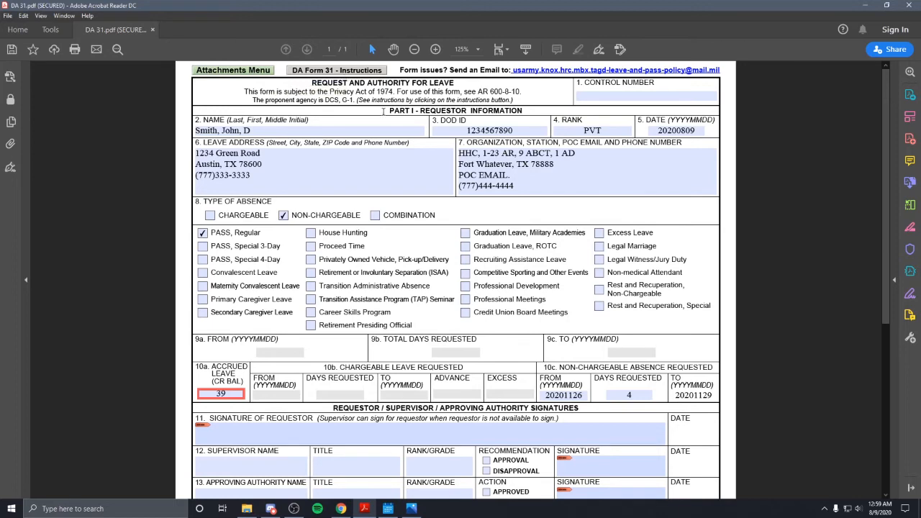
{"action": "mouse_move", "coordinate": [334, 72]}
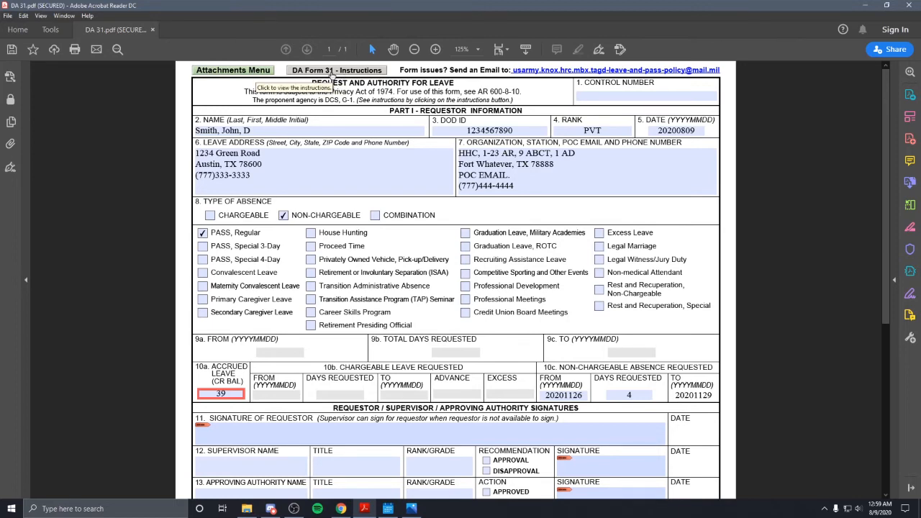
Scroll through the DA Form 31 instructions on reporting, extensions and medical treatment.
{"action": "scroll", "scroll_direction": "down", "scroll_amount": 3}
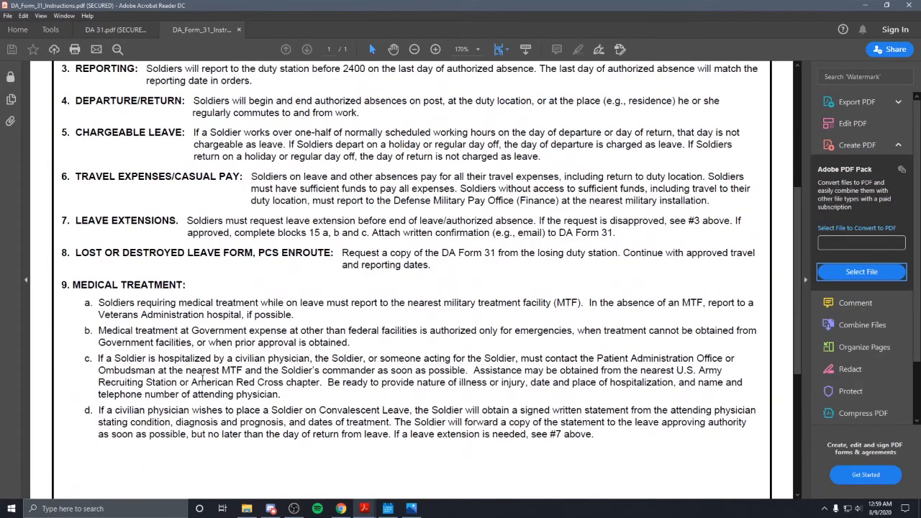
{"action": "scroll", "scroll_direction": "up", "scroll_amount": 3}
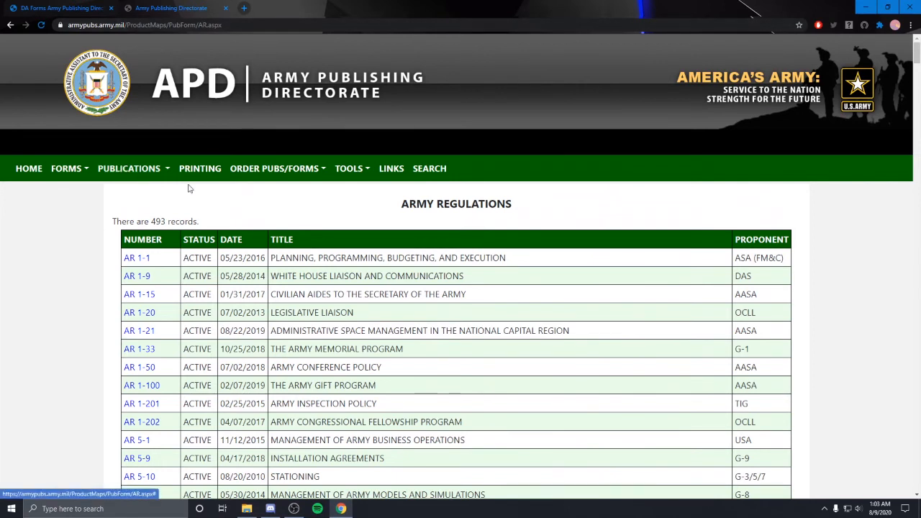
{"action": "mouse_move", "coordinate": [29, 173]}
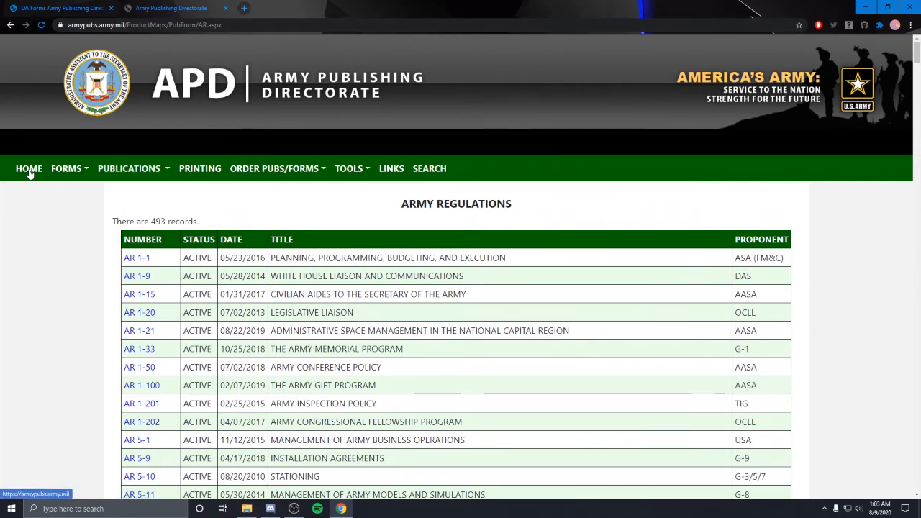
Choose AR-Army Regulations under Publications > Administrative to list all 493 records.
{"action": "left_click", "coordinate": [129, 169]}
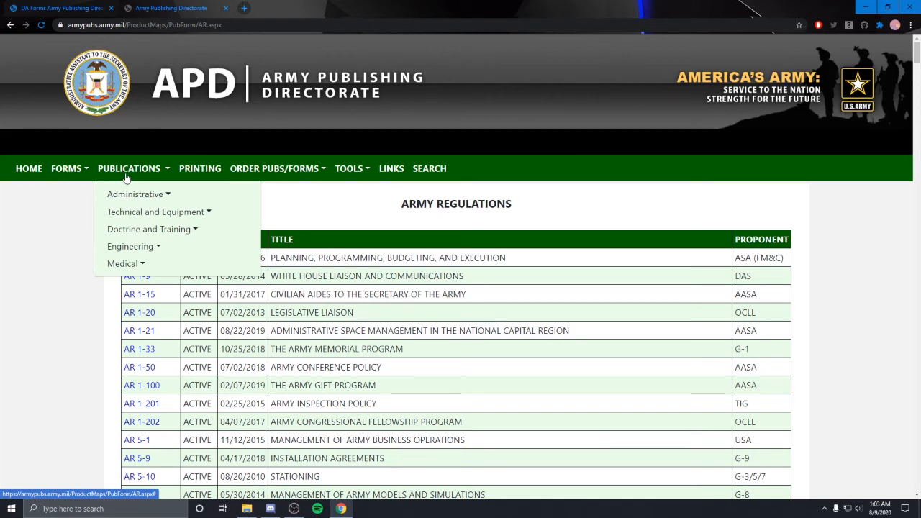
{"action": "mouse_move", "coordinate": [147, 194]}
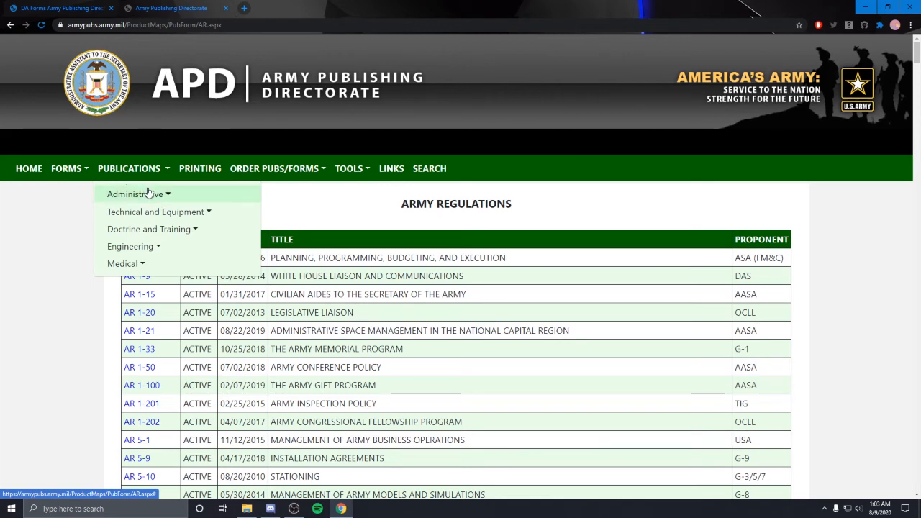
{"action": "mouse_move", "coordinate": [141, 44]}
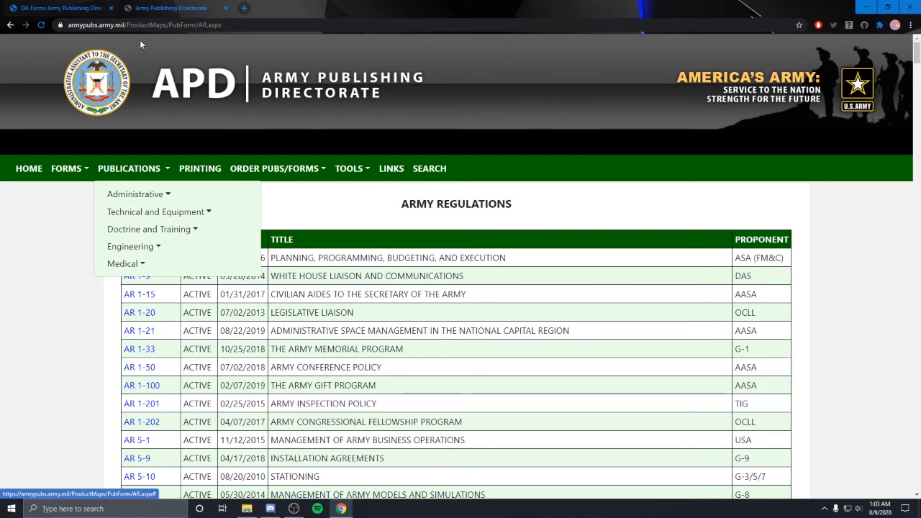
{"action": "mouse_move", "coordinate": [159, 195]}
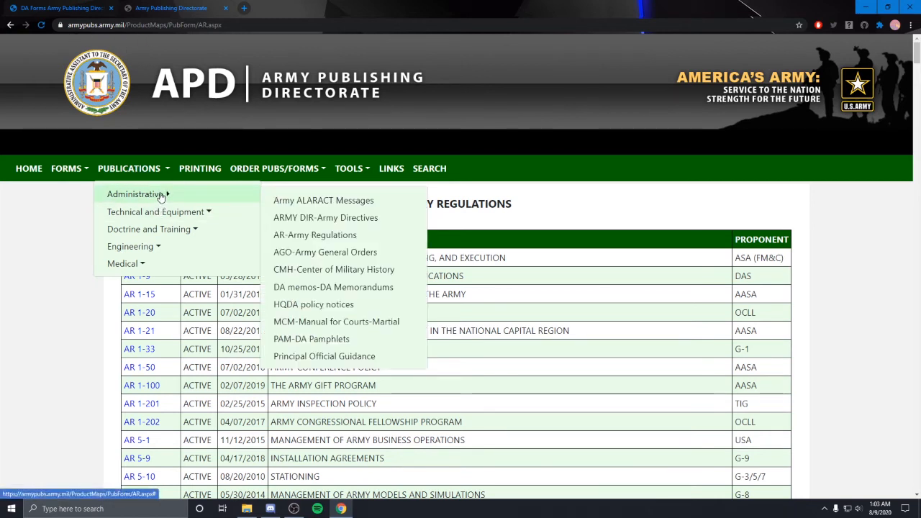
{"action": "mouse_move", "coordinate": [184, 203]}
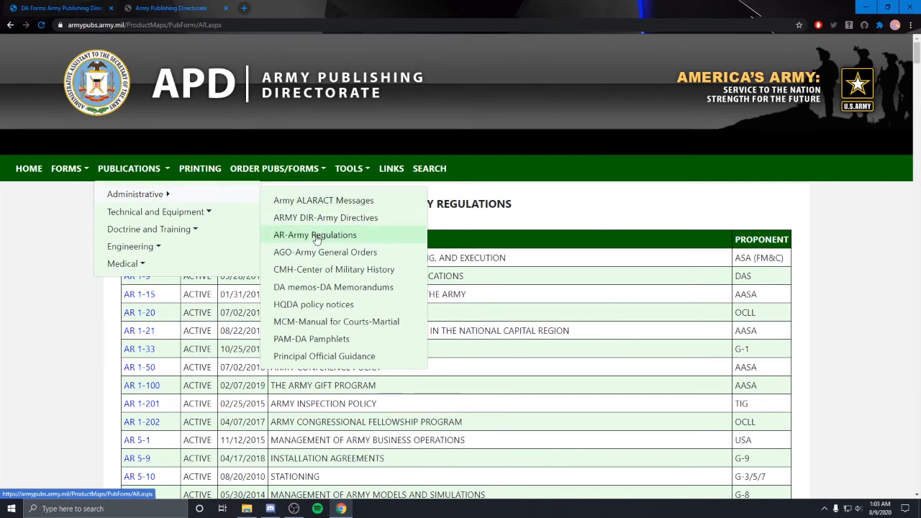
{"action": "left_click", "coordinate": [313, 235]}
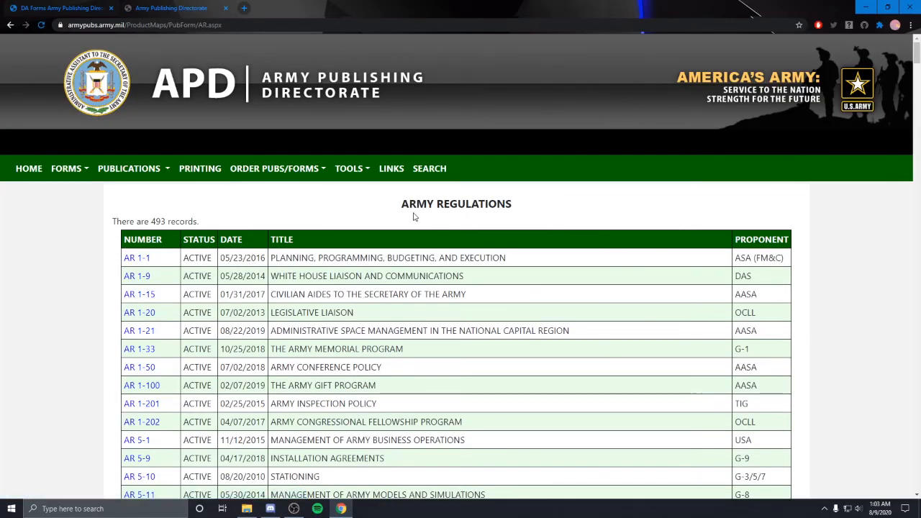
Locate and select the AR 600-8-10 Leaves and Passes entry dated 06/03/2020.
{"action": "scroll", "scroll_direction": "down", "scroll_amount": 3}
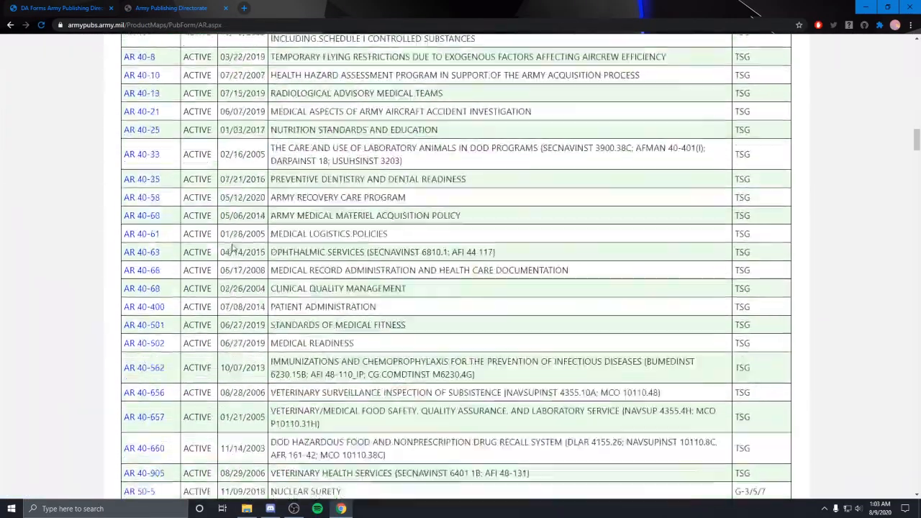
{"action": "scroll", "scroll_direction": "down", "scroll_amount": 3}
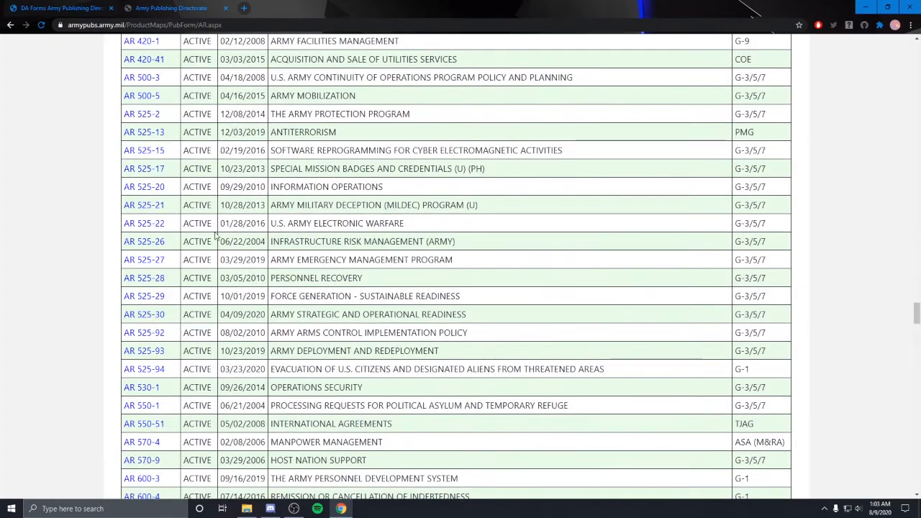
{"action": "scroll", "scroll_direction": "down", "scroll_amount": 3}
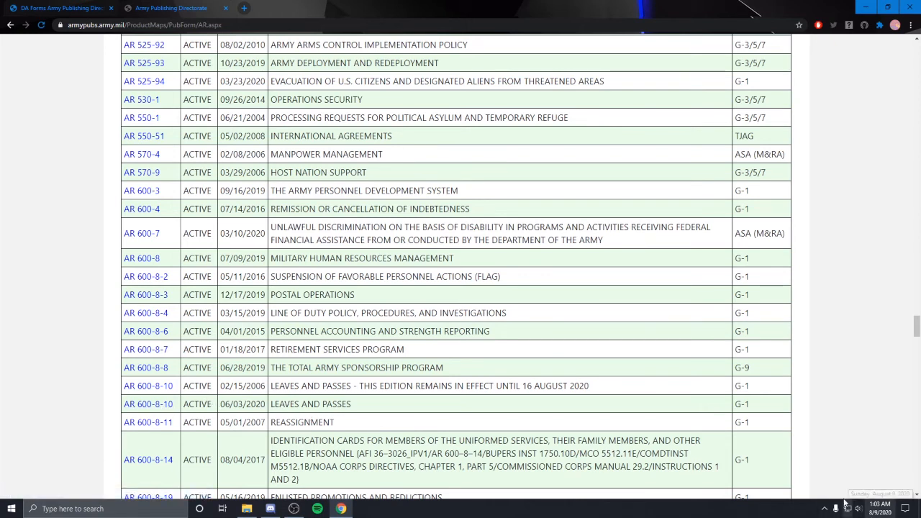
{"action": "mouse_move", "coordinate": [354, 409]}
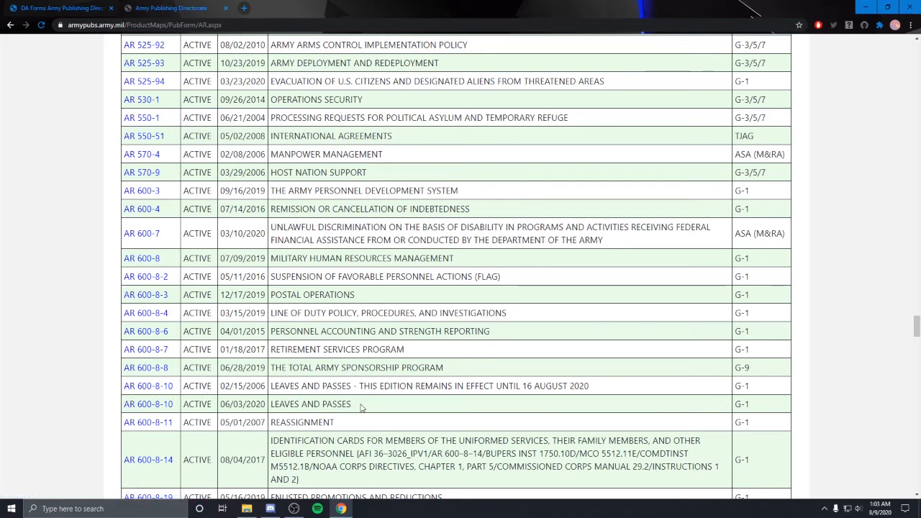
{"action": "left_click", "coordinate": [146, 403]}
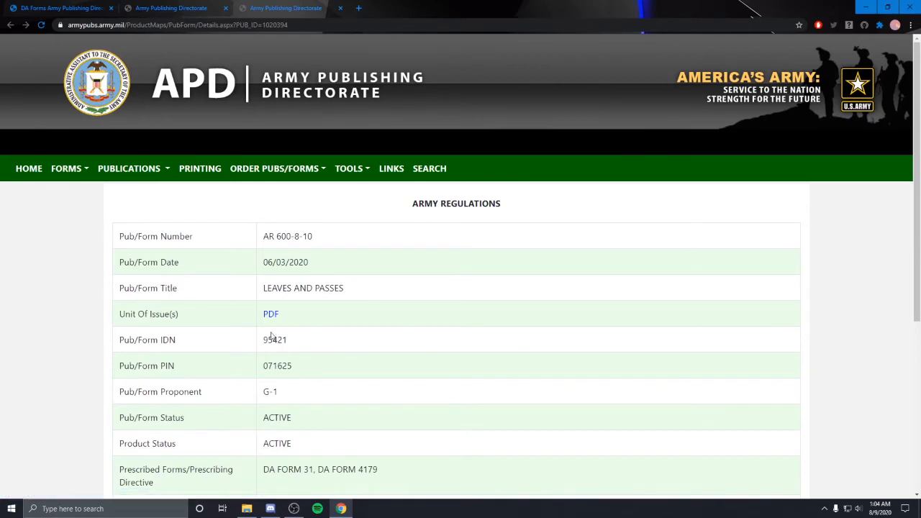
Open the AR 600-8-10 PDF link and page past the summary of change to the contents.
{"action": "left_click", "coordinate": [270, 314]}
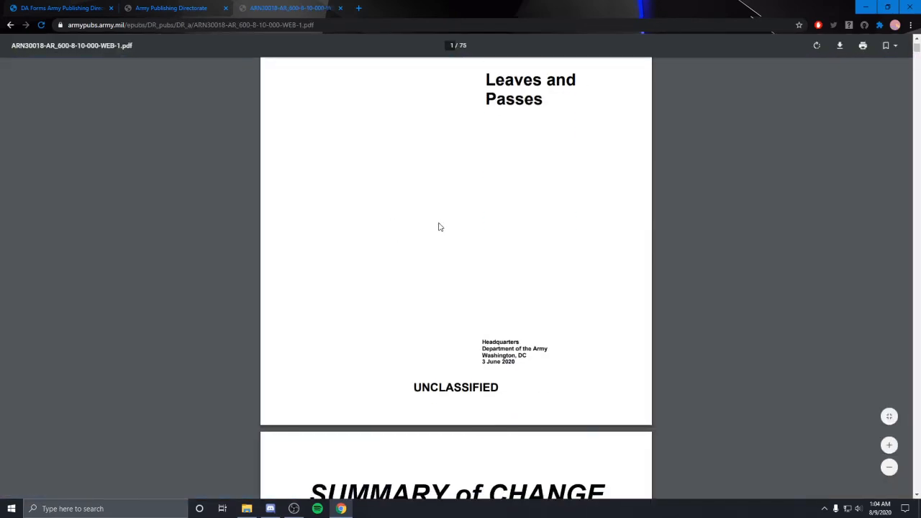
{"action": "scroll", "scroll_direction": "down", "scroll_amount": 3}
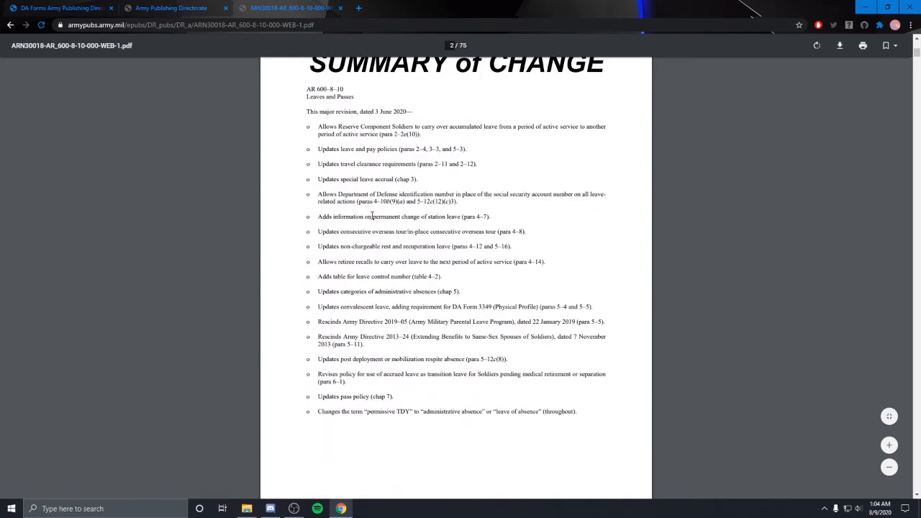
{"action": "mouse_move", "coordinate": [489, 357]}
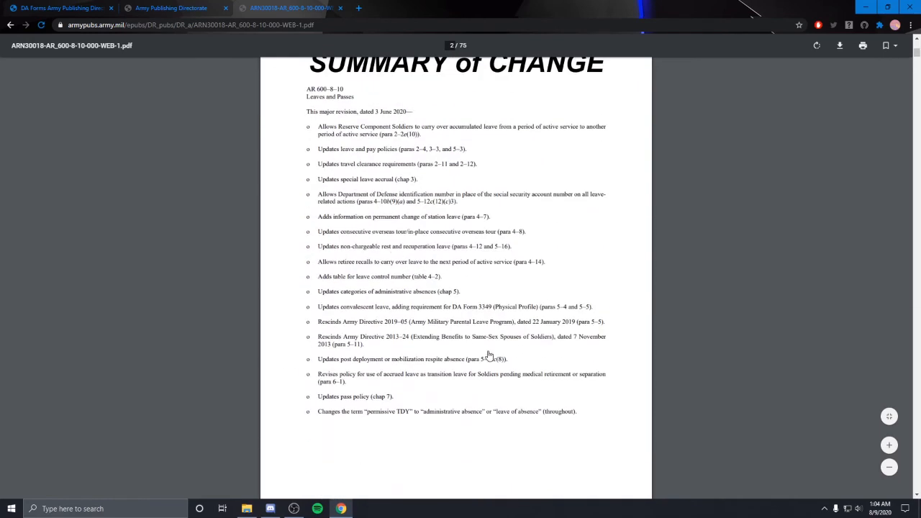
{"action": "mouse_move", "coordinate": [586, 421]}
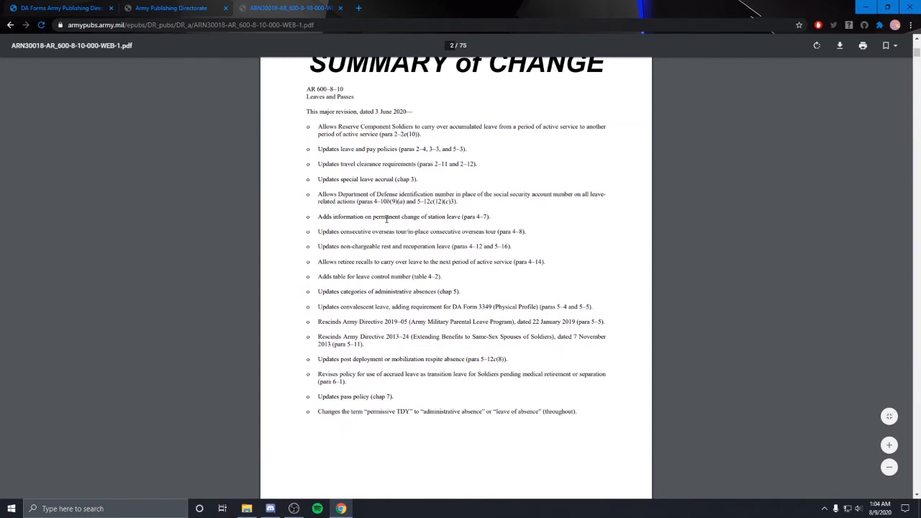
{"action": "mouse_move", "coordinate": [388, 258]}
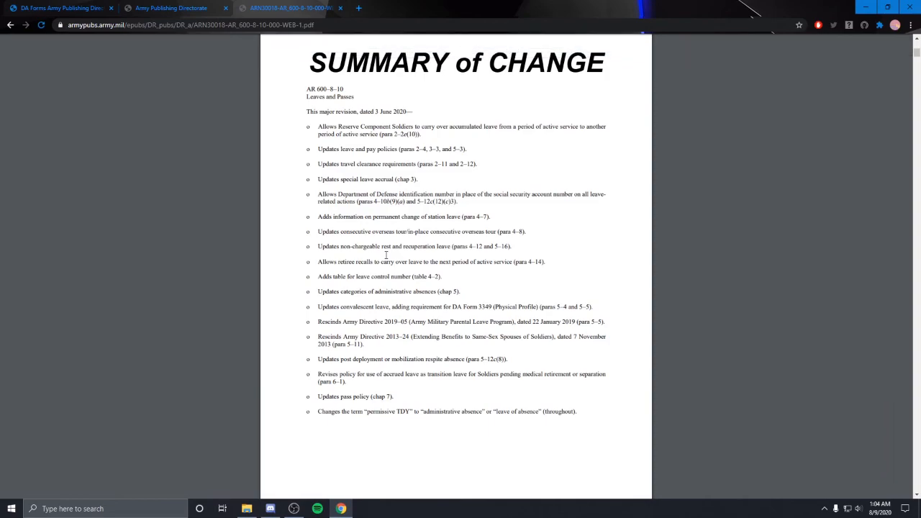
{"action": "scroll", "scroll_direction": "down", "scroll_amount": 3}
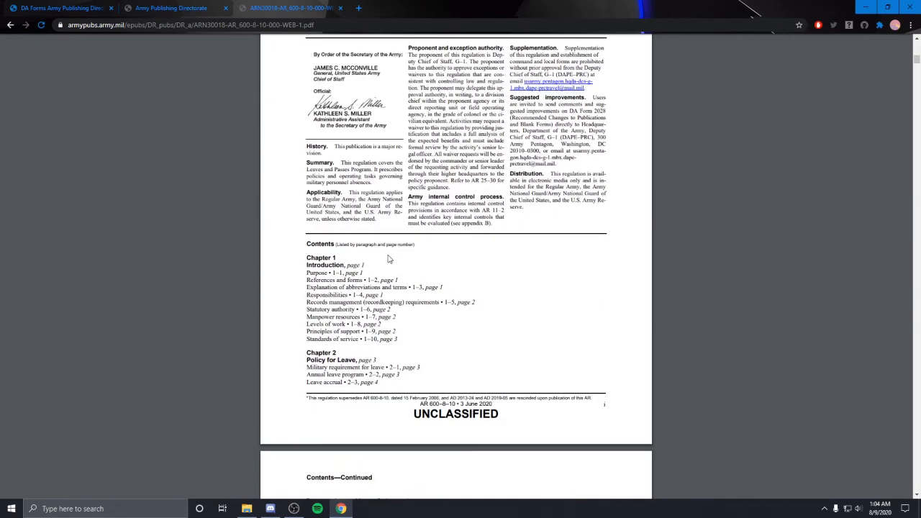
Page past the contents through Chapter 1 to Chapter 2, Policy for Leave.
{"action": "scroll", "scroll_direction": "down", "scroll_amount": 3}
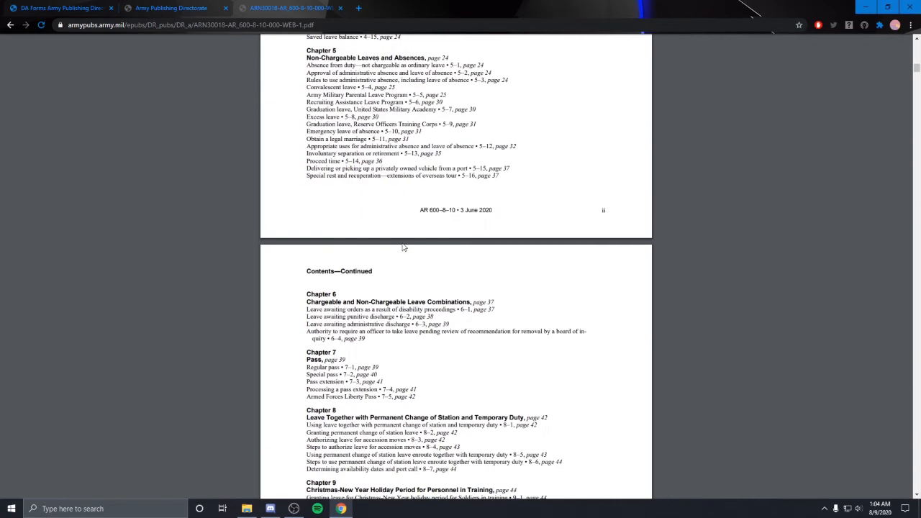
{"action": "scroll", "scroll_direction": "down", "scroll_amount": 3}
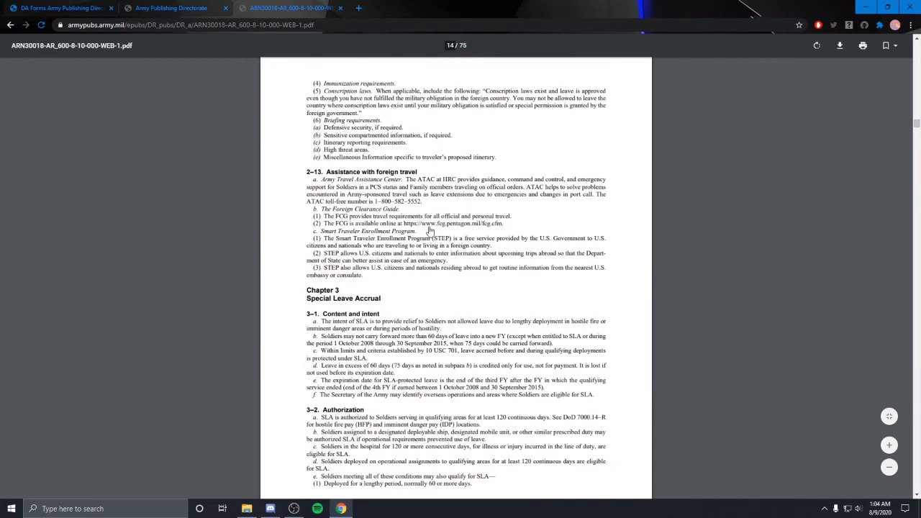
{"action": "scroll", "scroll_direction": "down", "scroll_amount": 3}
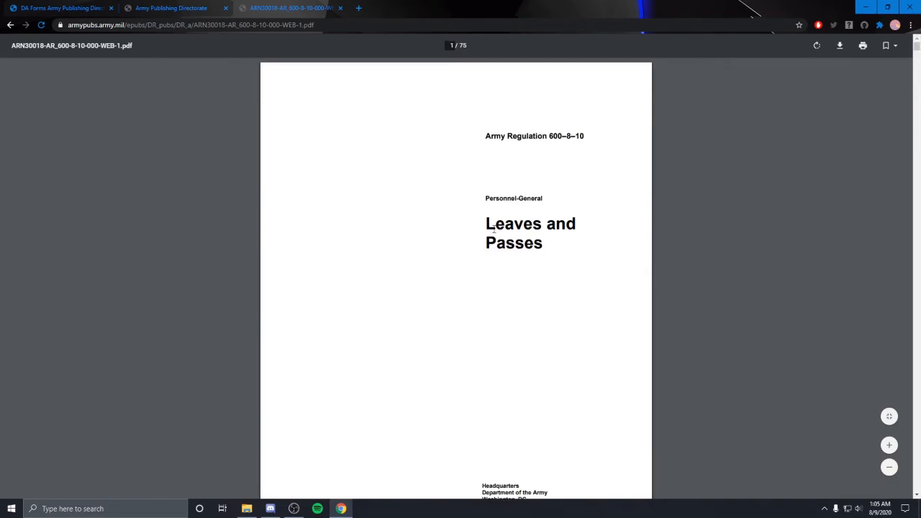
{"action": "scroll", "scroll_direction": "down", "scroll_amount": 3}
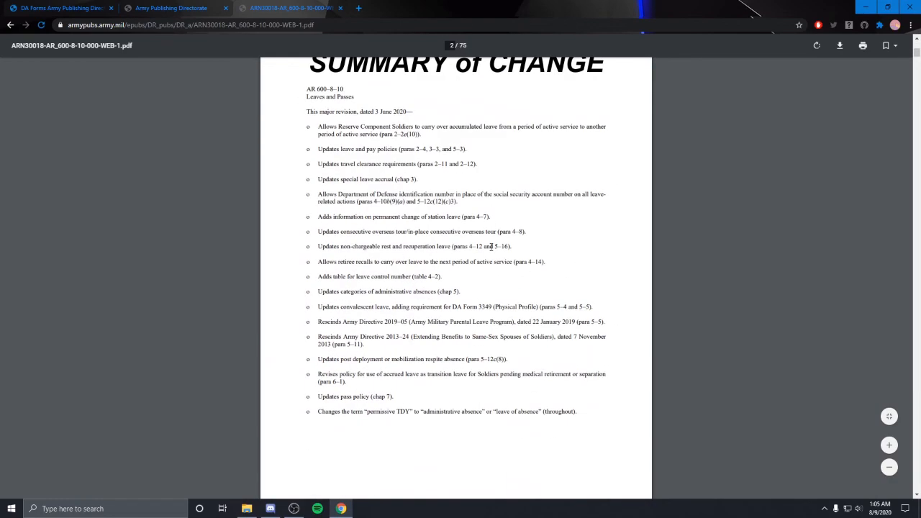
{"action": "mouse_move", "coordinate": [535, 271]}
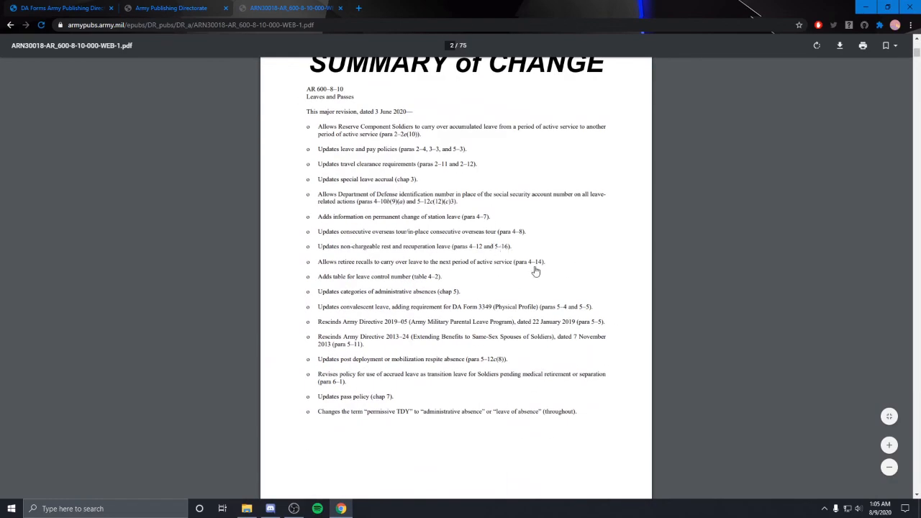
{"action": "mouse_move", "coordinate": [696, 250]}
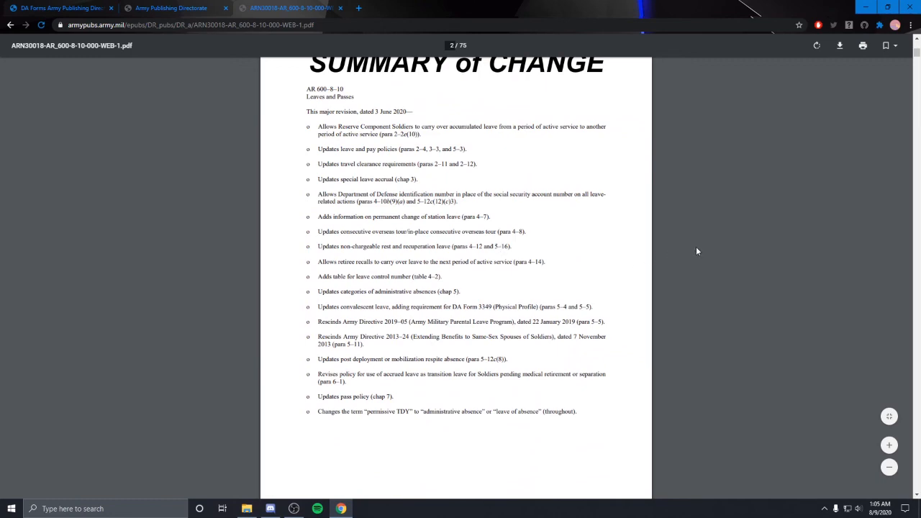
{"action": "mouse_move", "coordinate": [632, 291]}
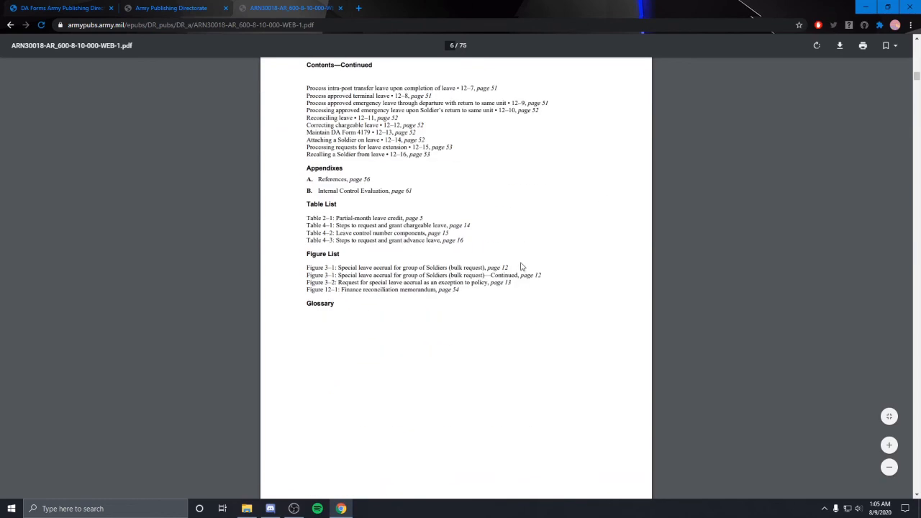
{"action": "scroll", "scroll_direction": "down", "scroll_amount": 3}
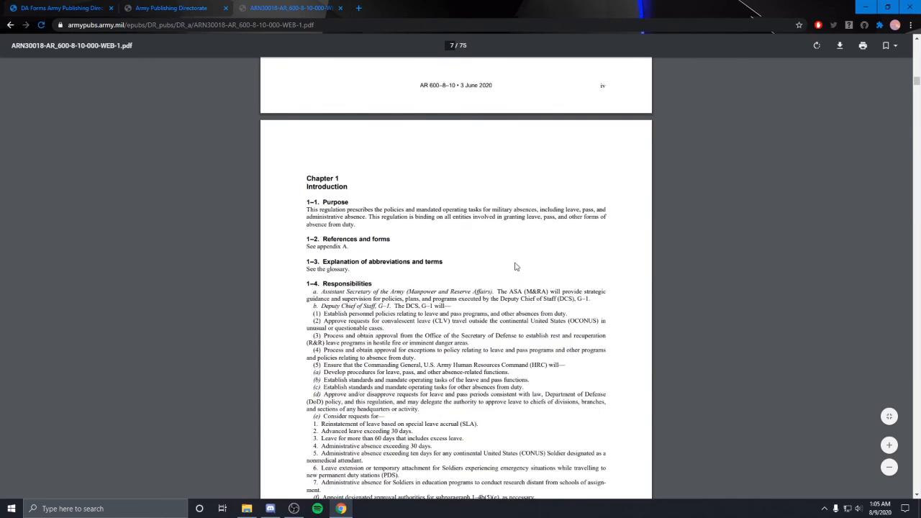
{"action": "scroll", "scroll_direction": "down", "scroll_amount": 3}
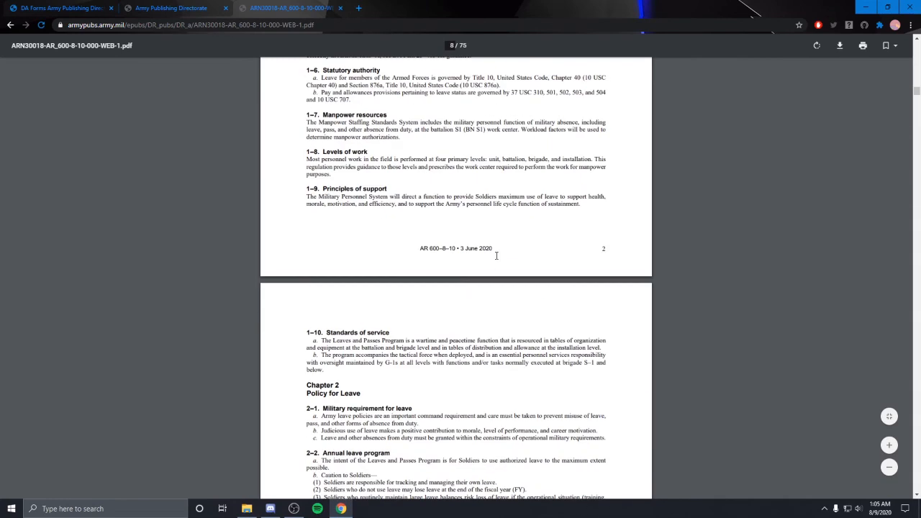
{"action": "mouse_move", "coordinate": [444, 257]}
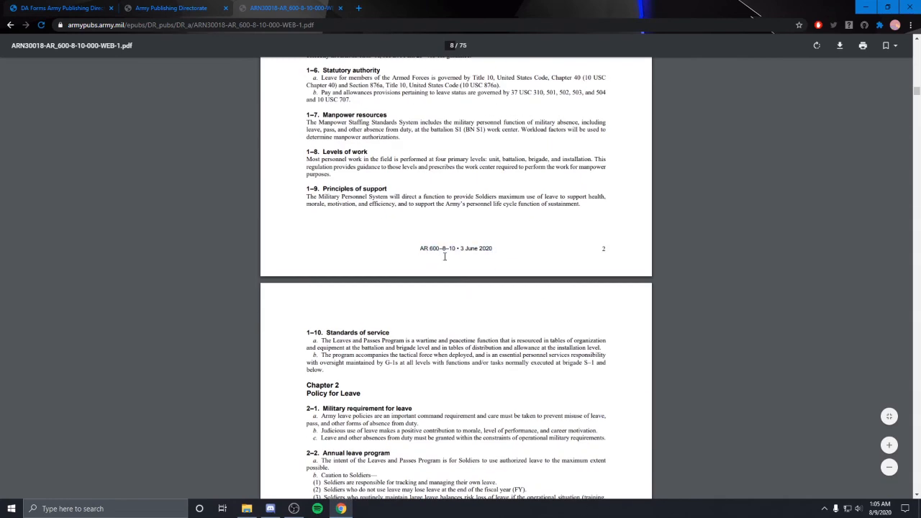